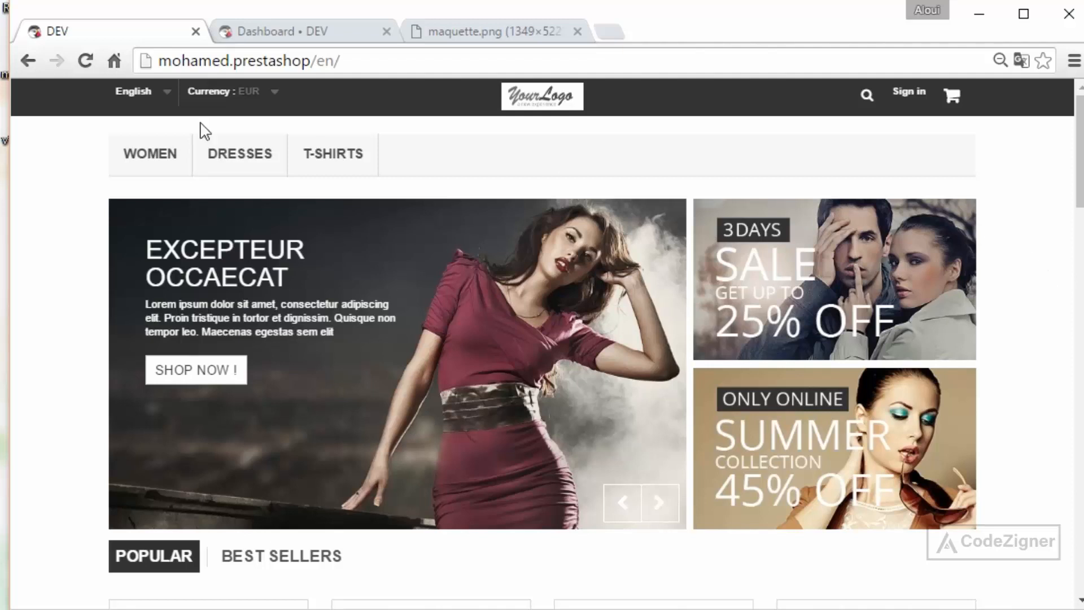
pyautogui.moveTo(575, 155)
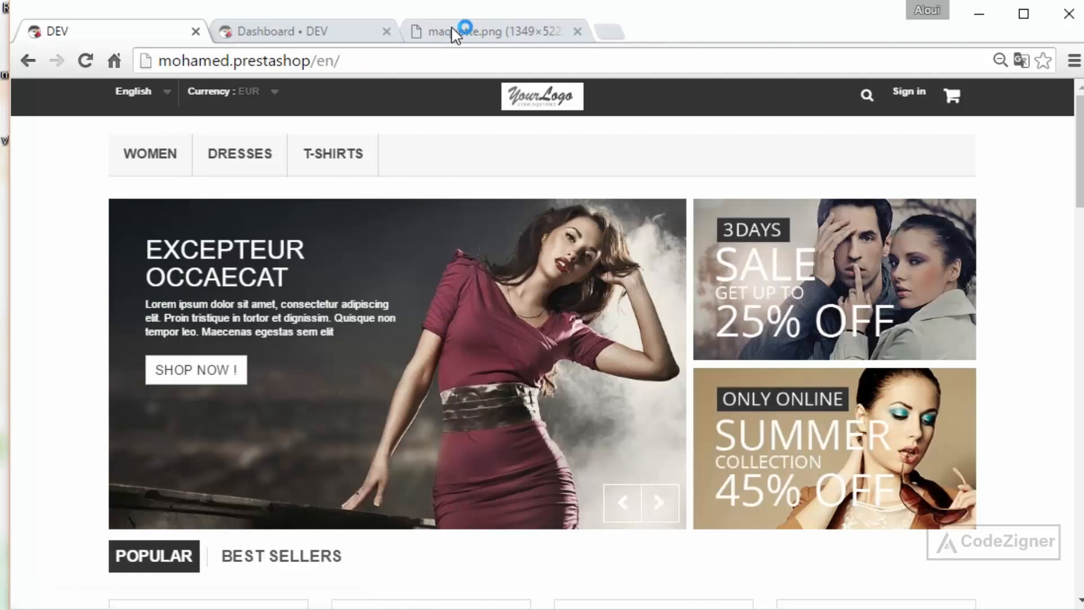
# View the maquette.png dark-menu mockup and scroll through its header, menu and hero banner.
pyautogui.click(484, 31)
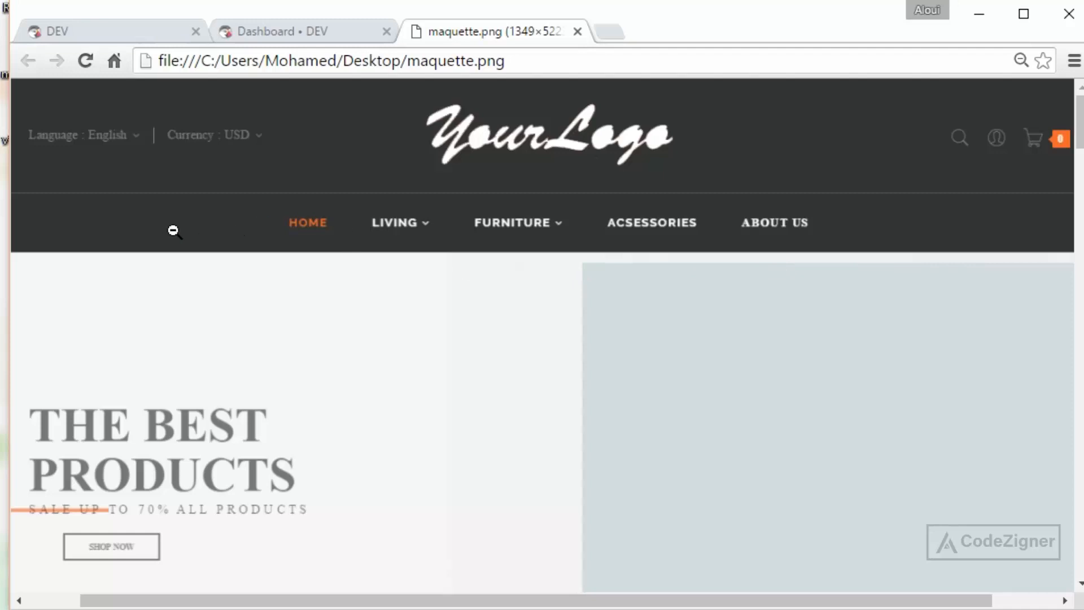
pyautogui.moveTo(947, 216)
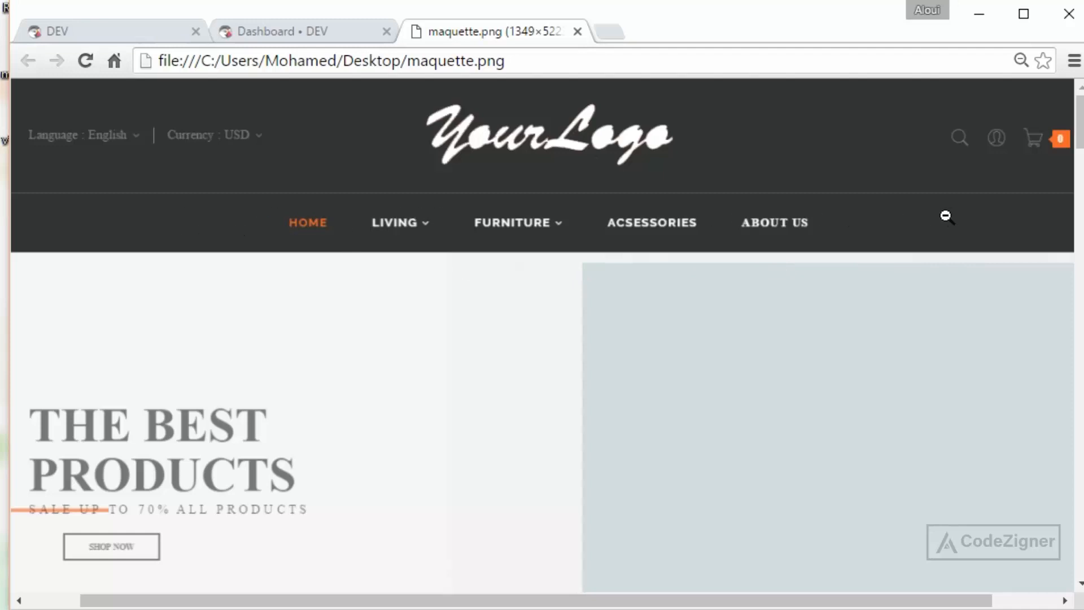
pyautogui.scroll(-3)
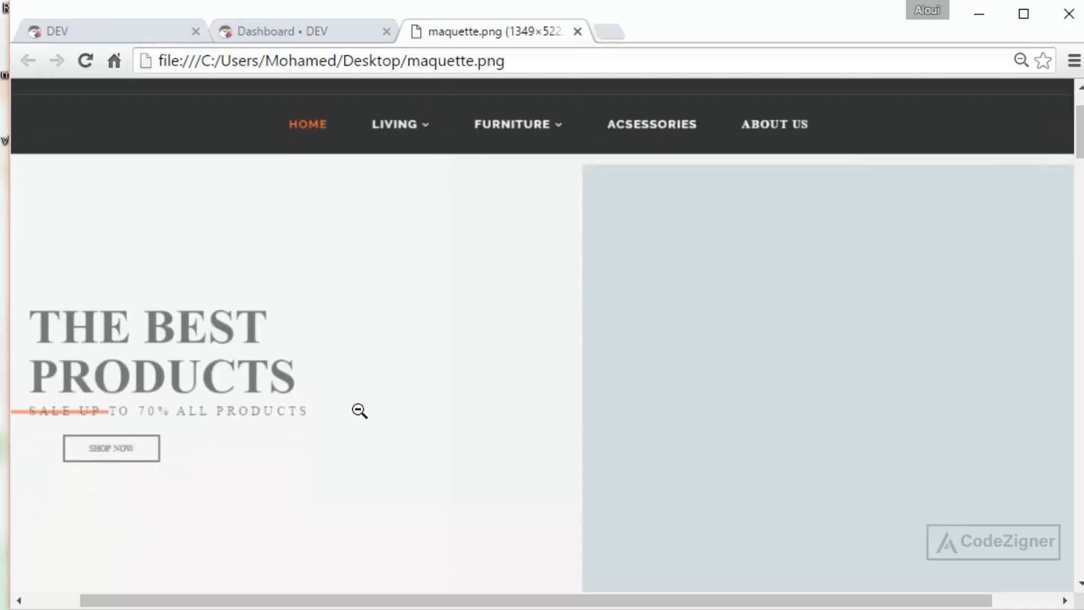
pyautogui.moveTo(302, 325)
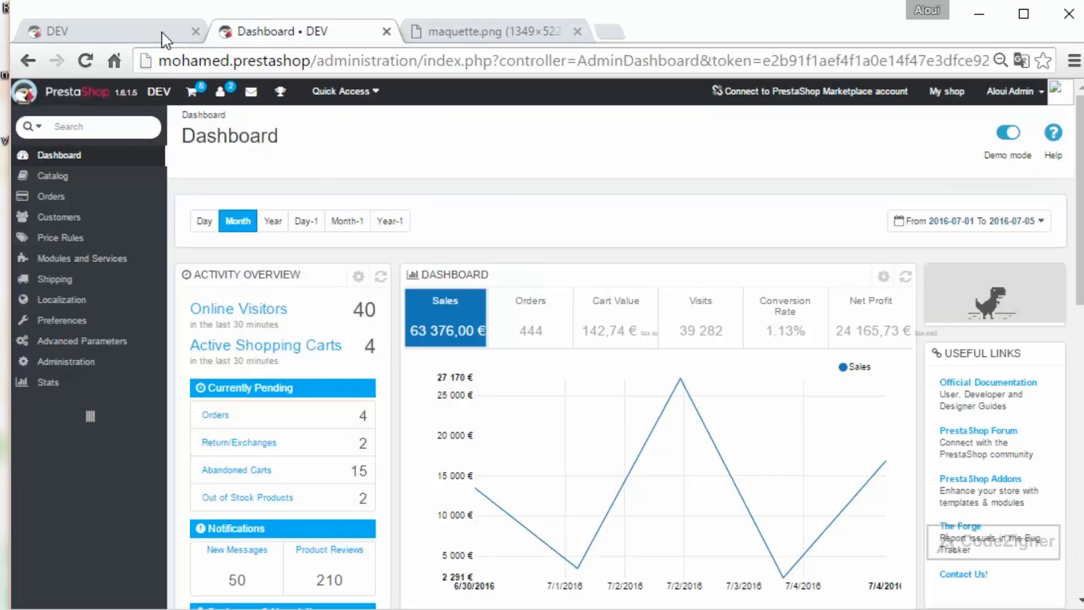
# Inspect the storefront top menu's div.container in DevTools and compare it with the mockup.
pyautogui.rightClick(560, 200)
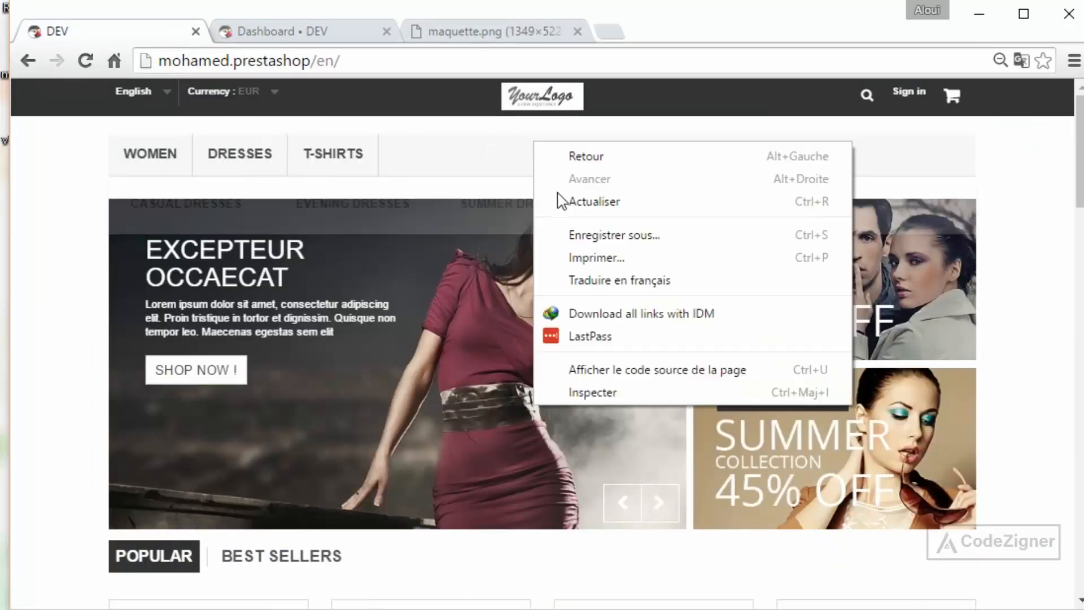
pyautogui.click(34, 215)
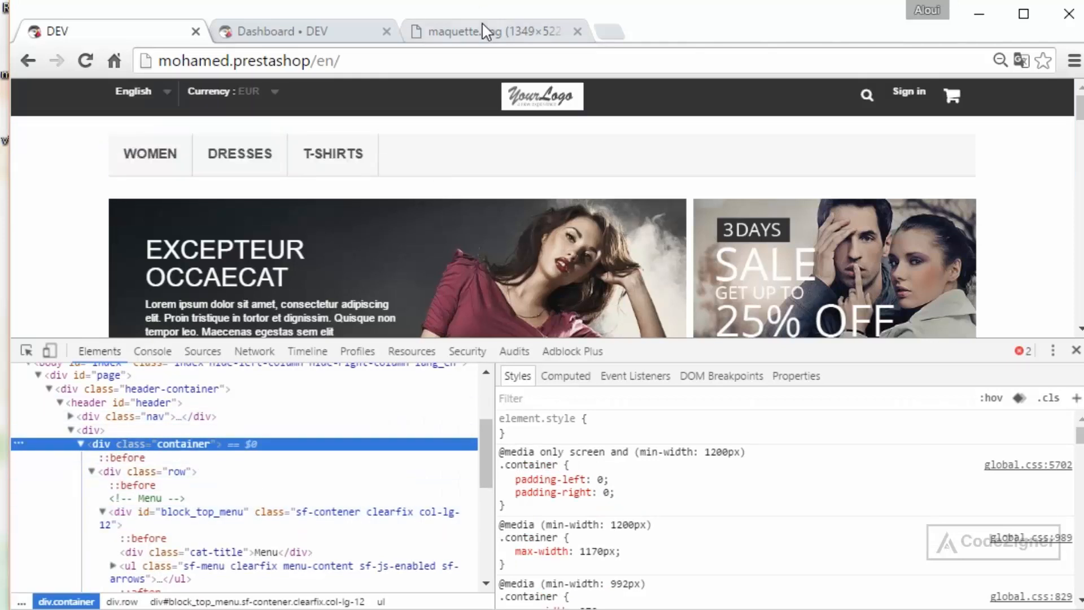
pyautogui.click(484, 31)
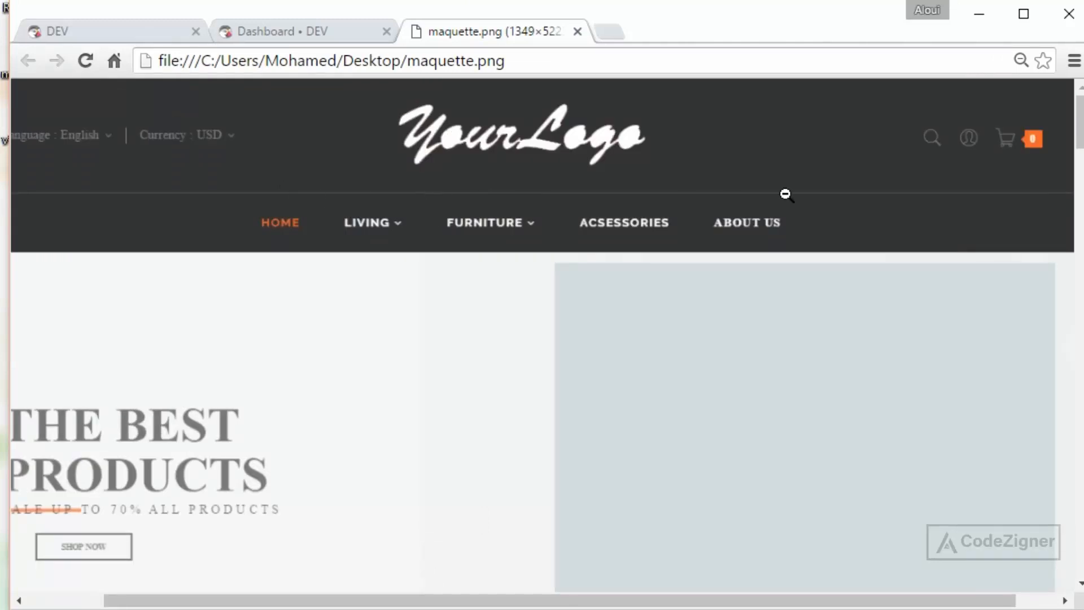
pyautogui.moveTo(152, 169)
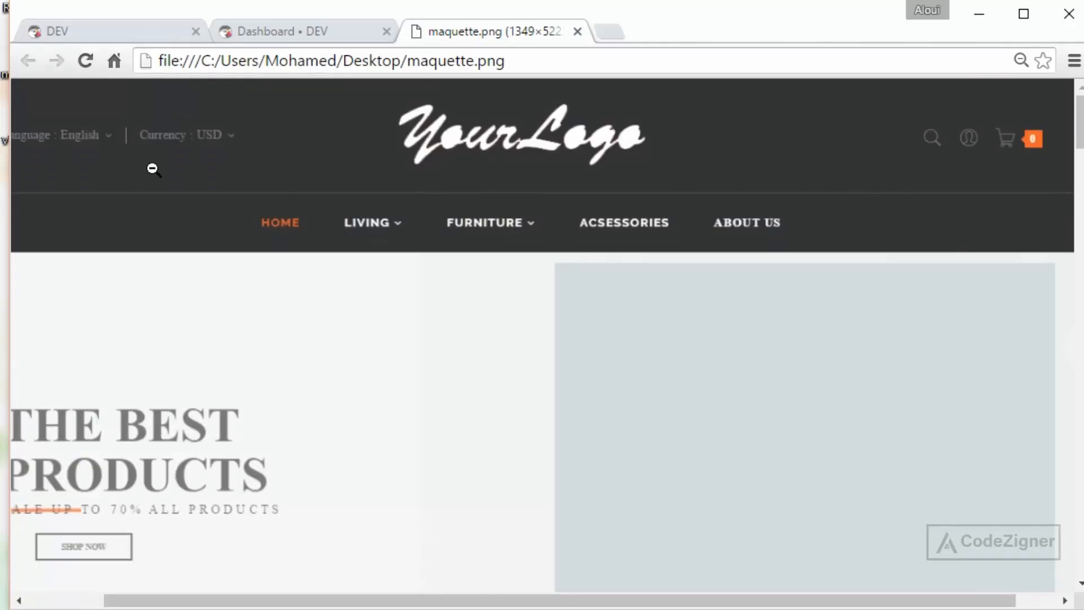
pyautogui.moveTo(238, 153)
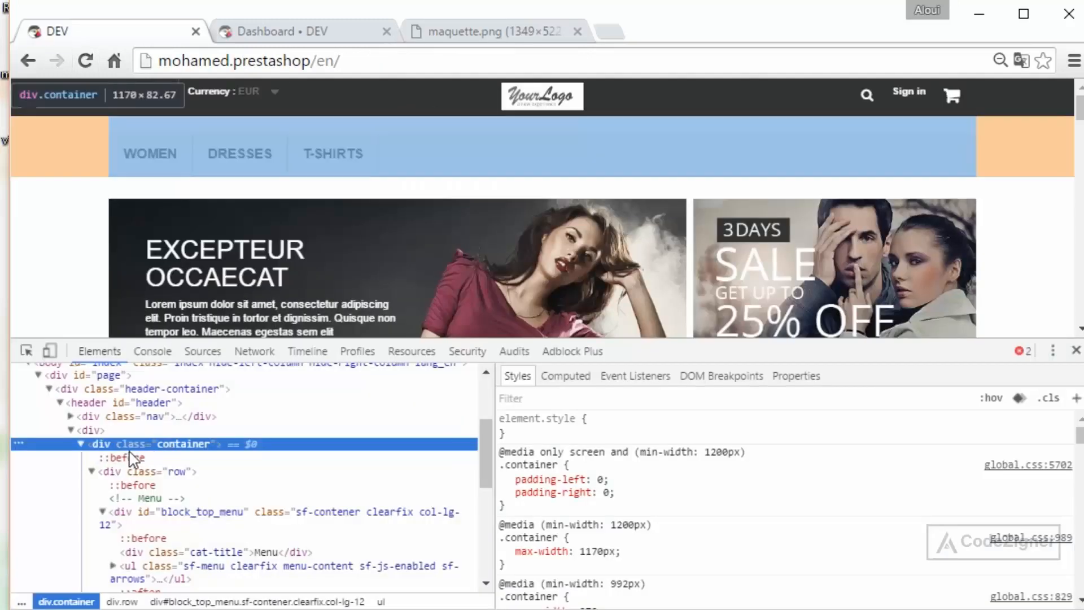
# Try background red and padding 0 on the menu container's element.style.
pyautogui.click(138, 416)
pyautogui.write('background:')
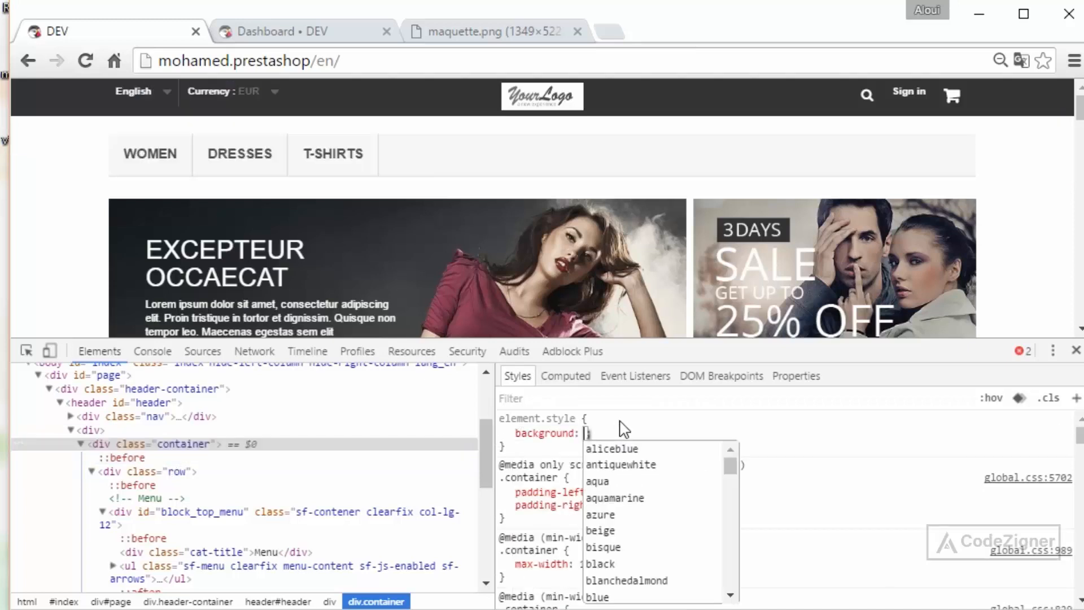
pyautogui.write('red')
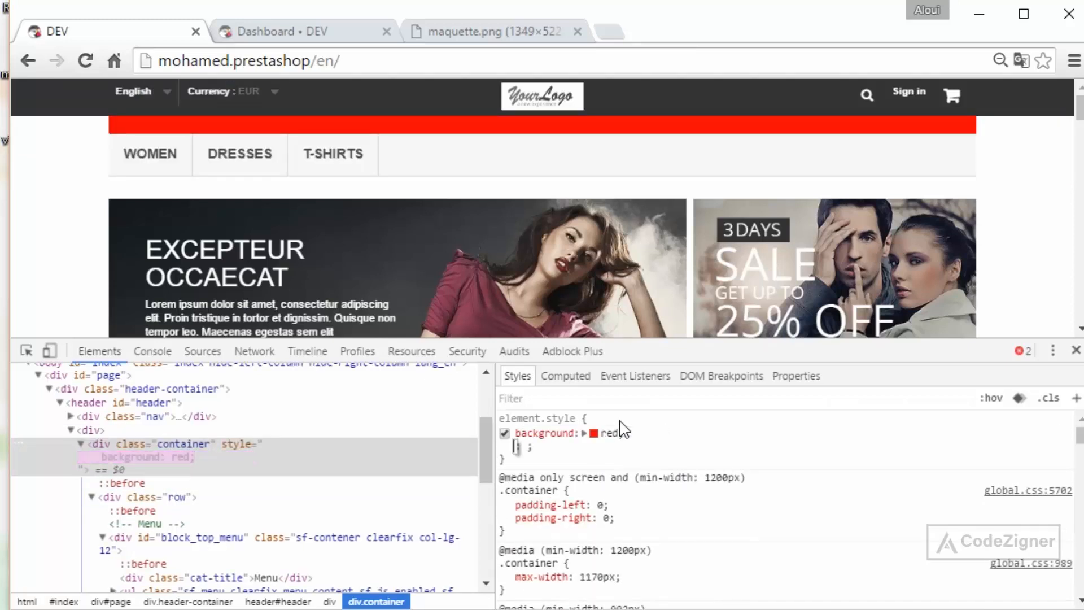
pyautogui.write('padding: 0;')
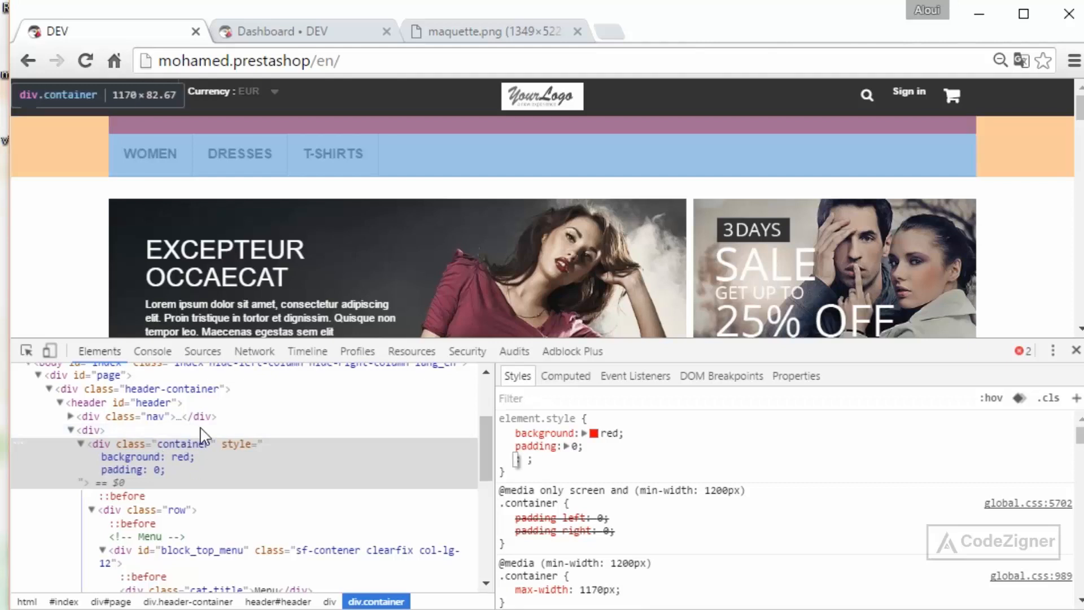
pyautogui.moveTo(173, 491)
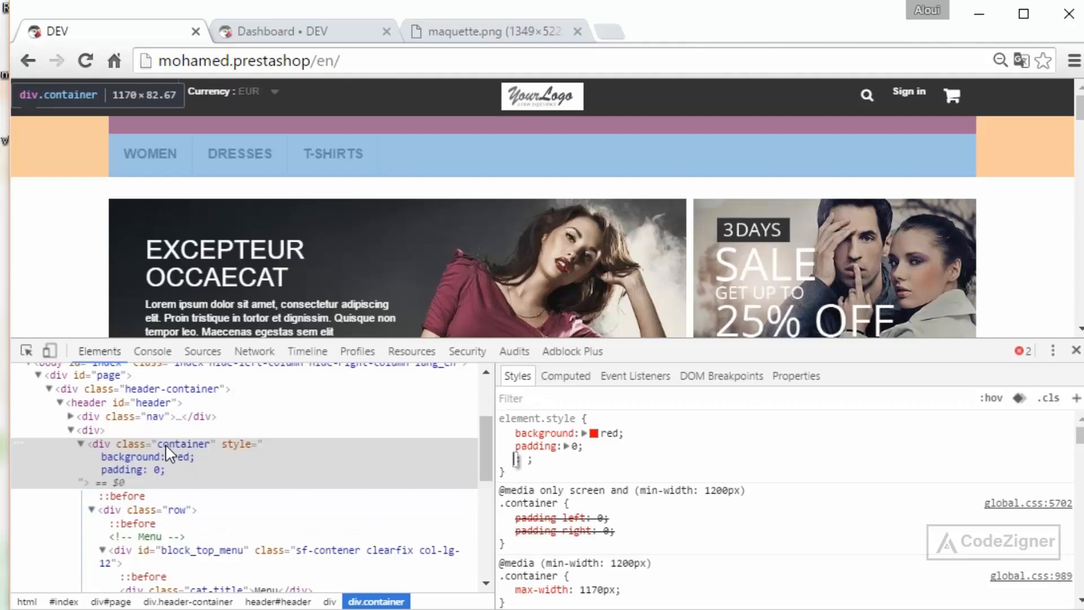
# Change #block_top_menu's padding-top from 25px to 0 in DevTools.
pyautogui.click(505, 433)
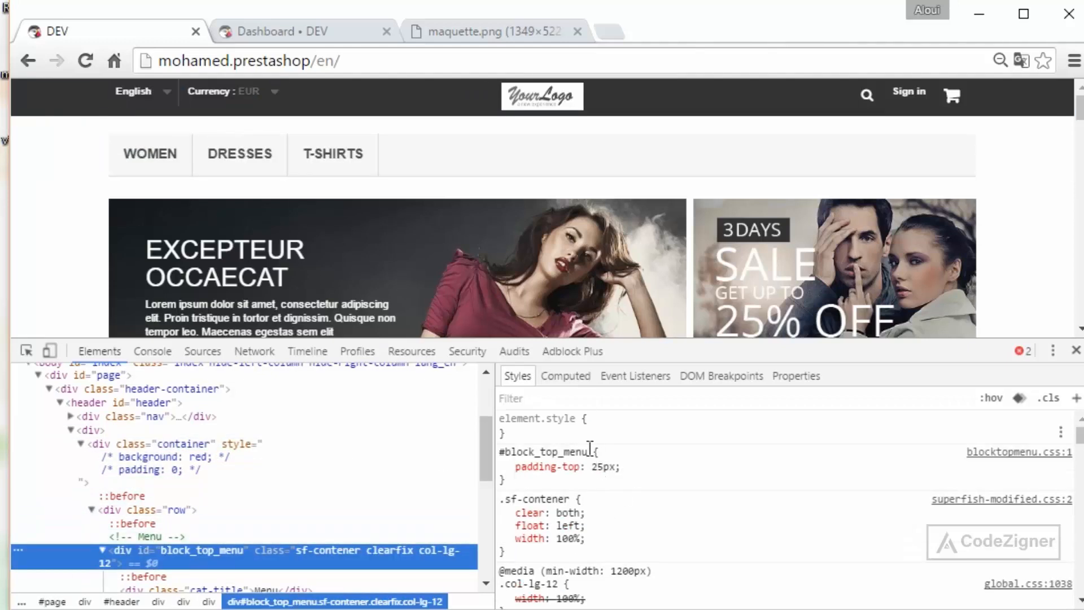
pyautogui.doubleClick(603, 466)
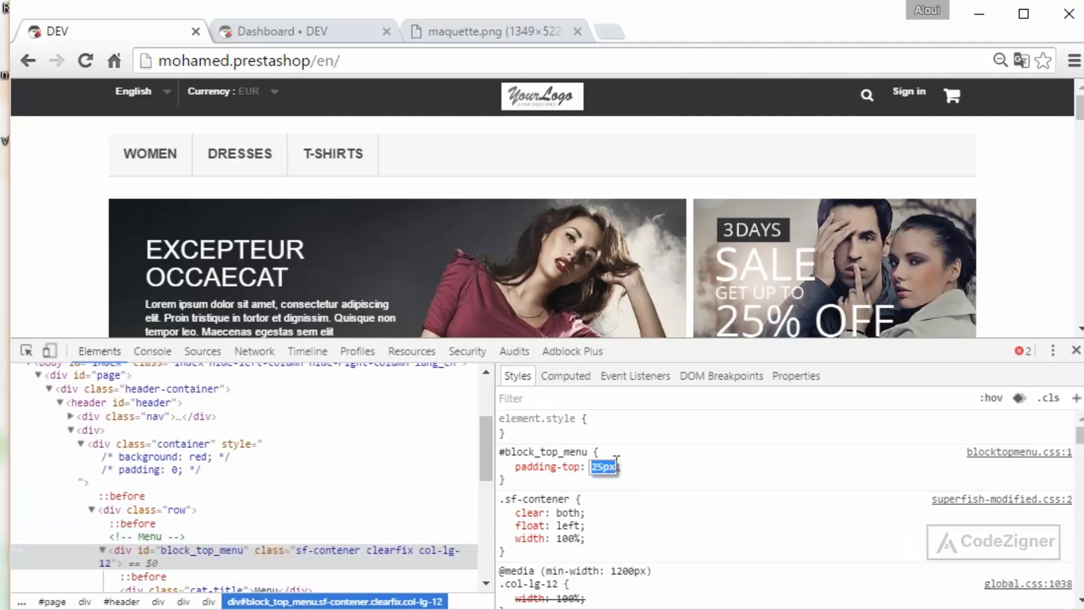
pyautogui.write('0')
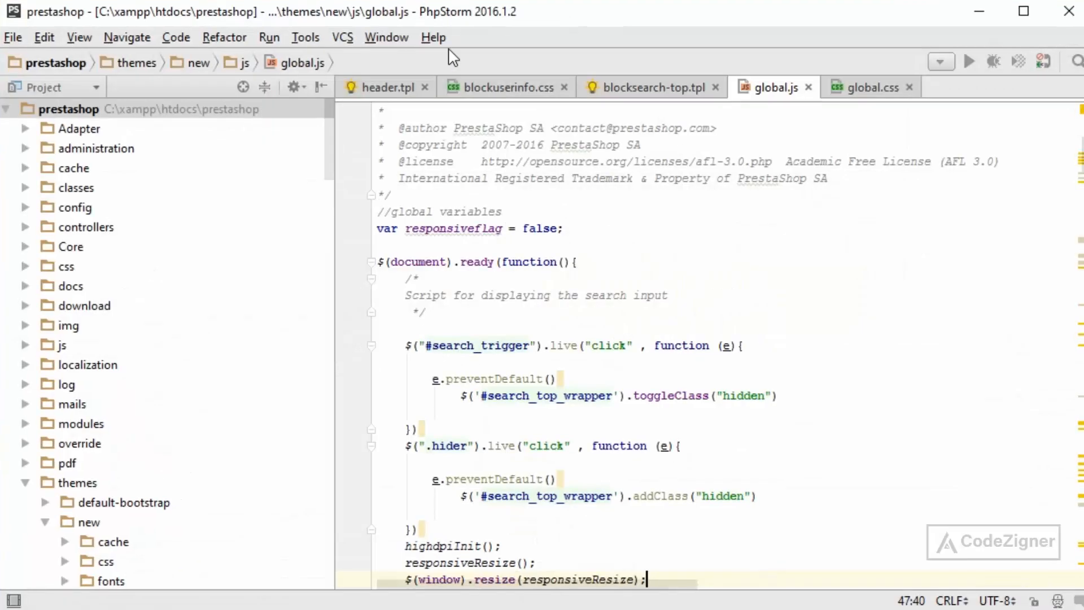
pyautogui.moveTo(525, 105)
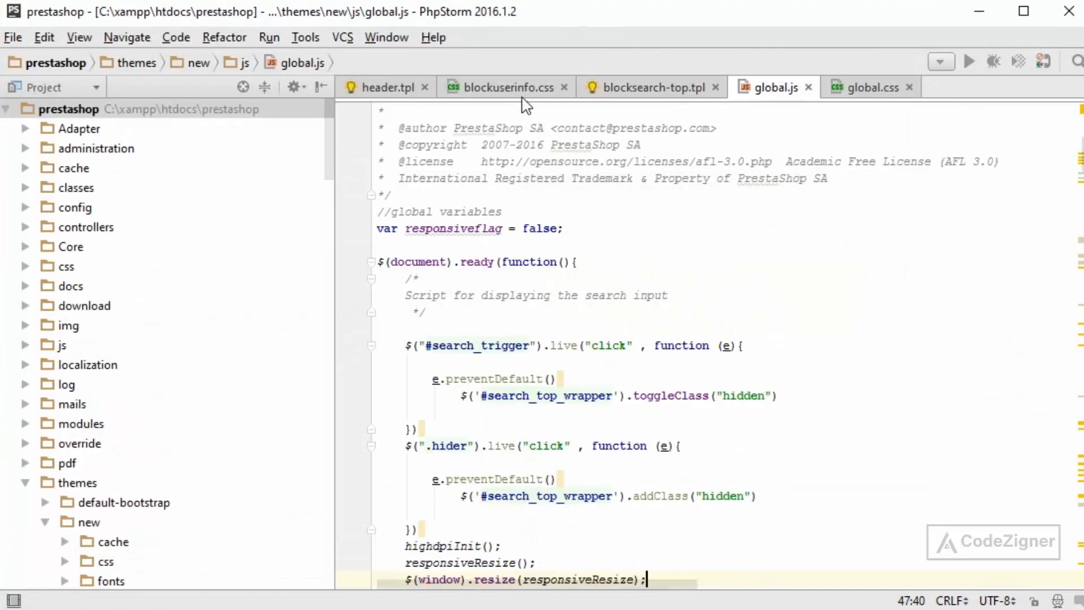
# Search for blocktopmenu and open themes/new/css/modules/blocktopmenu/css/blocktopmenu.css.
pyautogui.write('blo')
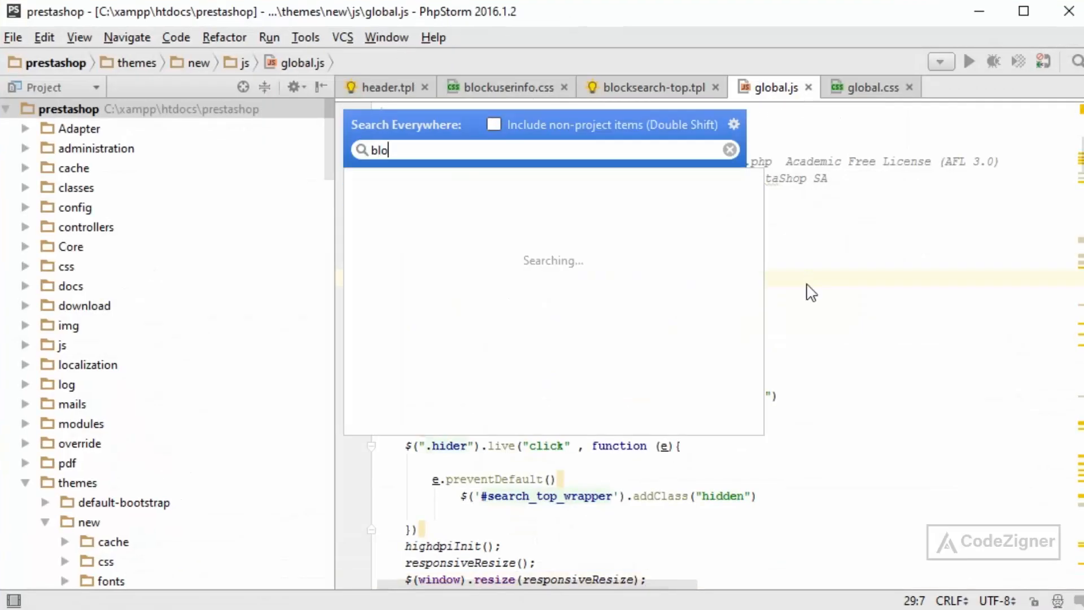
pyautogui.write('ckto')
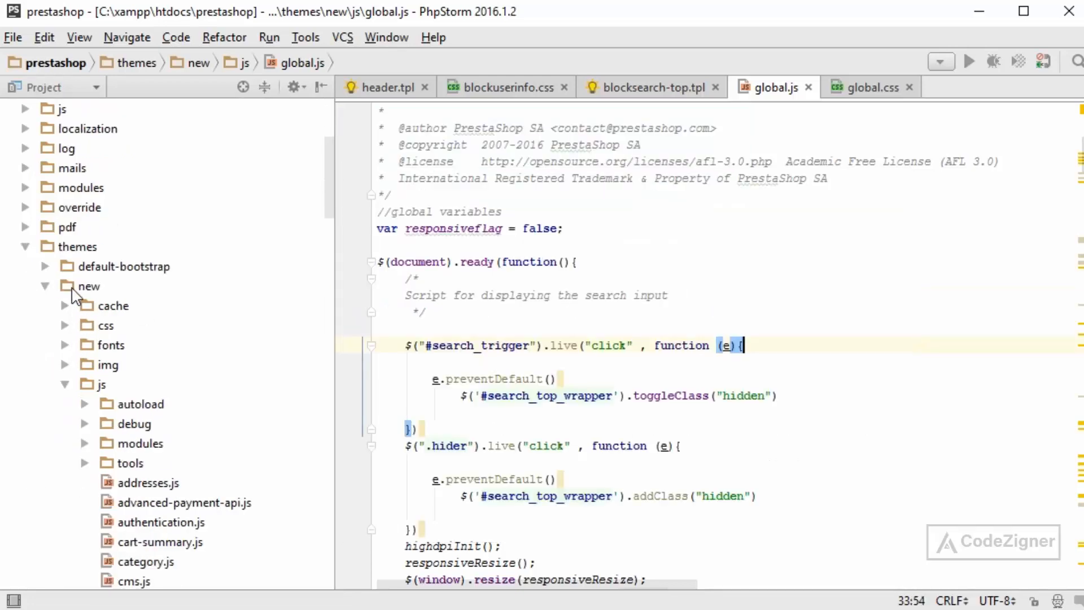
pyautogui.click(90, 286)
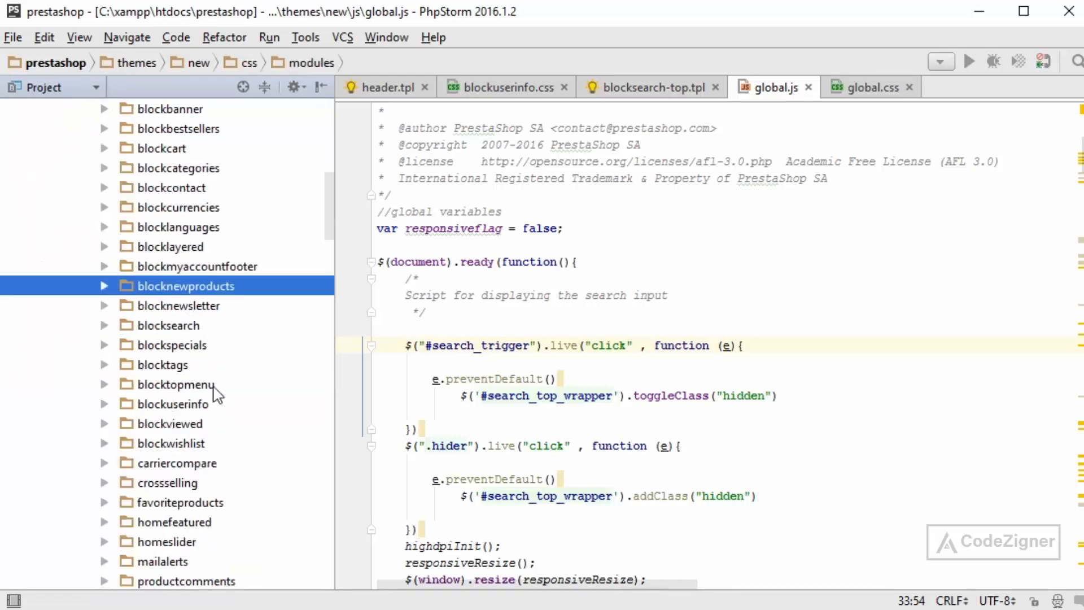
pyautogui.click(176, 385)
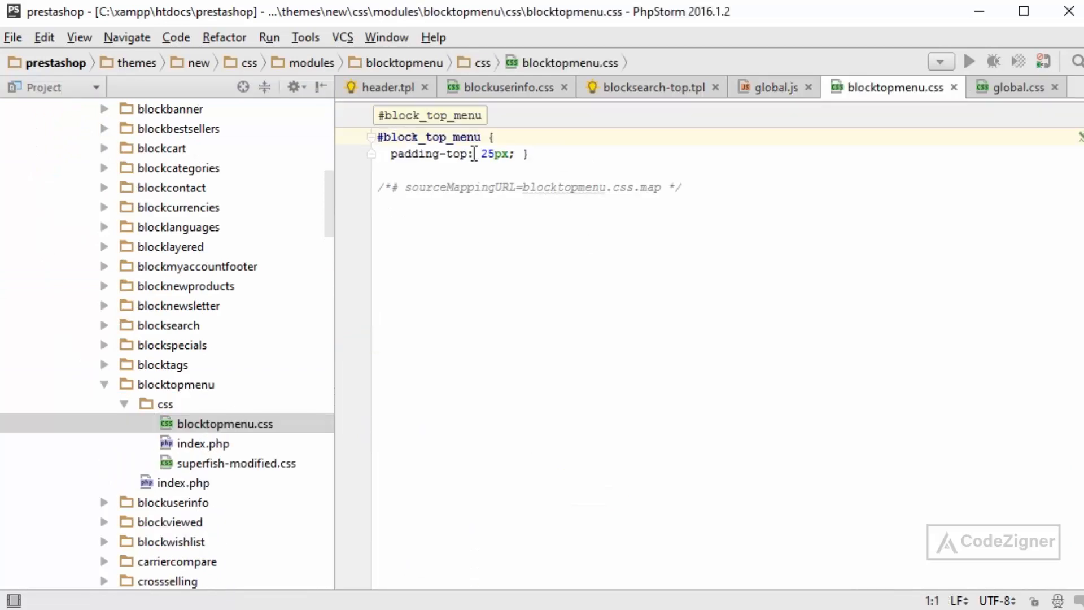
# Replace the 25px padding-top of #block_top_menu with 0.
pyautogui.doubleClick(493, 154)
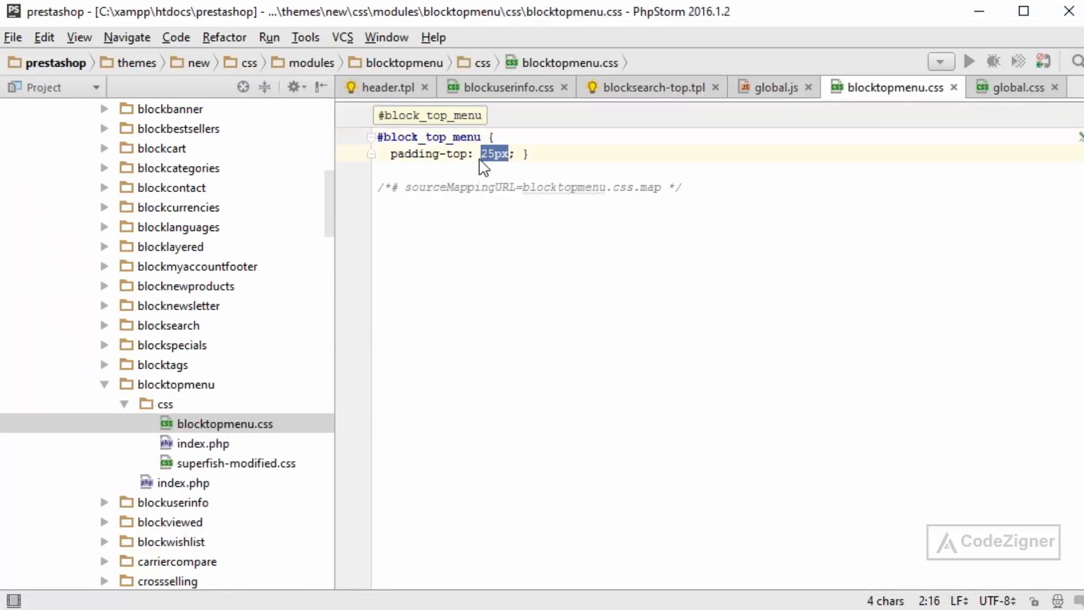
pyautogui.write('0')
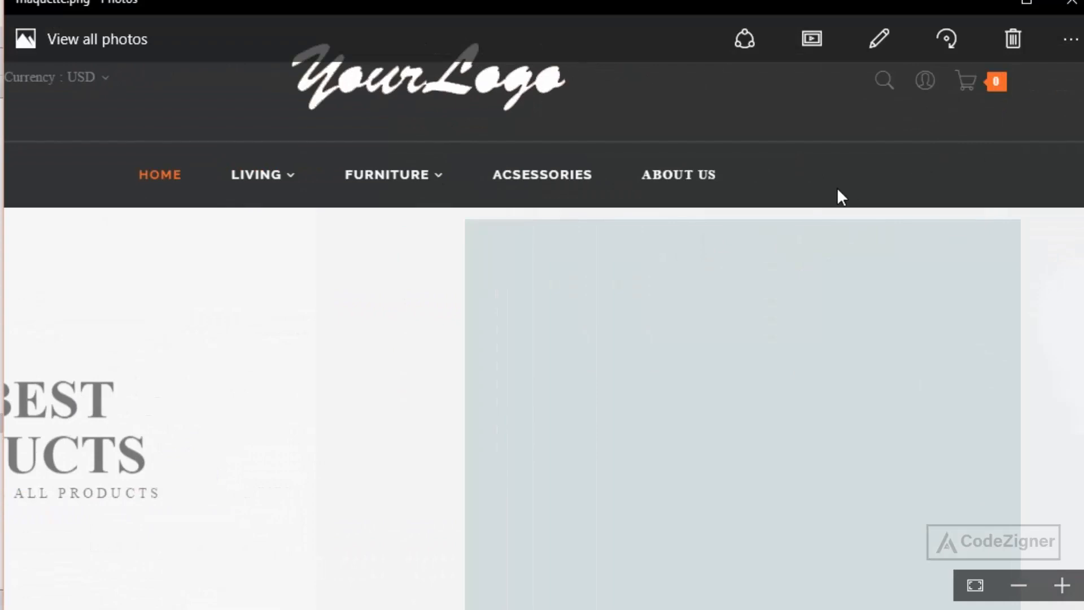
pyautogui.moveTo(1019, 171)
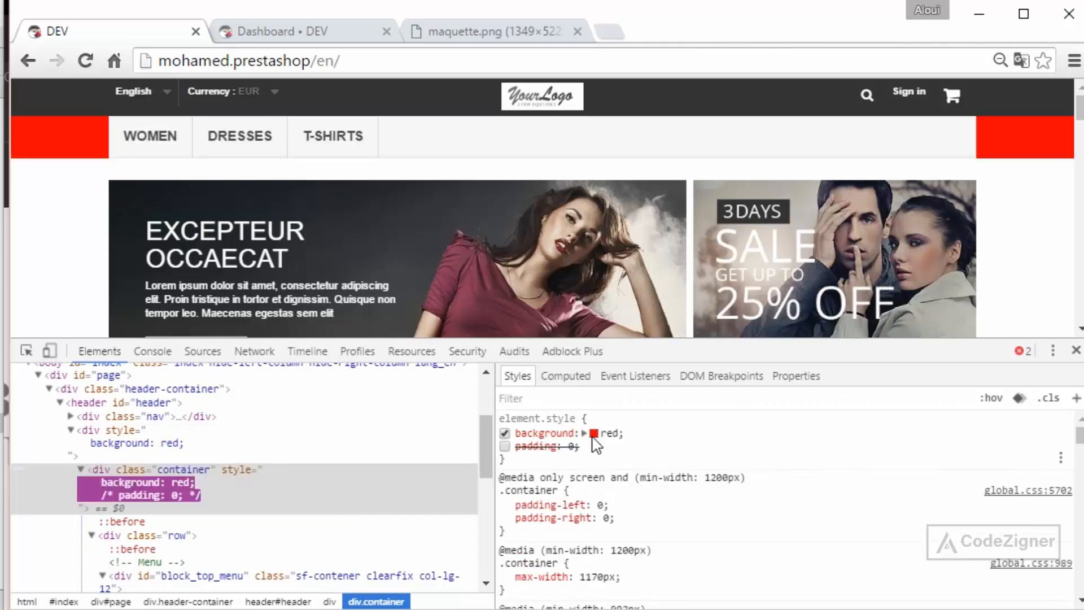
# Test a red background on the div wrapping .container in DevTools.
pyautogui.click(593, 433)
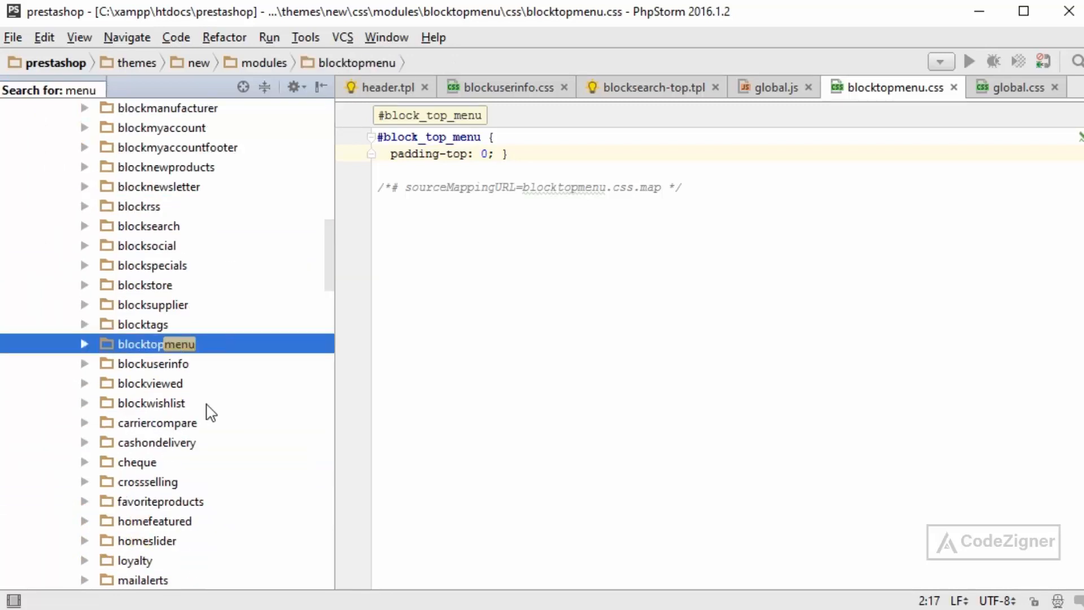
# Open blocktopmenu.tpl, select the block_top_menu id, then open header.tpl.
pyautogui.click(84, 344)
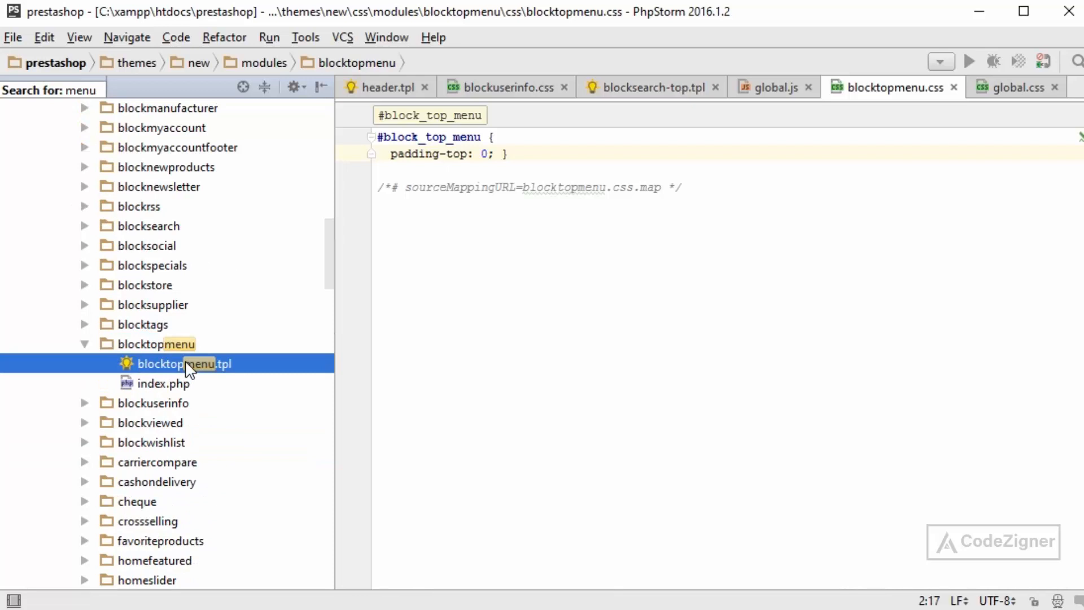
pyautogui.doubleClick(184, 363)
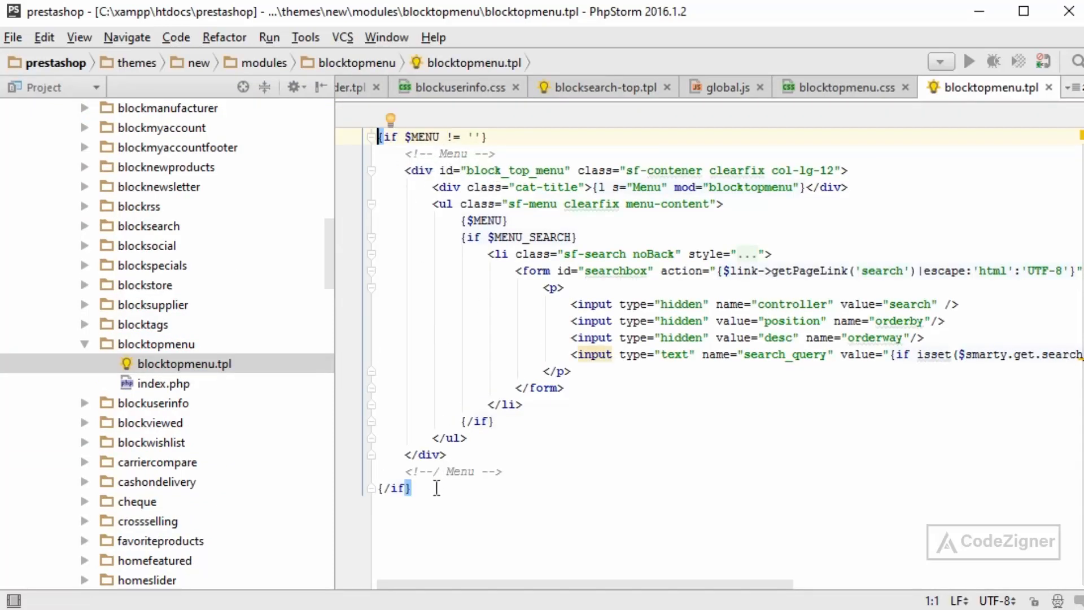
pyautogui.press('ctrl+a')
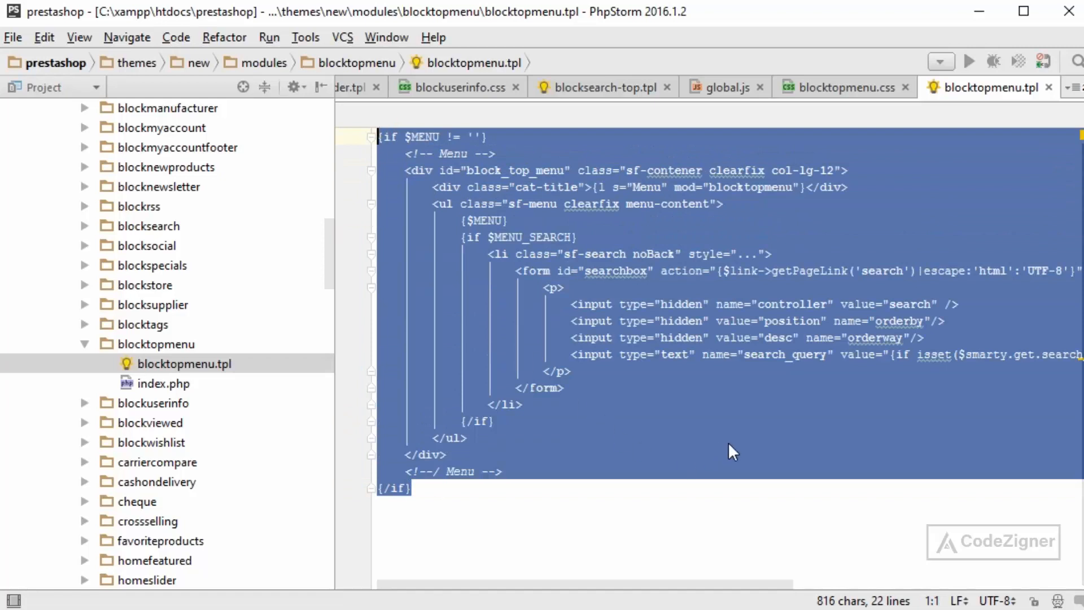
pyautogui.click(449, 437)
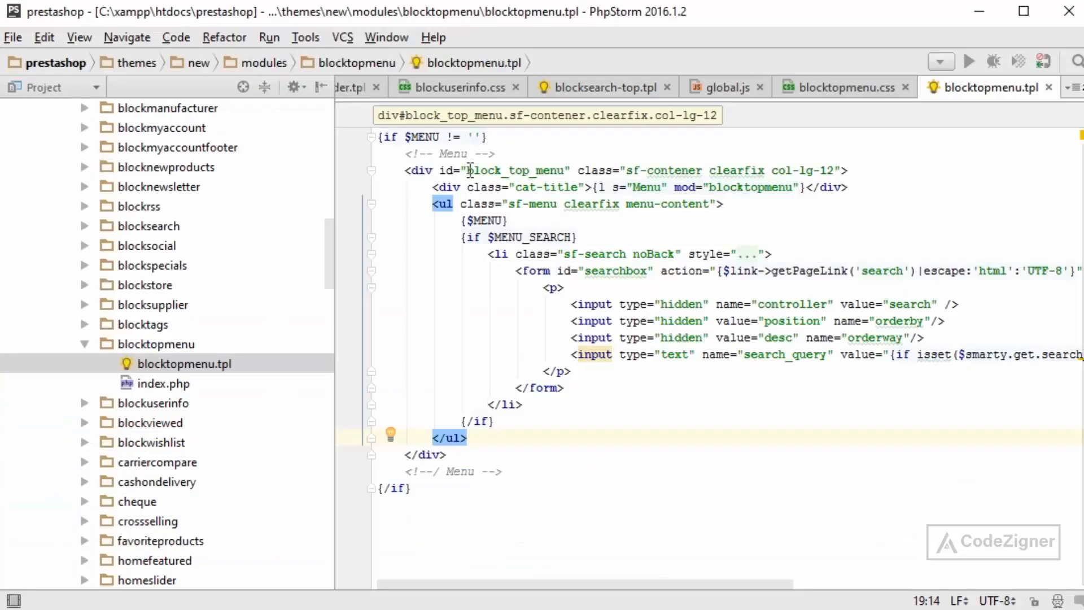
pyautogui.doubleClick(514, 170)
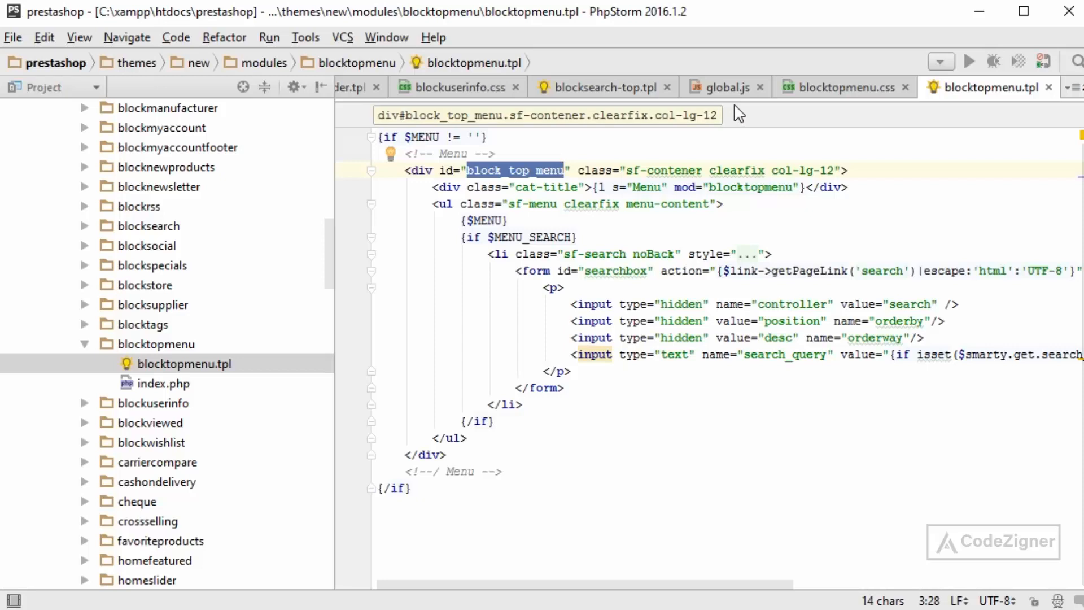
pyautogui.moveTo(357, 132)
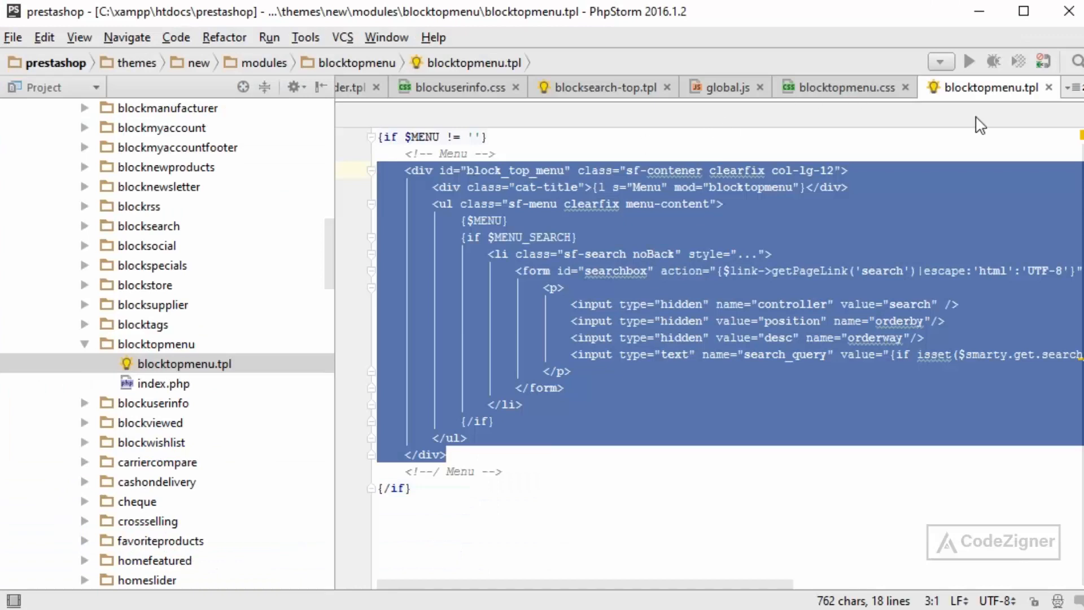
pyautogui.moveTo(995, 88)
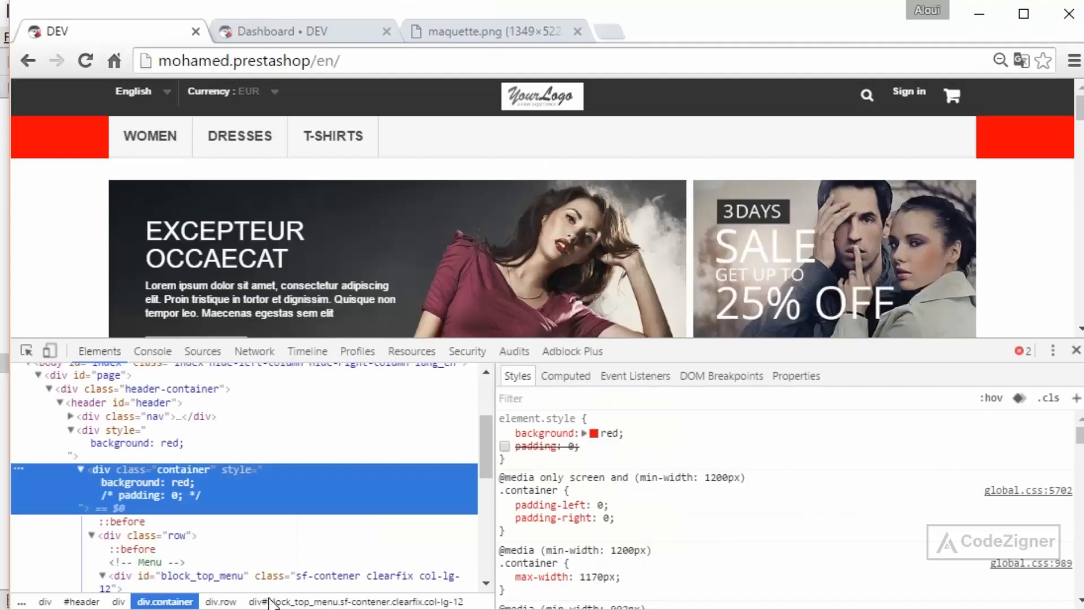
pyautogui.click(153, 416)
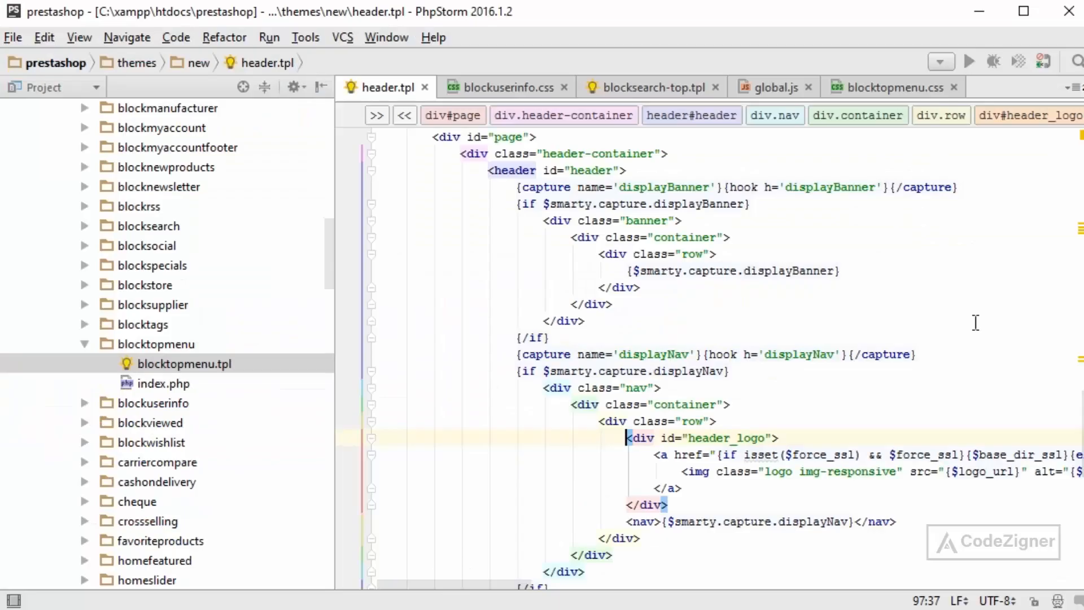
# Search header.tpl for 'nav' and add a class starting 'top' to the HOOK_TOP wrapper div.
pyautogui.write('nav')
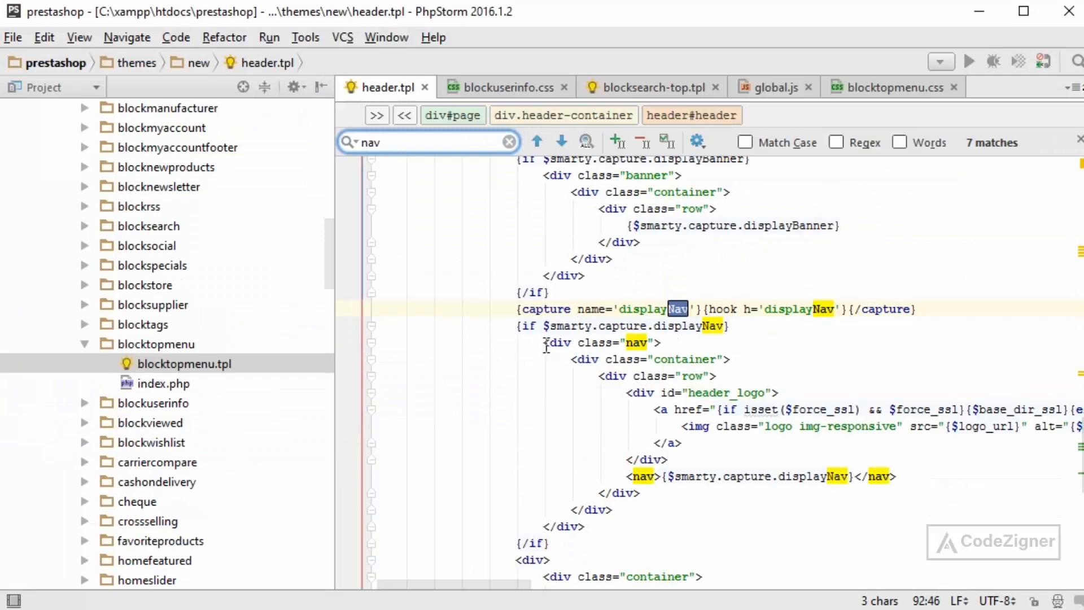
pyautogui.click(561, 342)
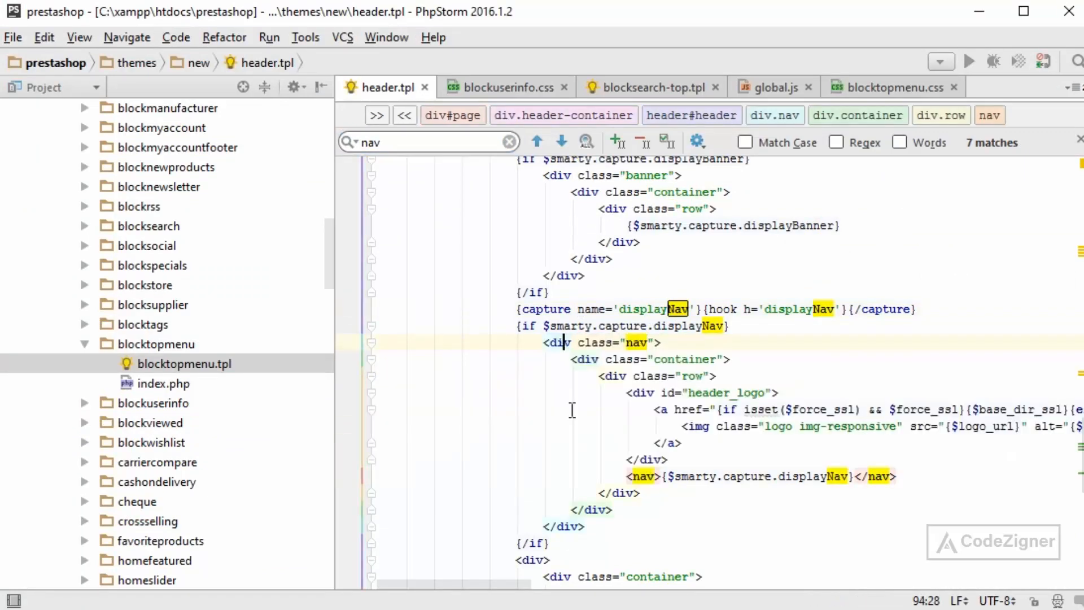
pyautogui.scroll(-3)
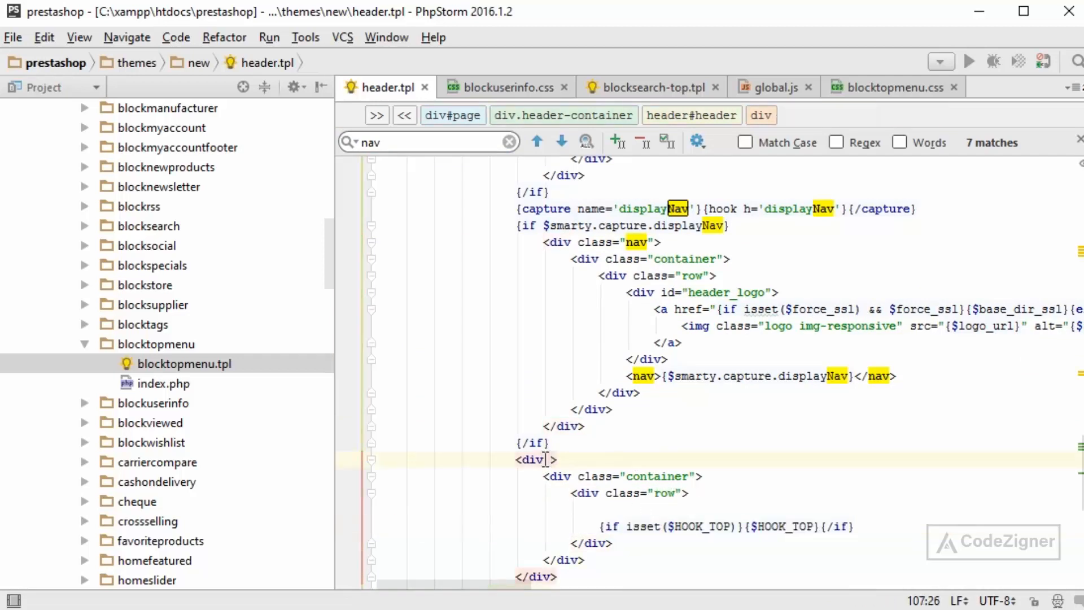
pyautogui.write('class=""')
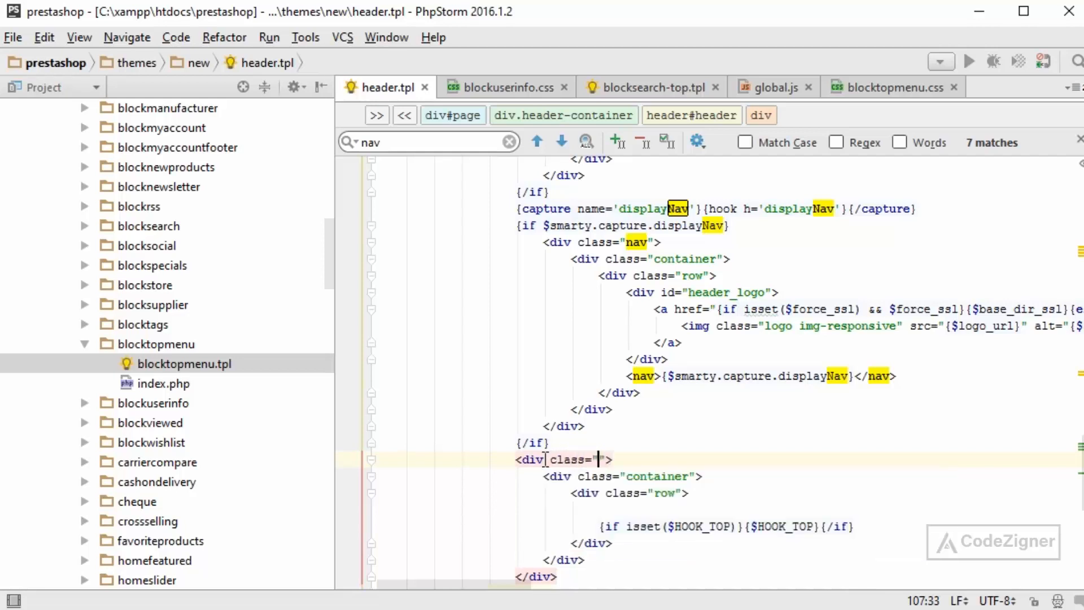
pyautogui.write('top')
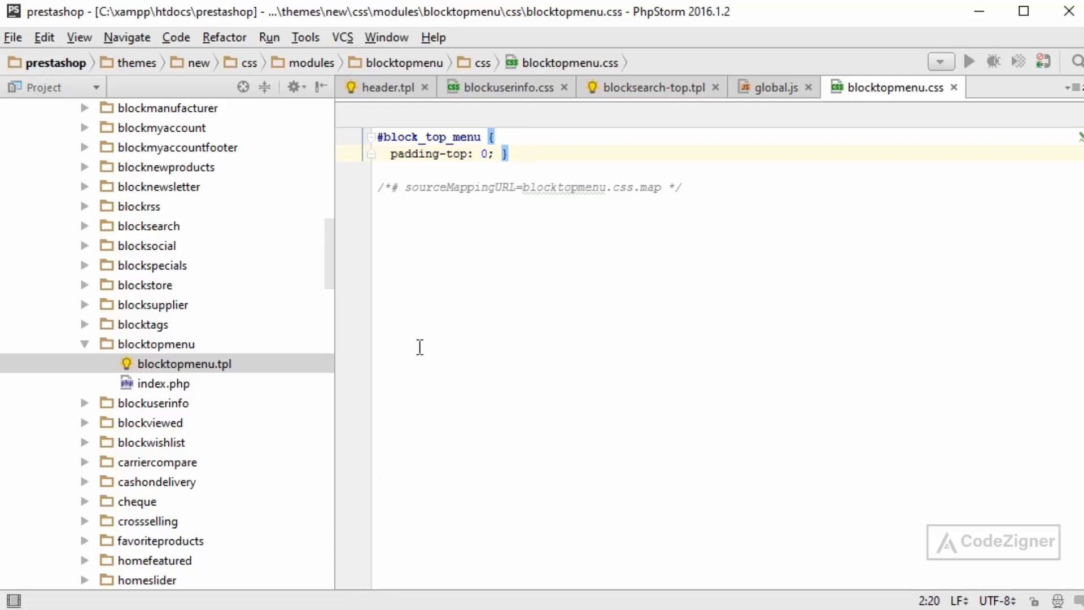
pyautogui.moveTo(640, 250)
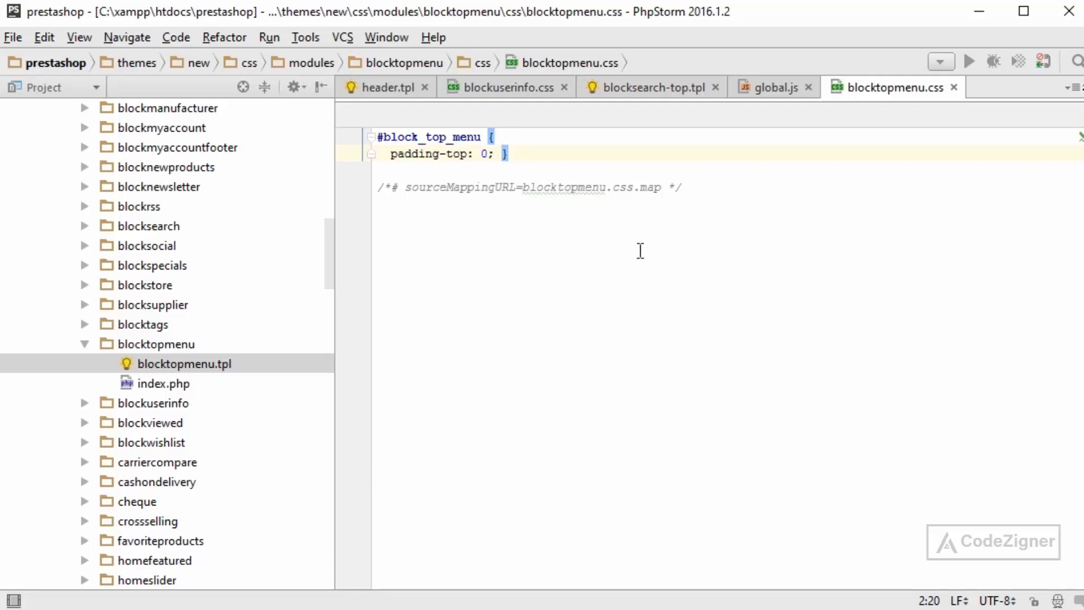
pyautogui.moveTo(542, 123)
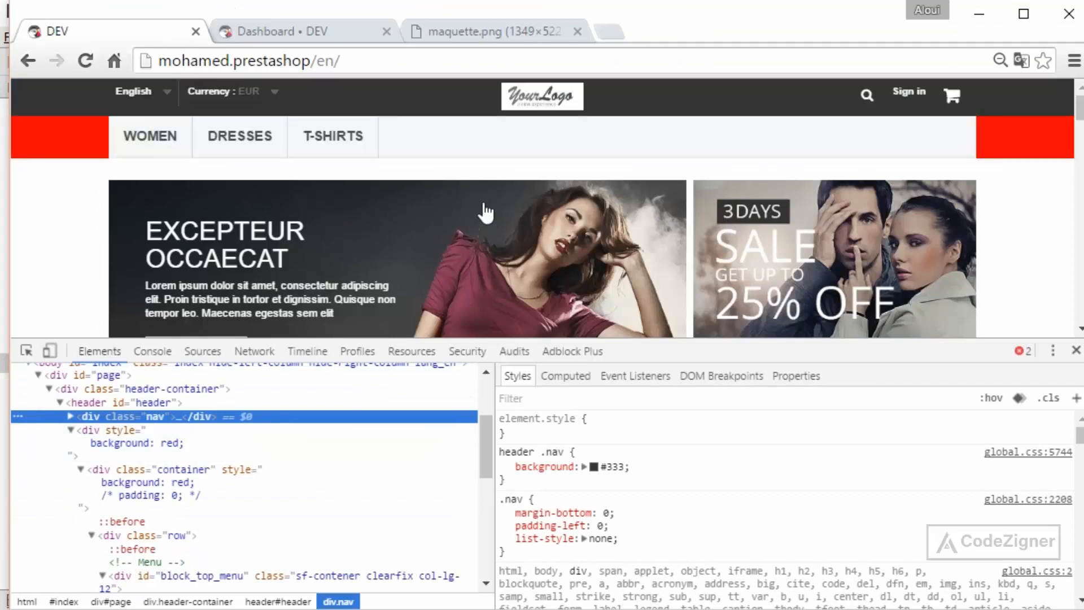
pyautogui.moveTo(43, 141)
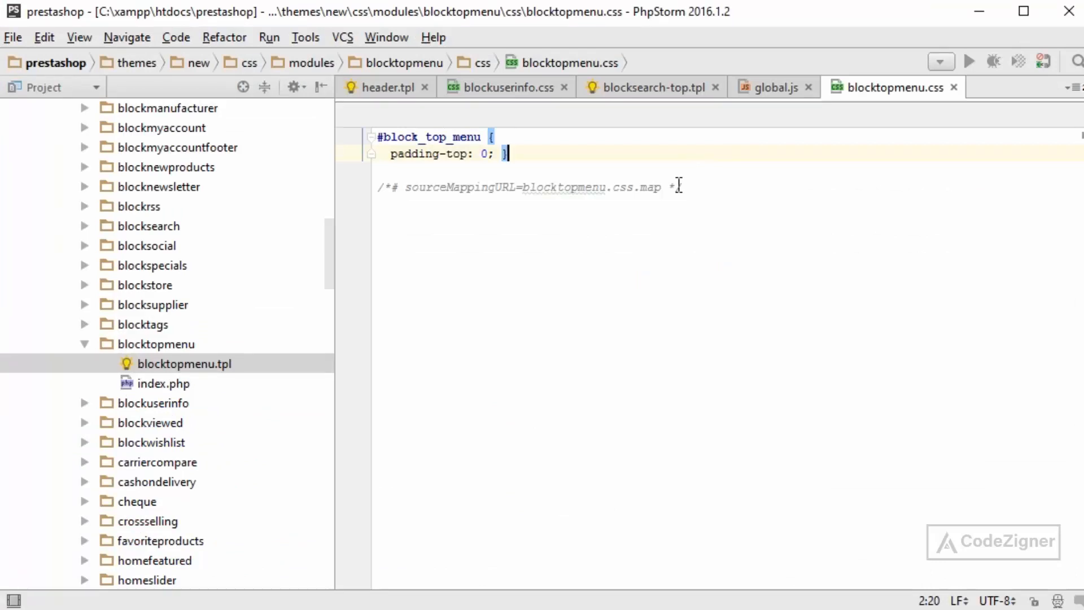
# Add a .top_menu_container rule with an empty background-color below #block_top_menu.
pyautogui.press('Enter')
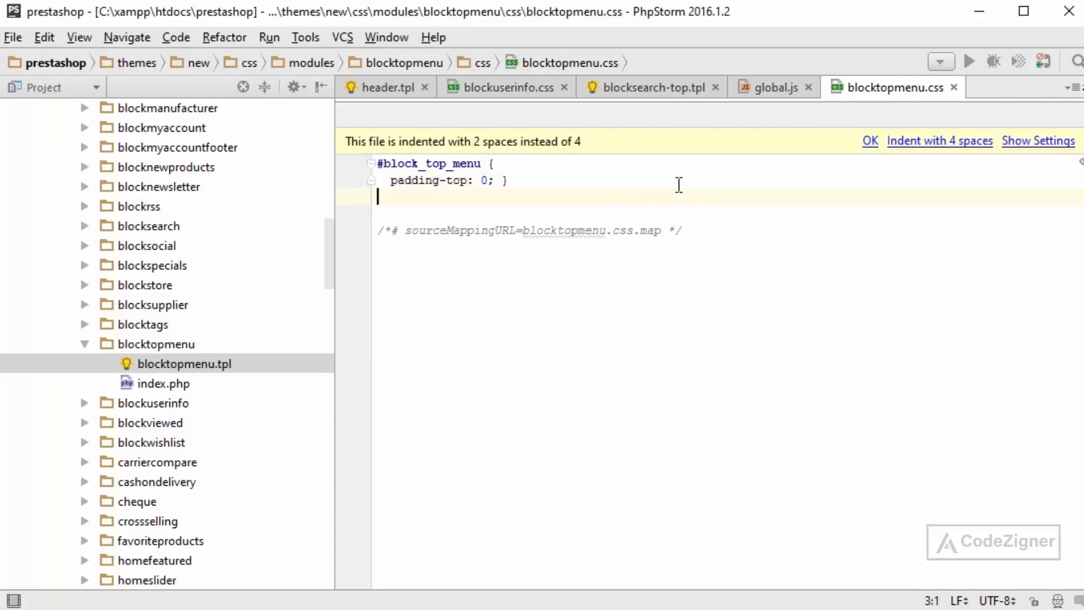
pyautogui.click(939, 141)
pyautogui.write('.top_menu_container { ')
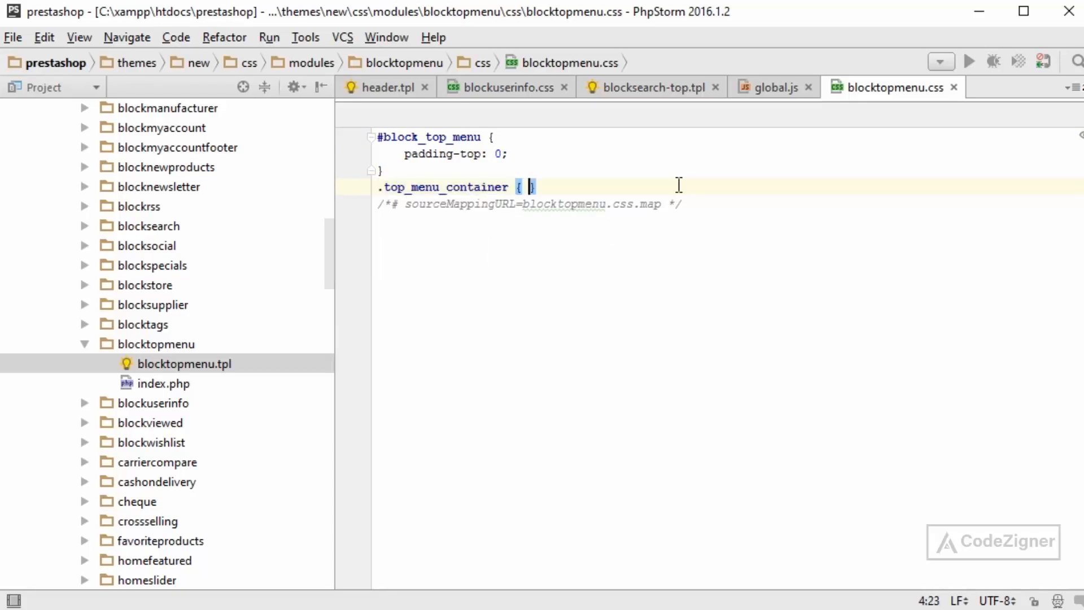
pyautogui.write('backr')
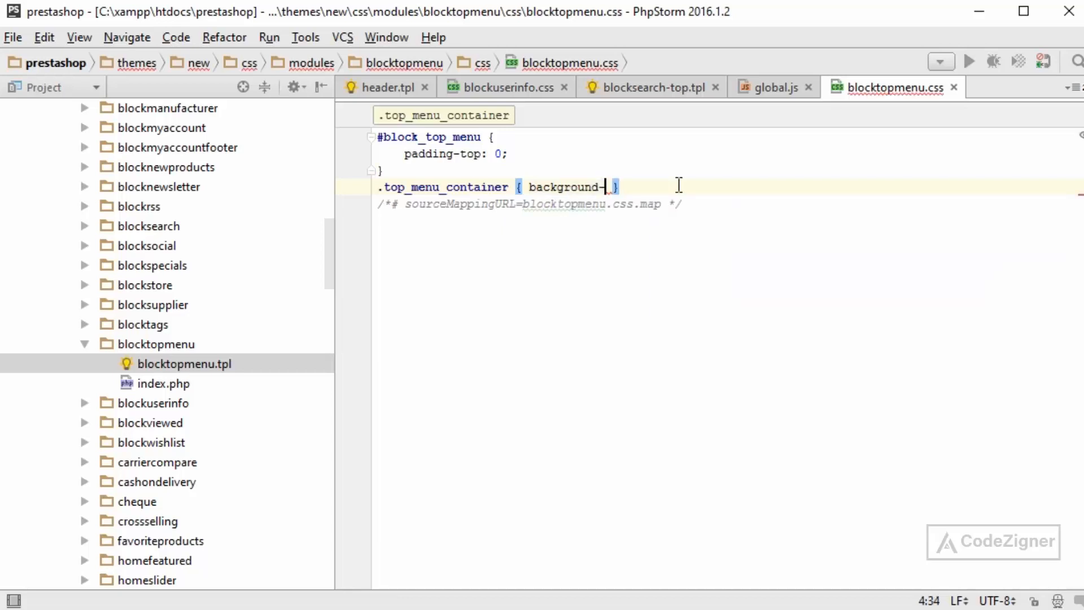
pyautogui.write('-color:')
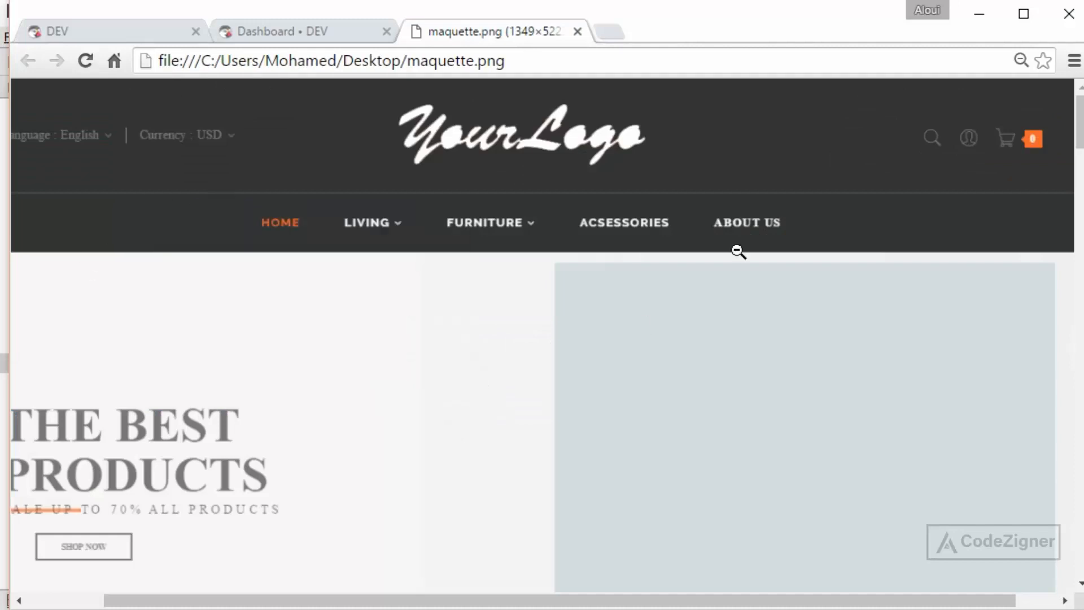
# Eyedrop the mockup's dark bar colour #323334 via a DevTools colour swatch and paste it.
pyautogui.write('color')
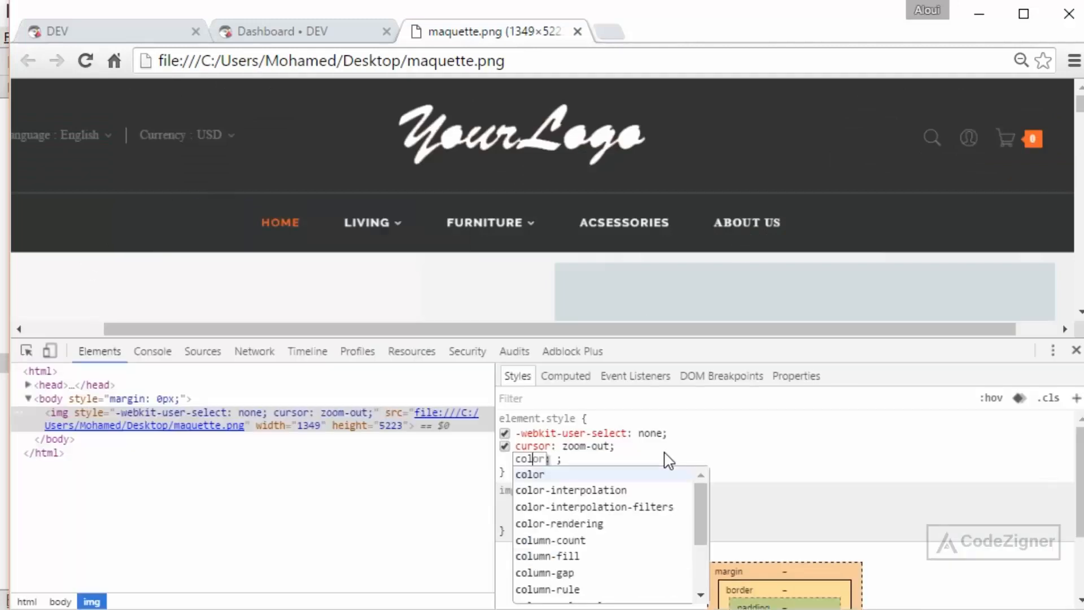
pyautogui.write('red;')
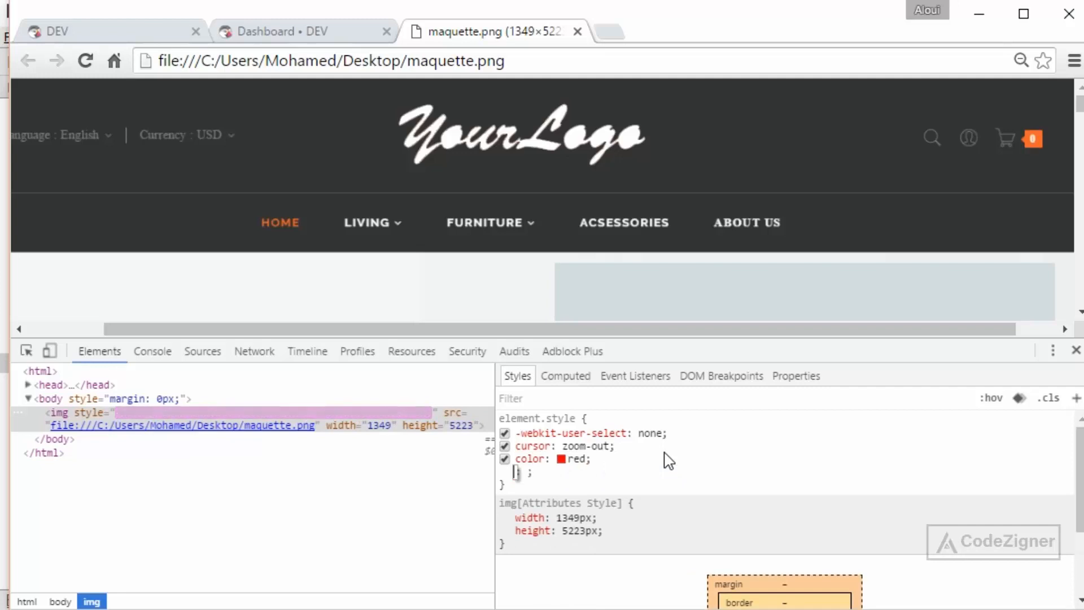
pyautogui.click(563, 458)
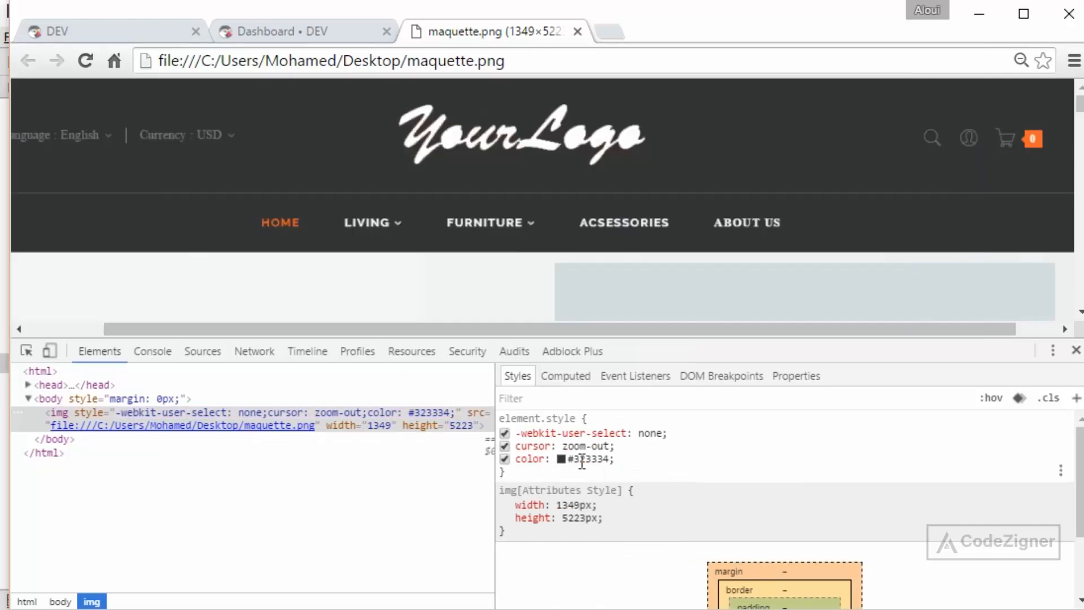
pyautogui.doubleClick(575, 459)
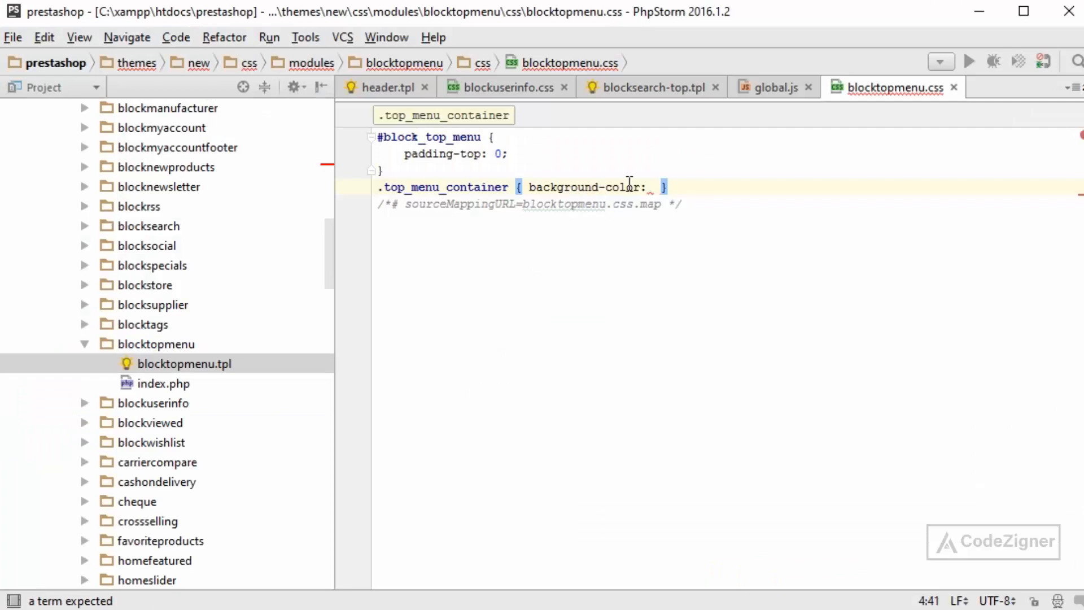
pyautogui.write('#323334')
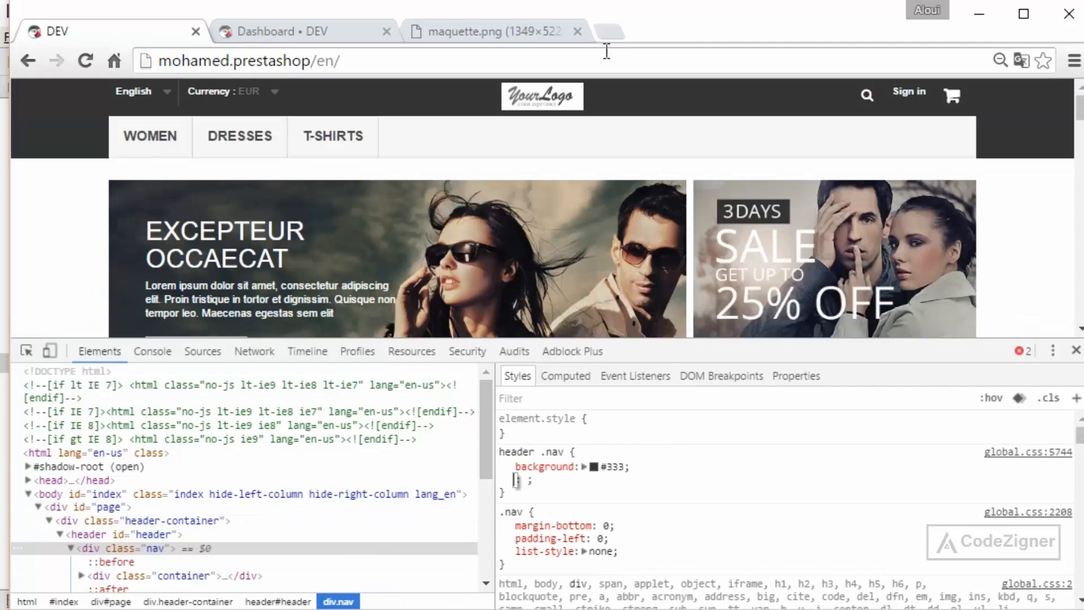
# Give .top_menu_container a #323334 background and a 1px solid top border in DevTools.
pyautogui.click(484, 31)
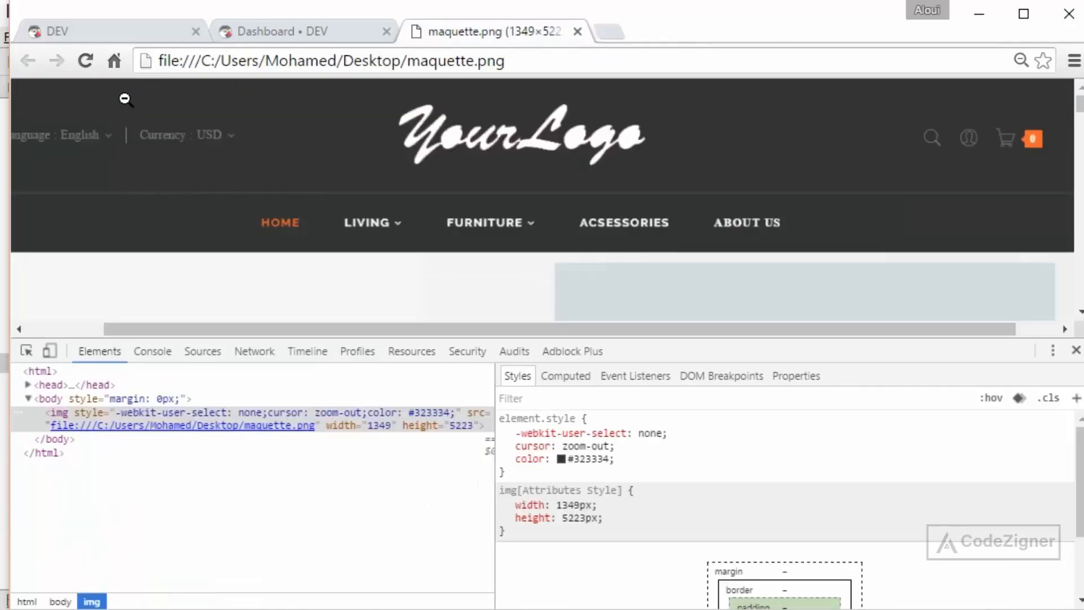
pyautogui.moveTo(225, 224)
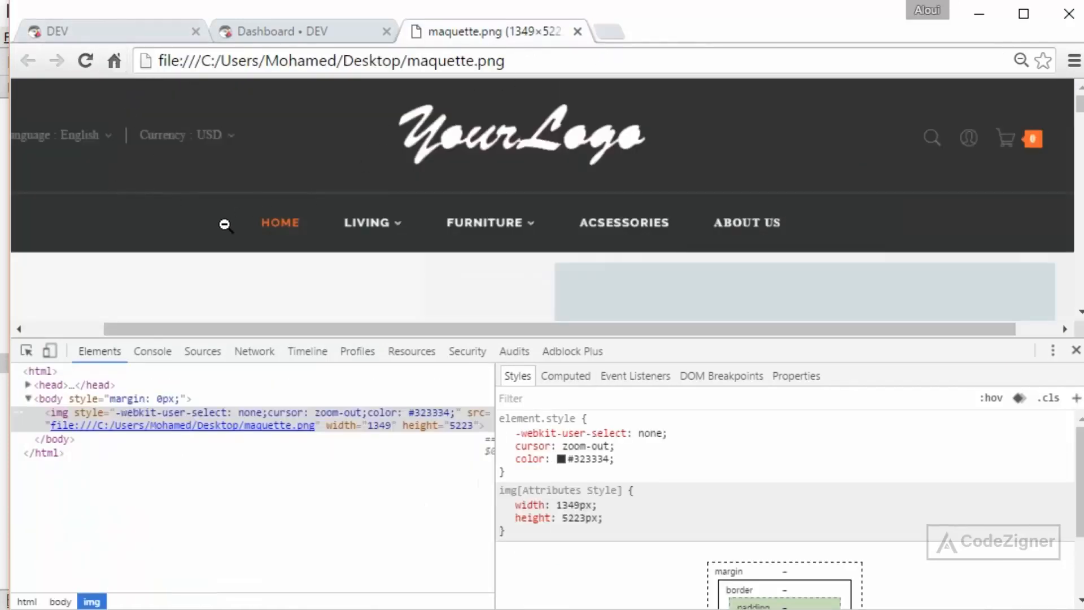
pyautogui.click(103, 31)
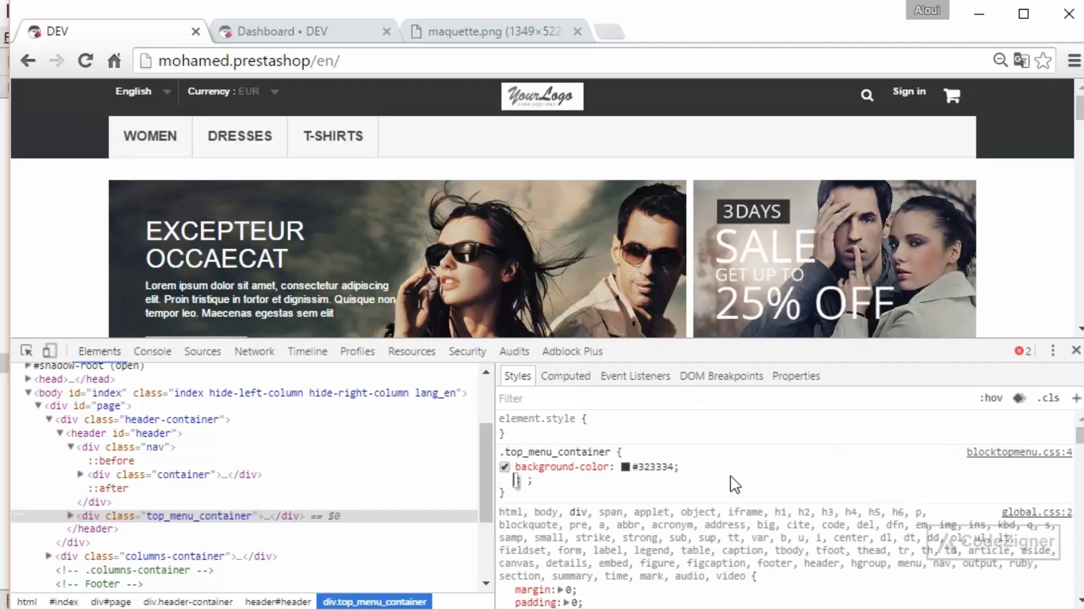
pyautogui.write('border-top: 1px')
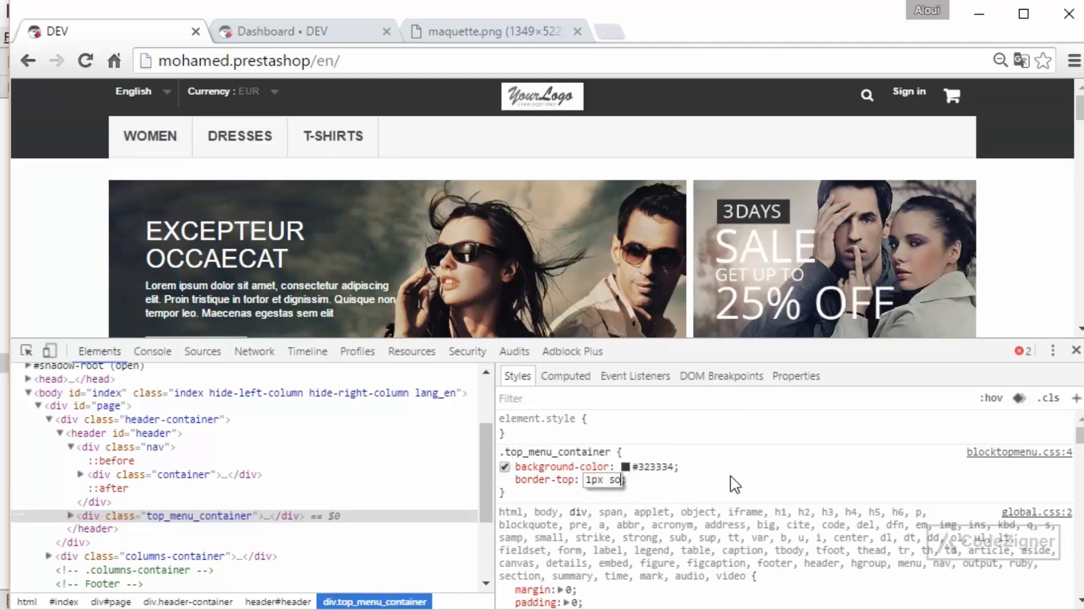
pyautogui.write('solid')
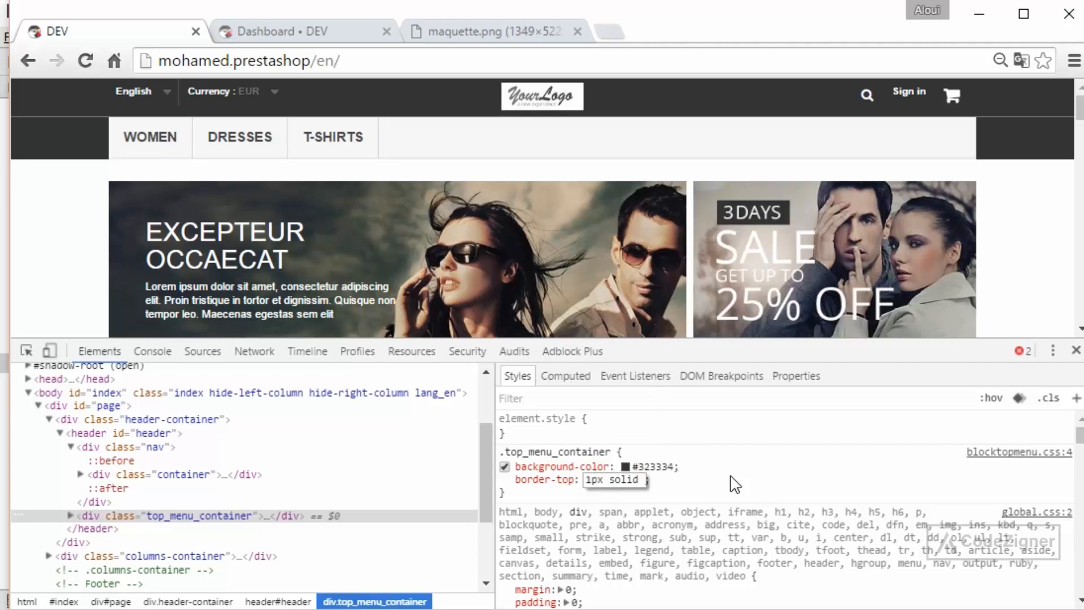
pyautogui.write('#0')
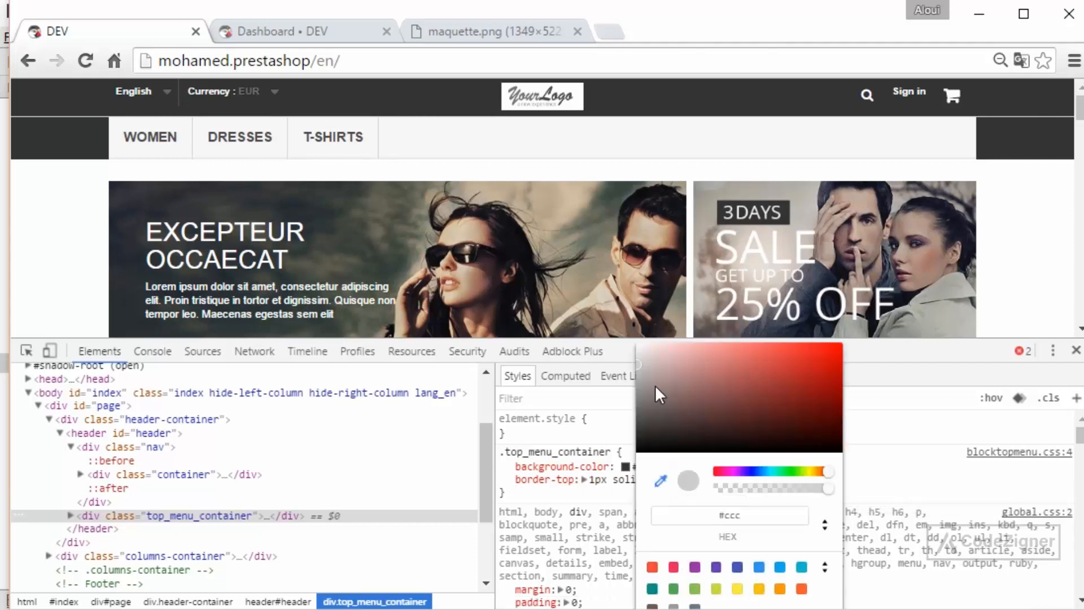
pyautogui.click(636, 387)
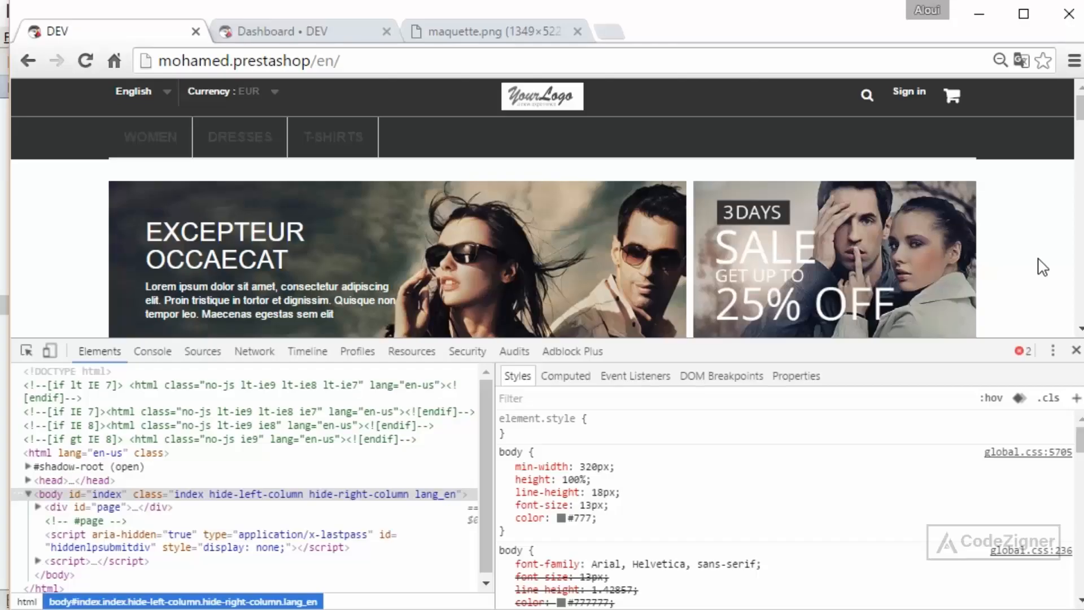
pyautogui.moveTo(82, 173)
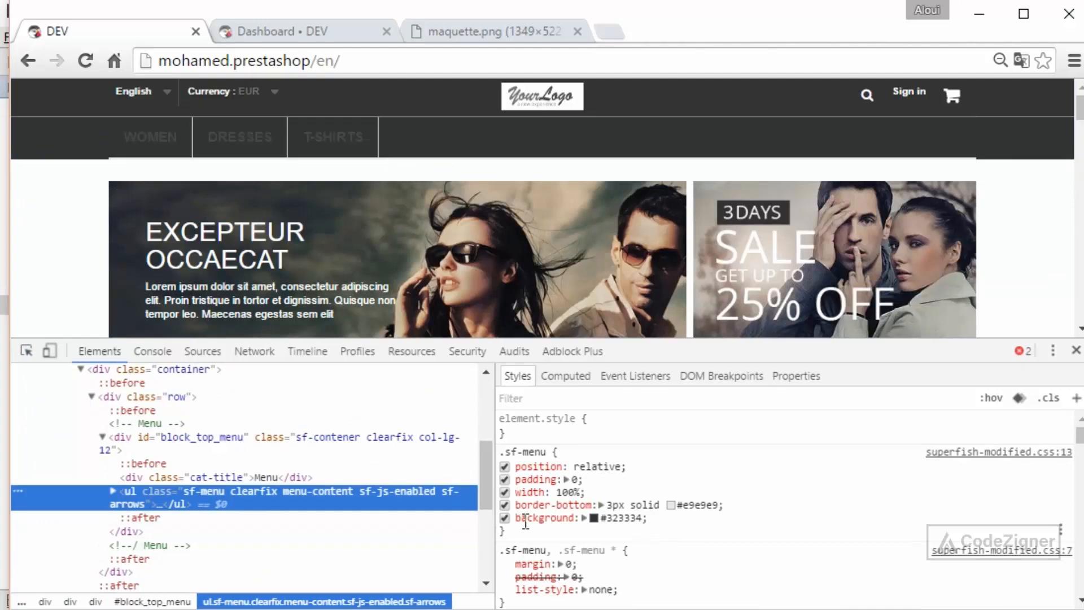
# Copy #323334 from DevTools and paste it as the .sf-menu background in superfish-modified.css.
pyautogui.doubleClick(607, 518)
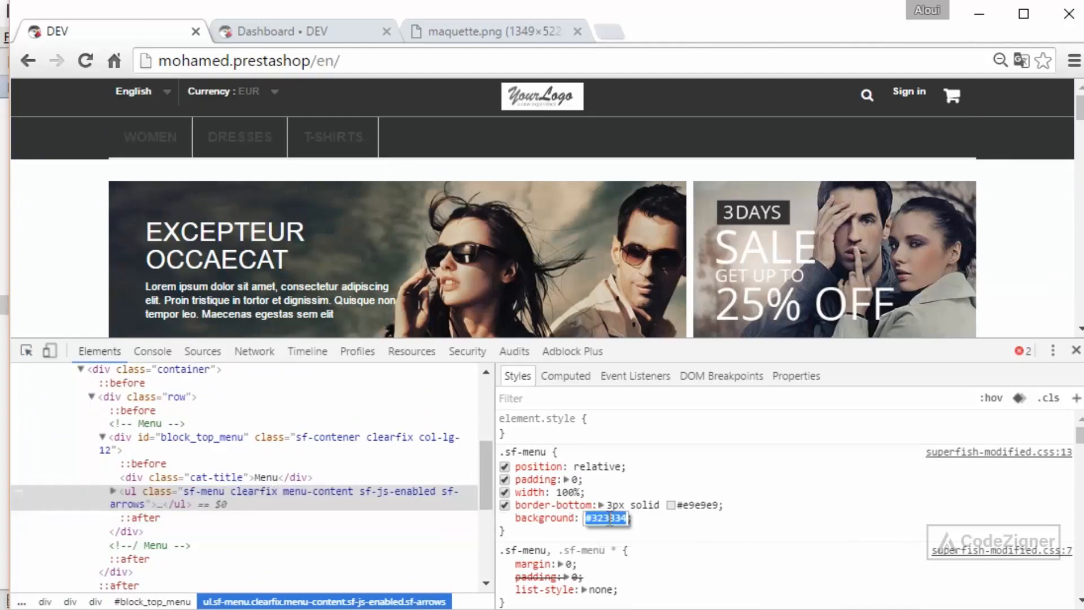
pyautogui.moveTo(997, 452)
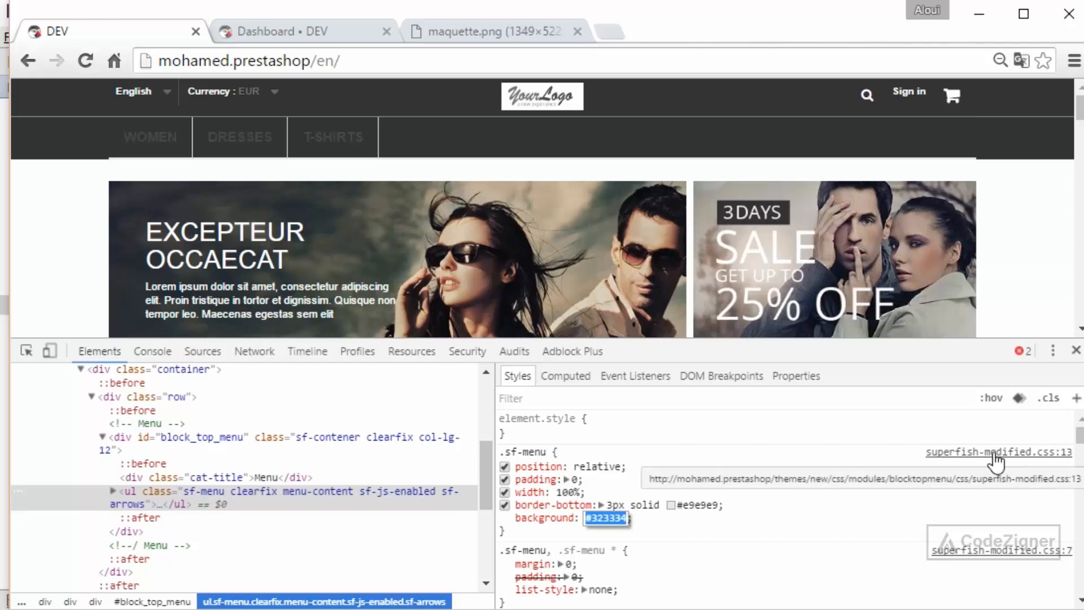
pyautogui.moveTo(694, 503)
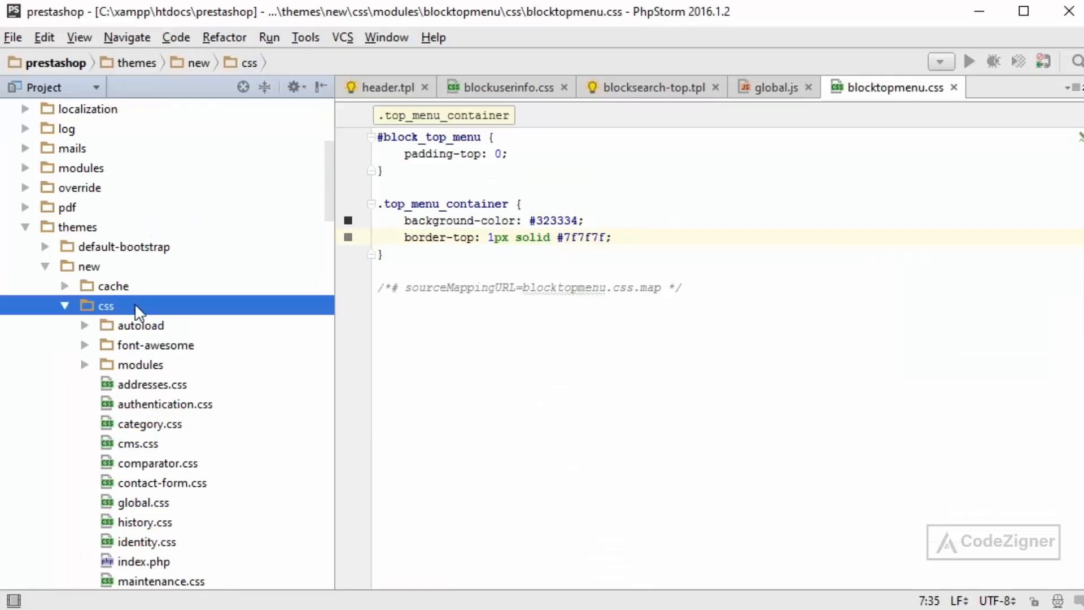
pyautogui.click(141, 364)
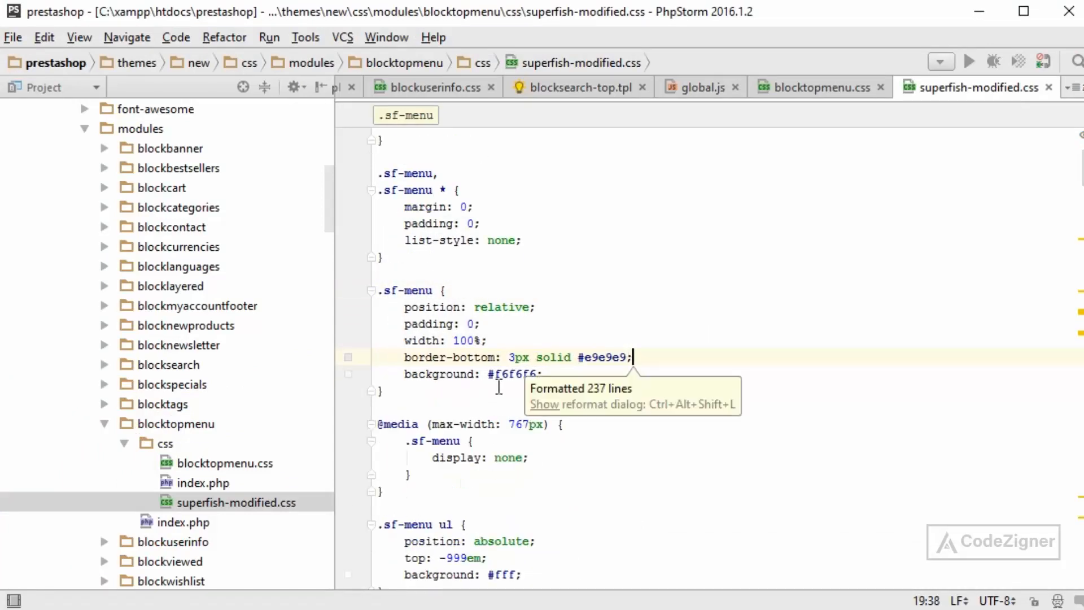
pyautogui.write('##323334')
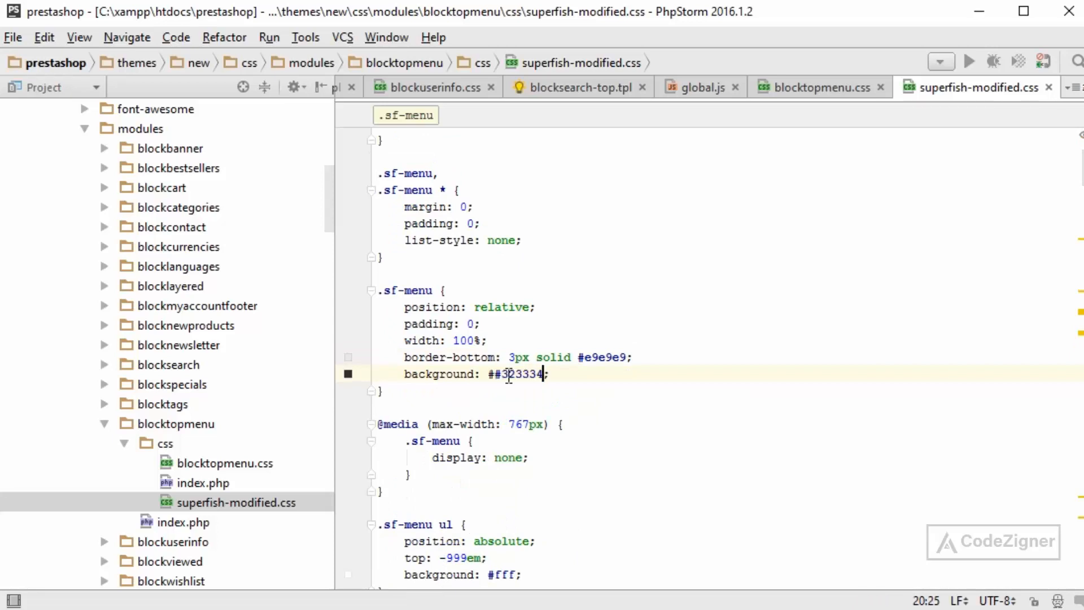
pyautogui.press('Backspace')
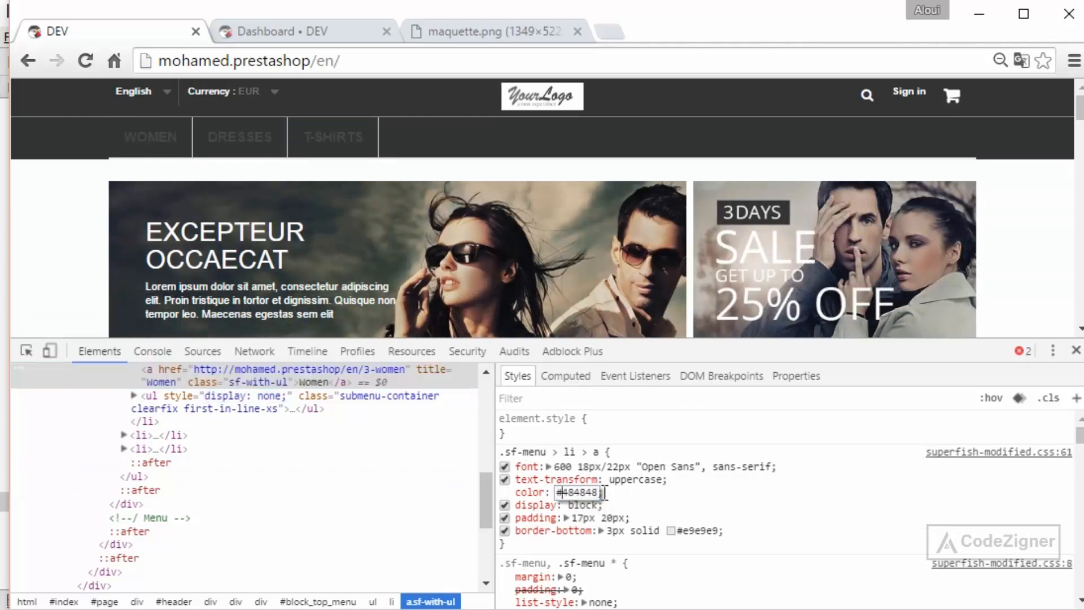
# Set .sf-menu > li > a colour to #c9c9c9 and its bottom border to transparent.
pyautogui.write('#FFF;')
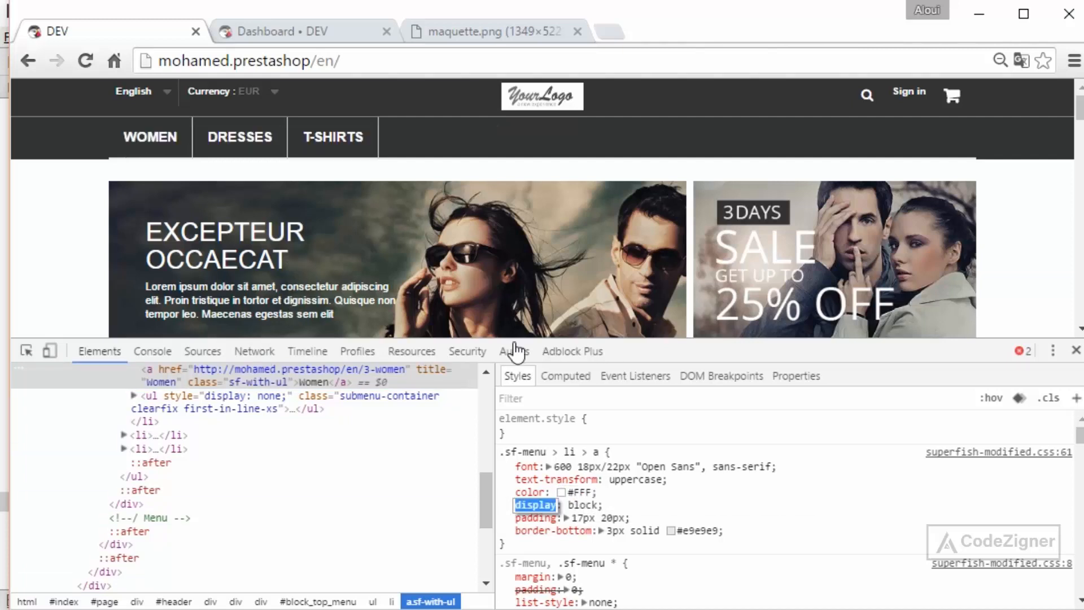
pyautogui.click(561, 492)
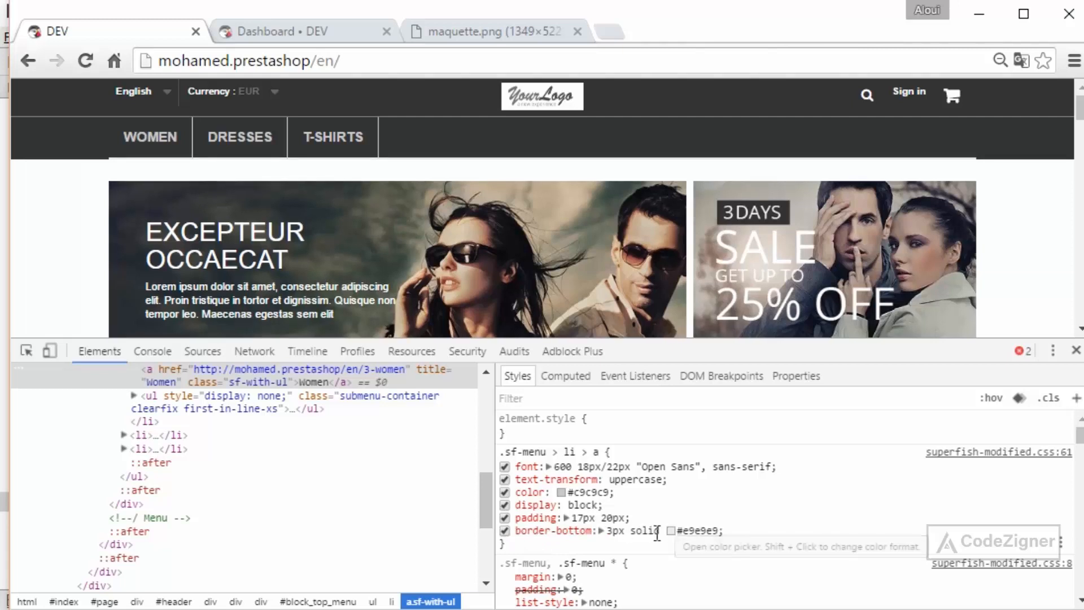
pyautogui.write('transparent')
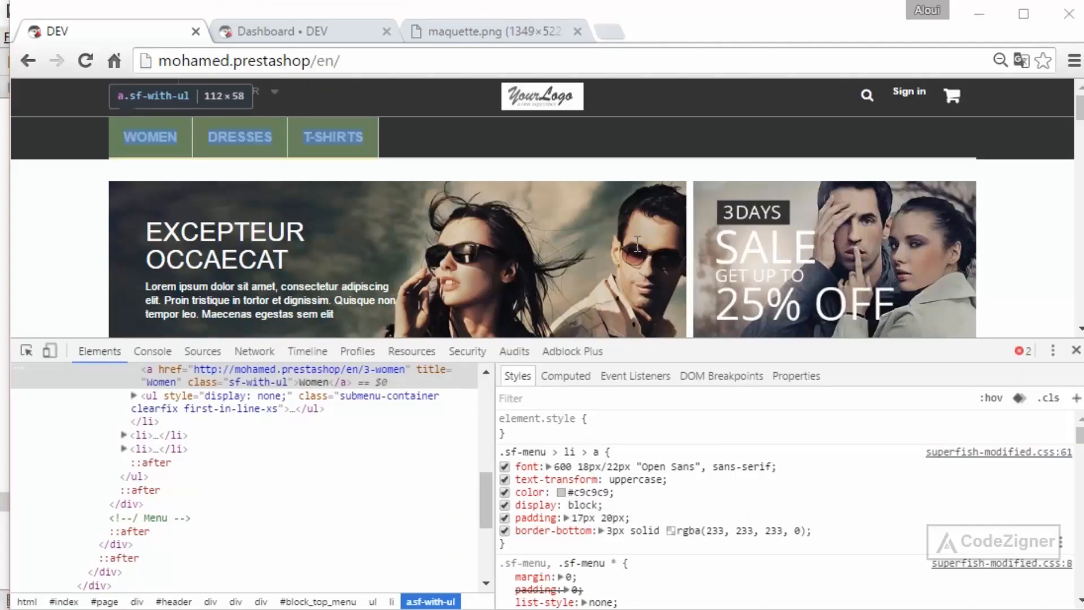
# Change the .sf-menu > li > a colour in superfish-modified.css to #C9C9C9 and save.
pyautogui.press('alt+tab')
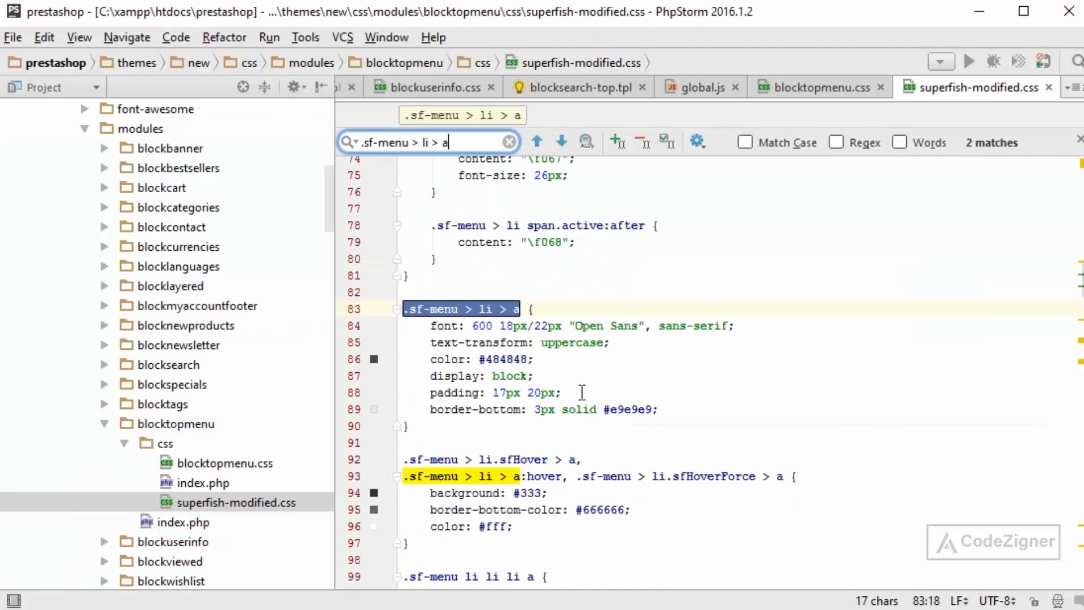
pyautogui.doubleClick(505, 359)
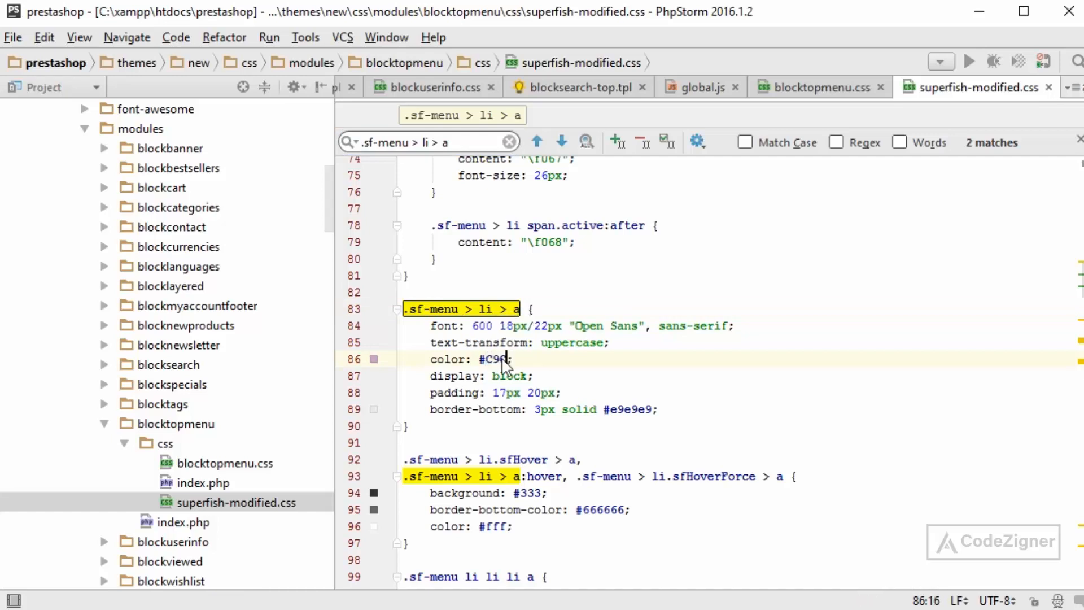
pyautogui.write('9C9')
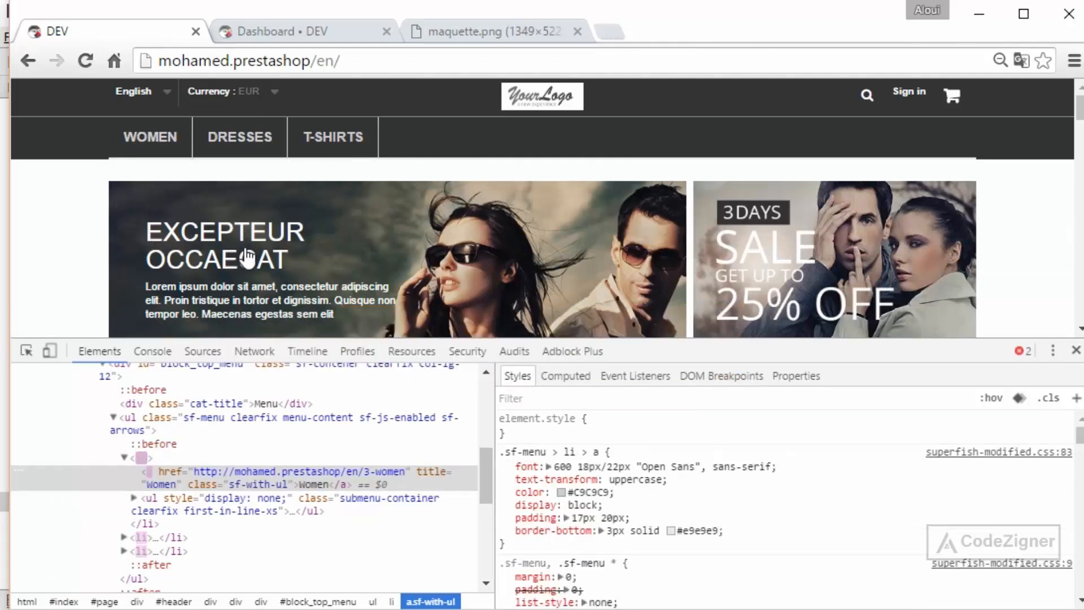
pyautogui.moveTo(150, 136)
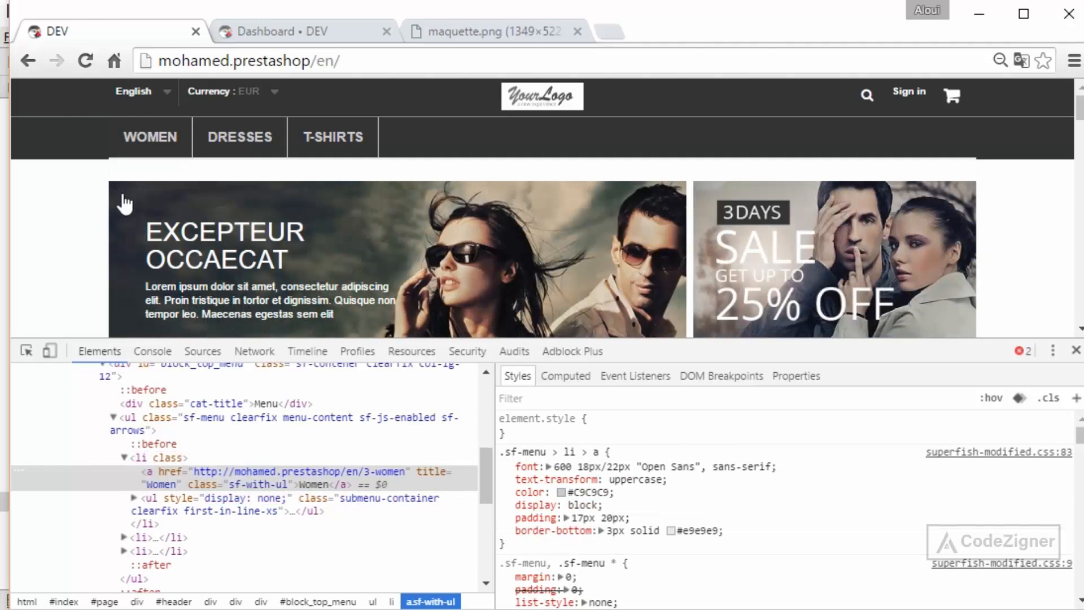
pyautogui.moveTo(77, 145)
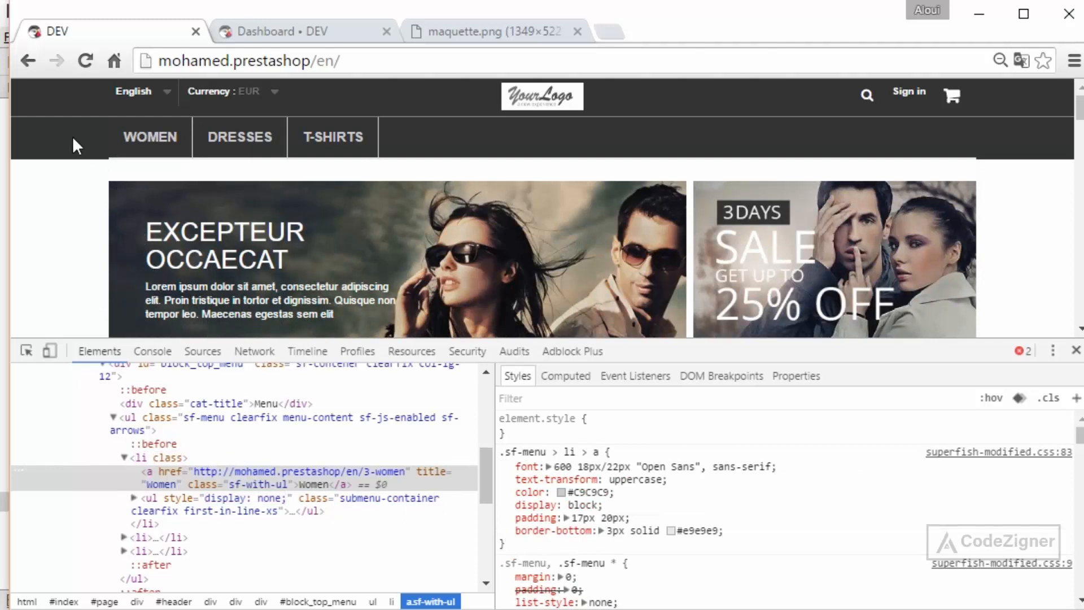
pyautogui.click(290, 31)
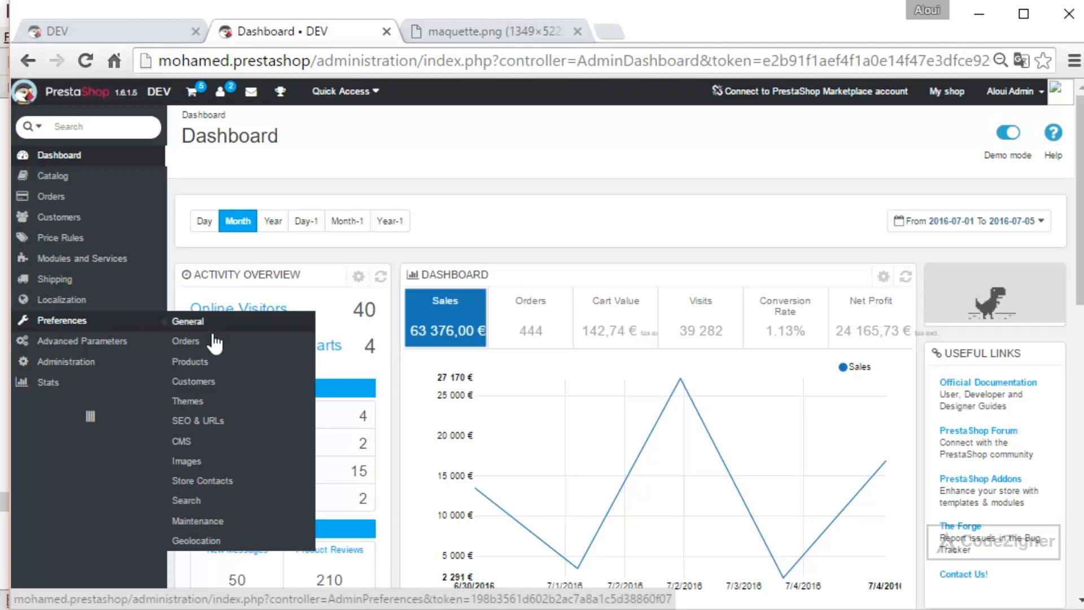
pyautogui.moveTo(81, 339)
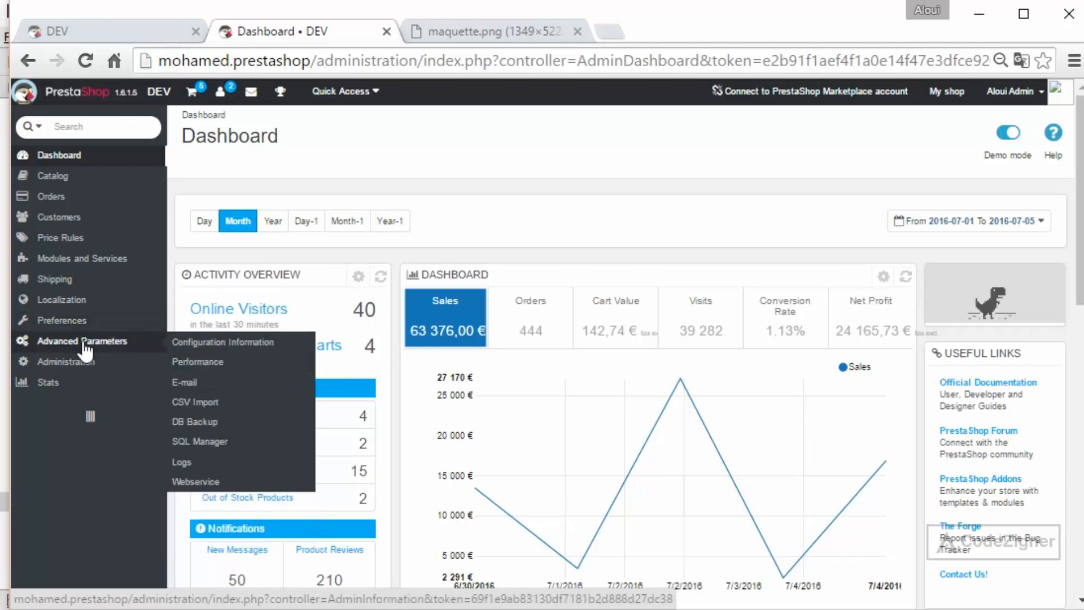
# Set Smarty Cache to NO in Advanced Parameters > Performance and save.
pyautogui.click(198, 361)
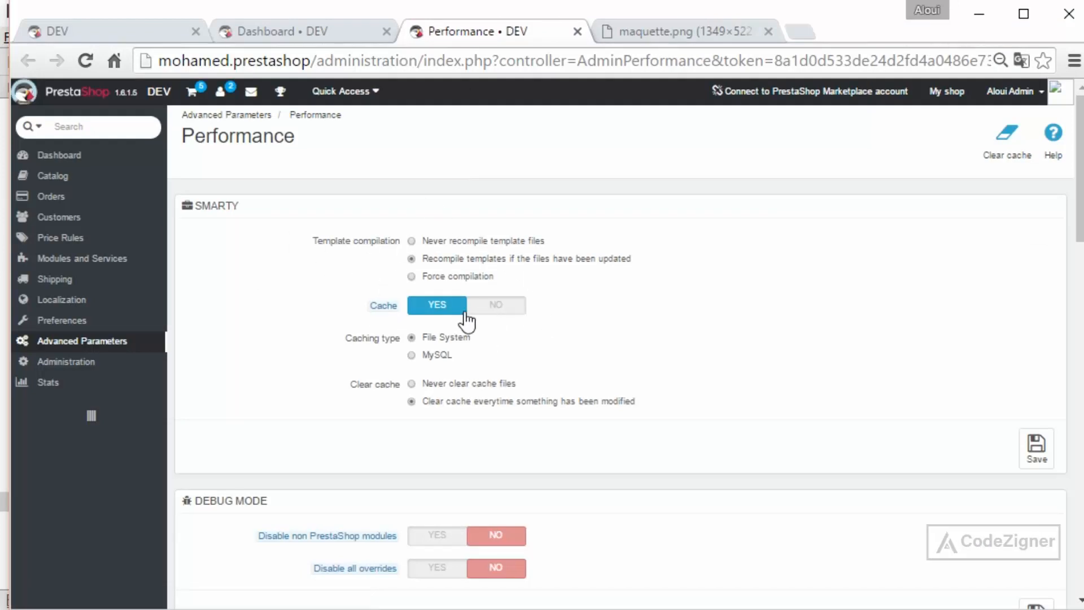
pyautogui.moveTo(487, 314)
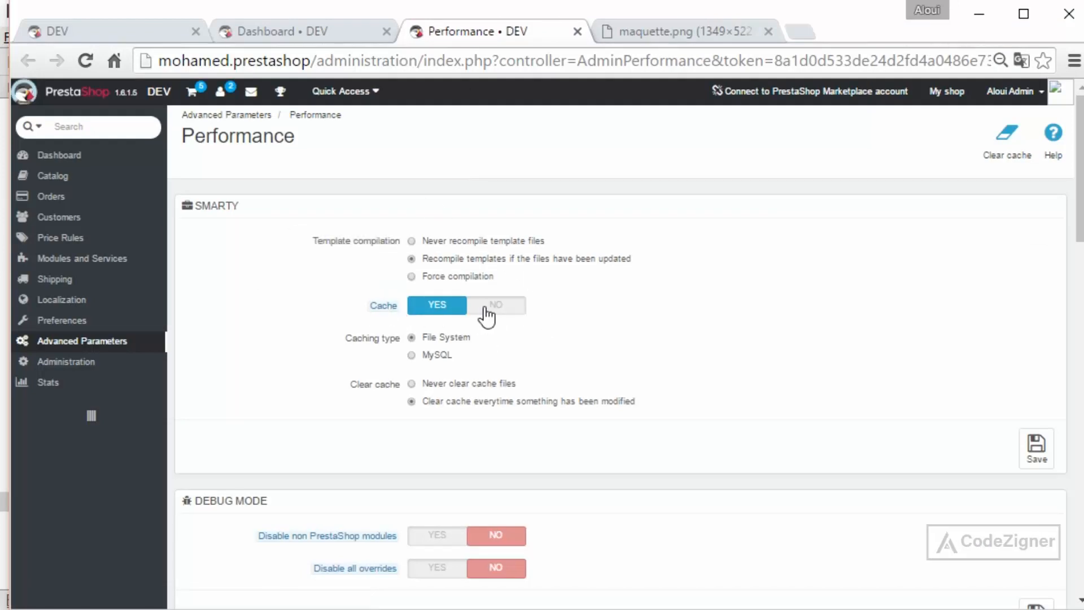
pyautogui.click(495, 305)
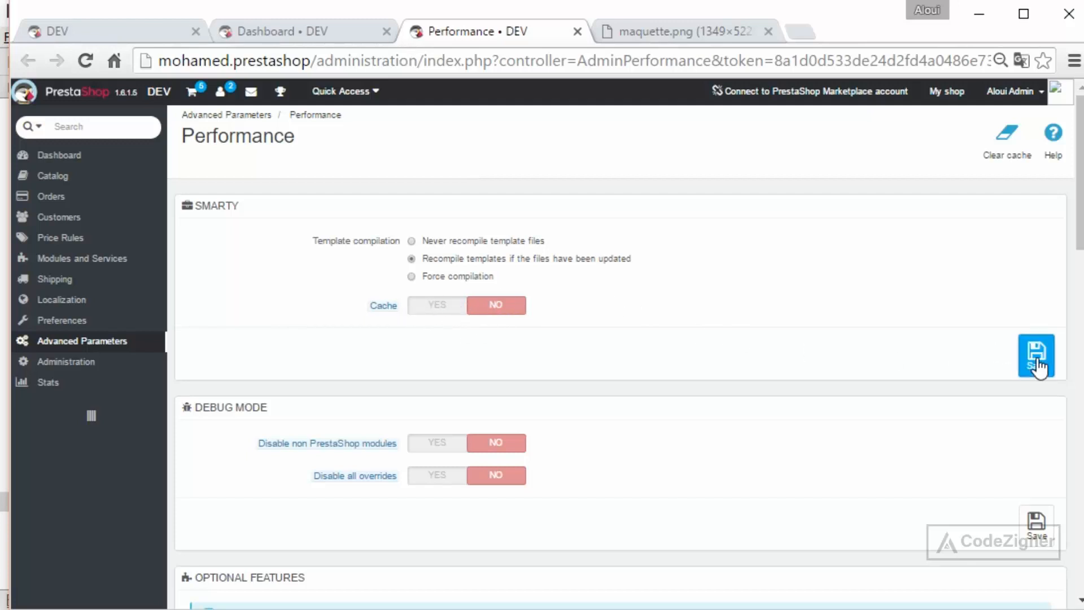
pyautogui.click(1035, 357)
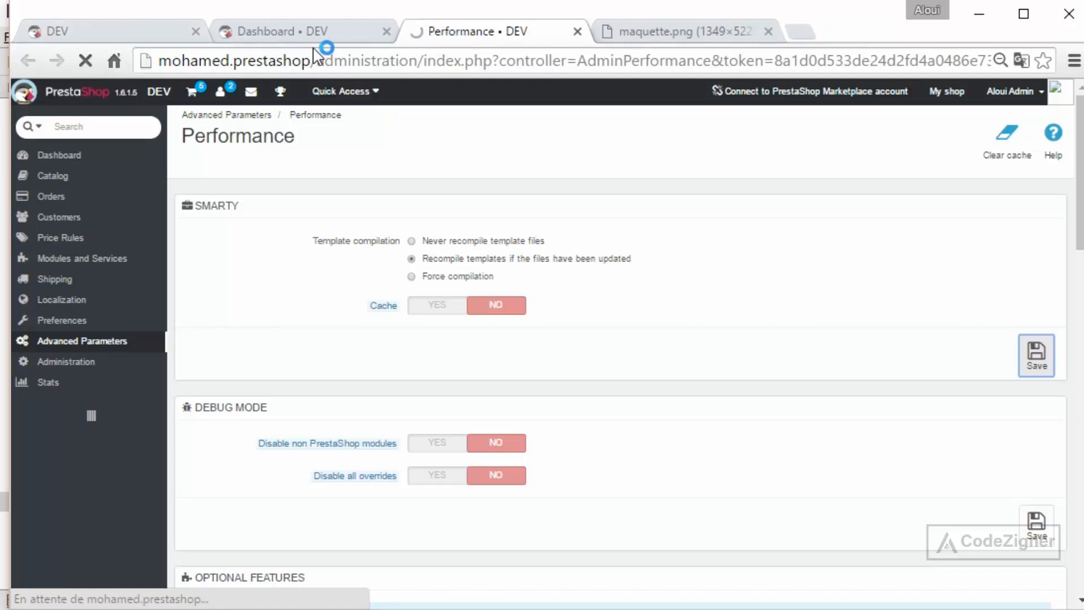
# Save template compilation as 'Recompile templates if the files have been updated' and reload the storefront.
pyautogui.click(111, 31)
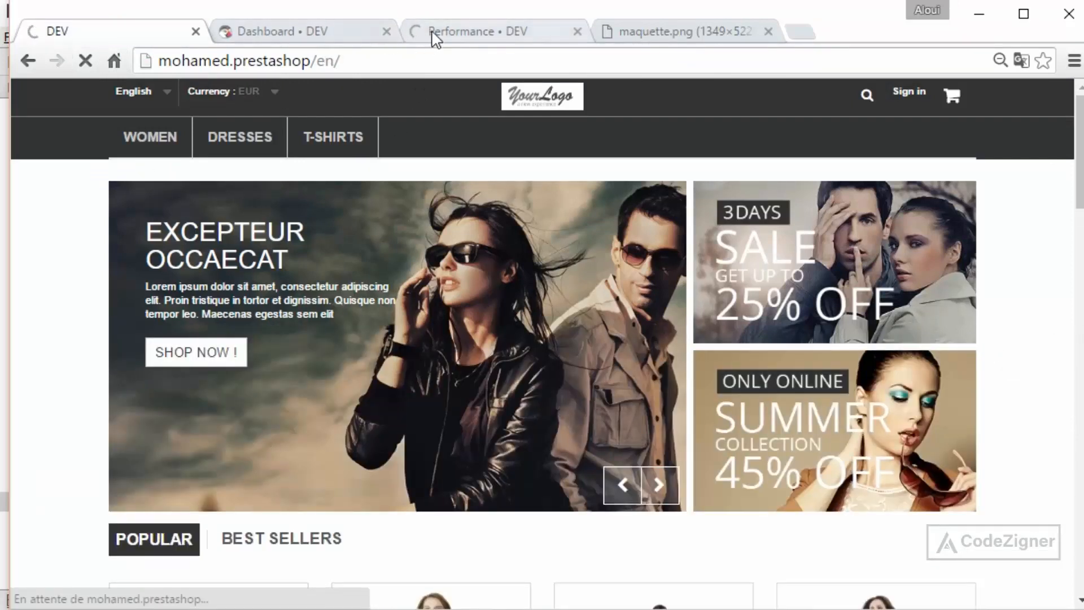
pyautogui.click(476, 31)
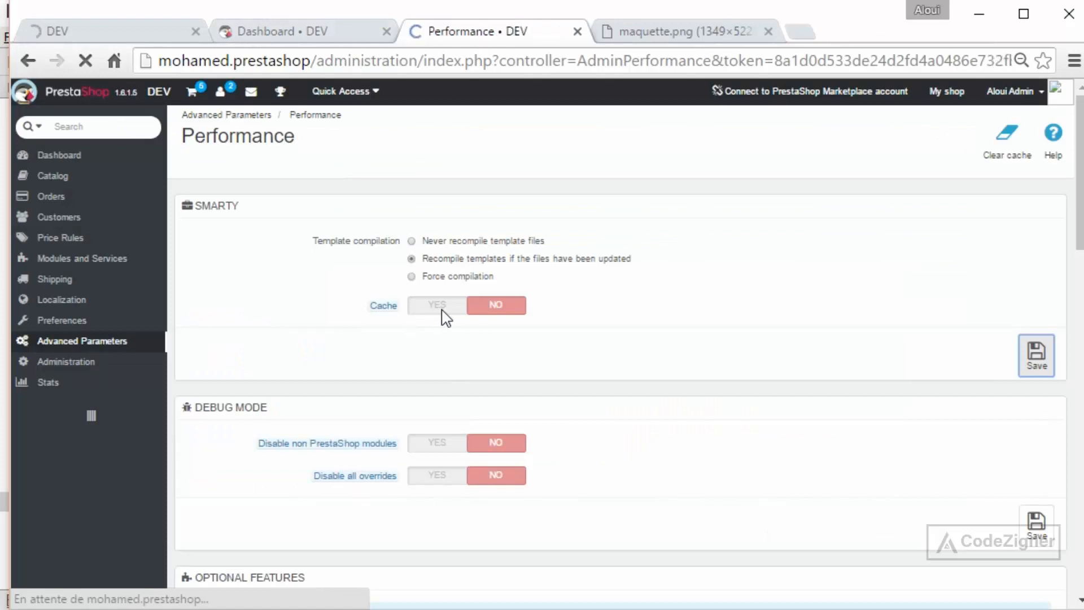
pyautogui.click(1036, 354)
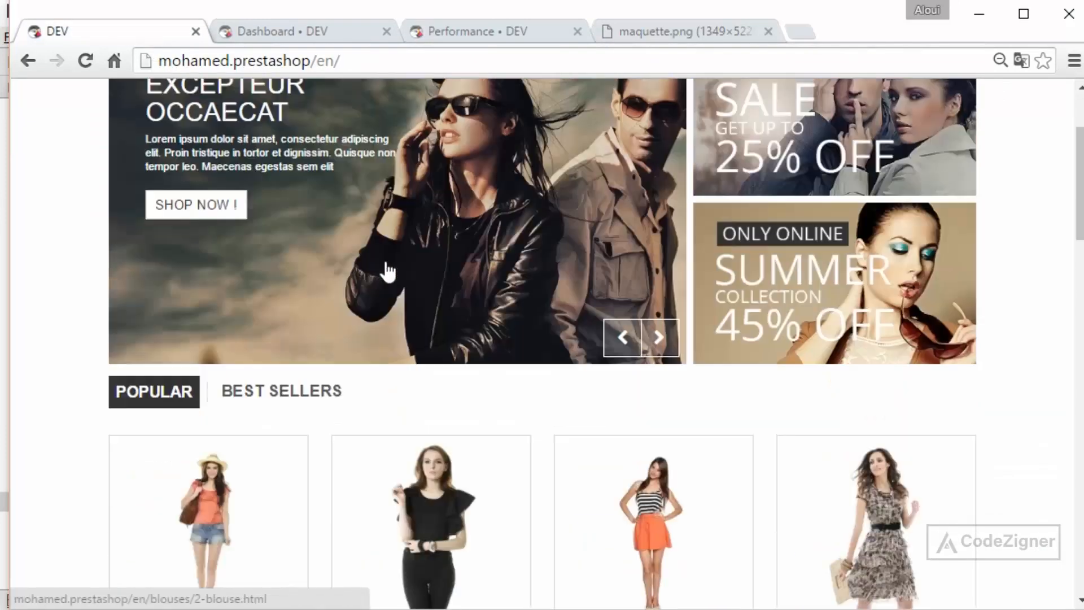
pyautogui.scroll(3)
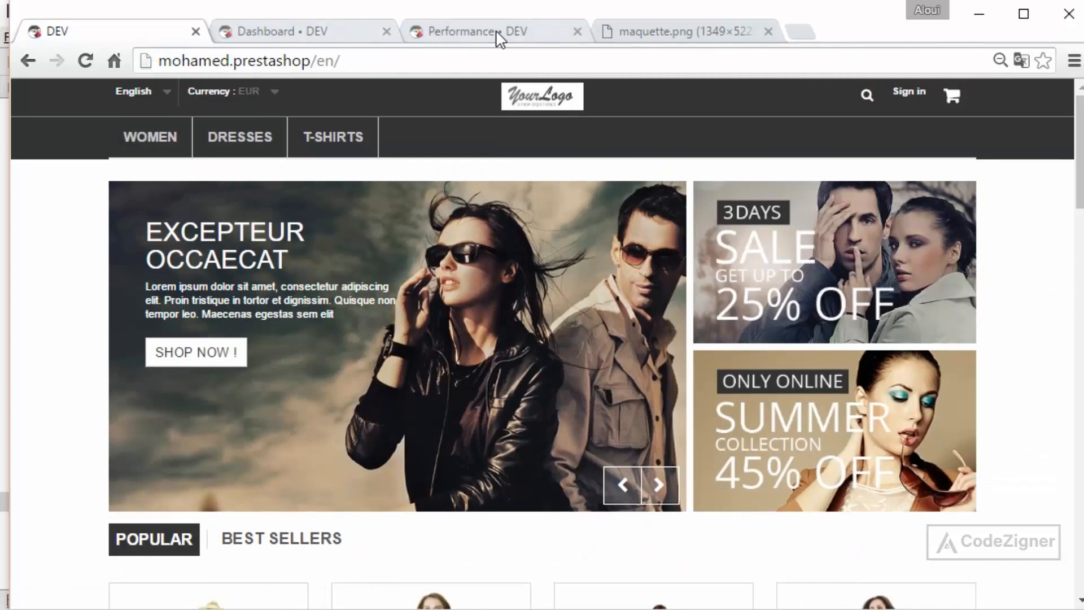
pyautogui.click(477, 31)
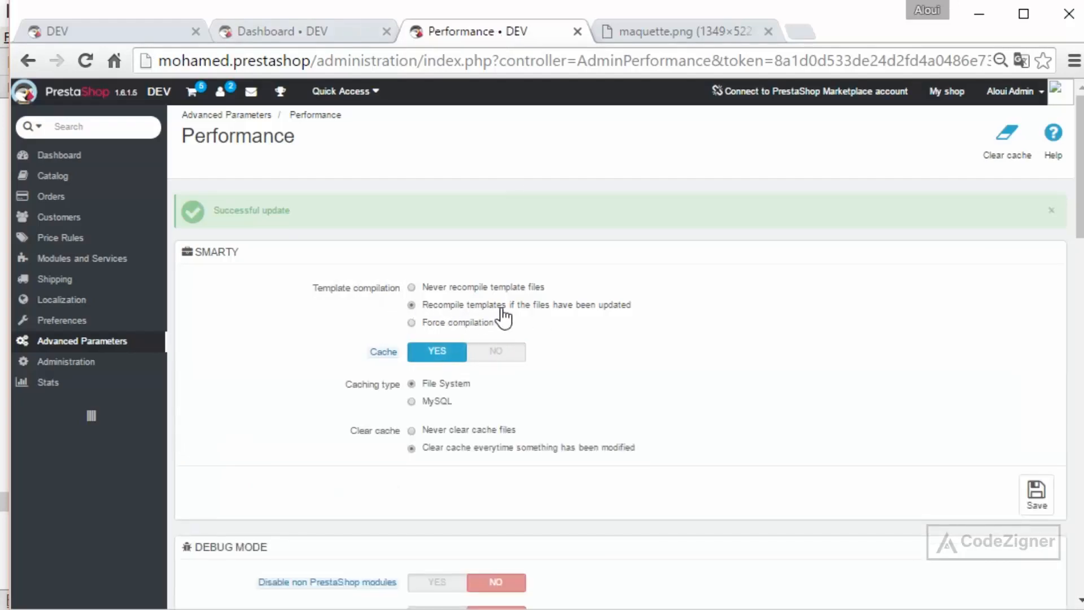
pyautogui.moveTo(588, 319)
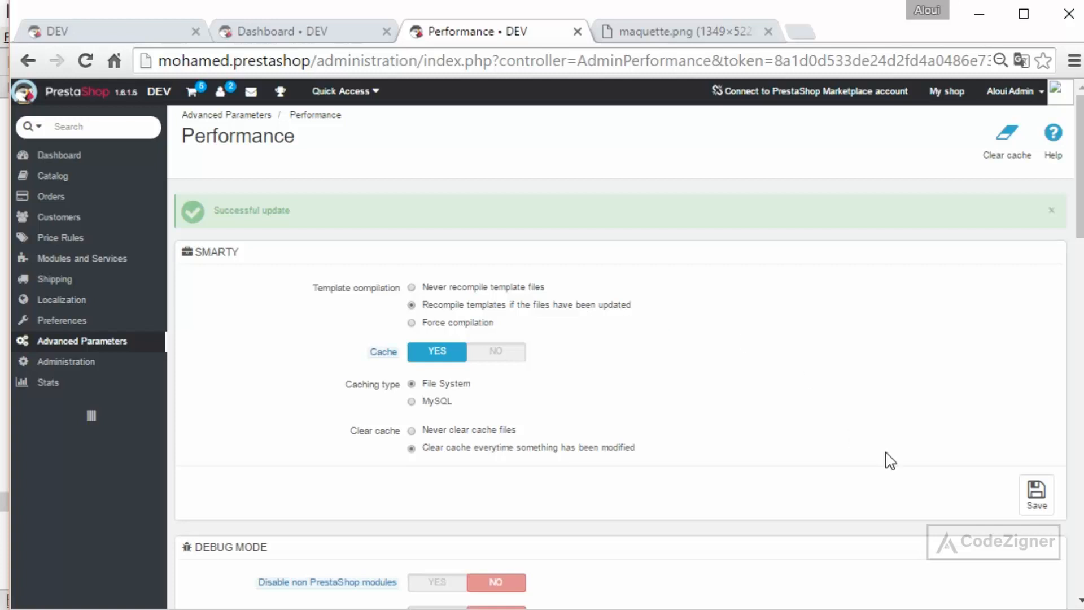
pyautogui.moveTo(346, 274)
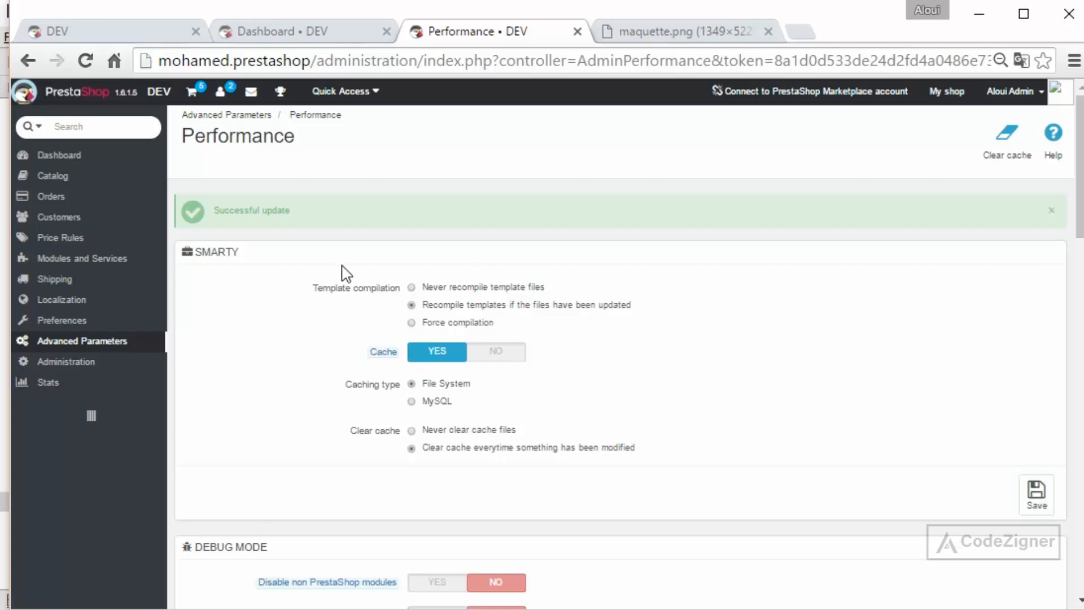
pyautogui.moveTo(1030, 415)
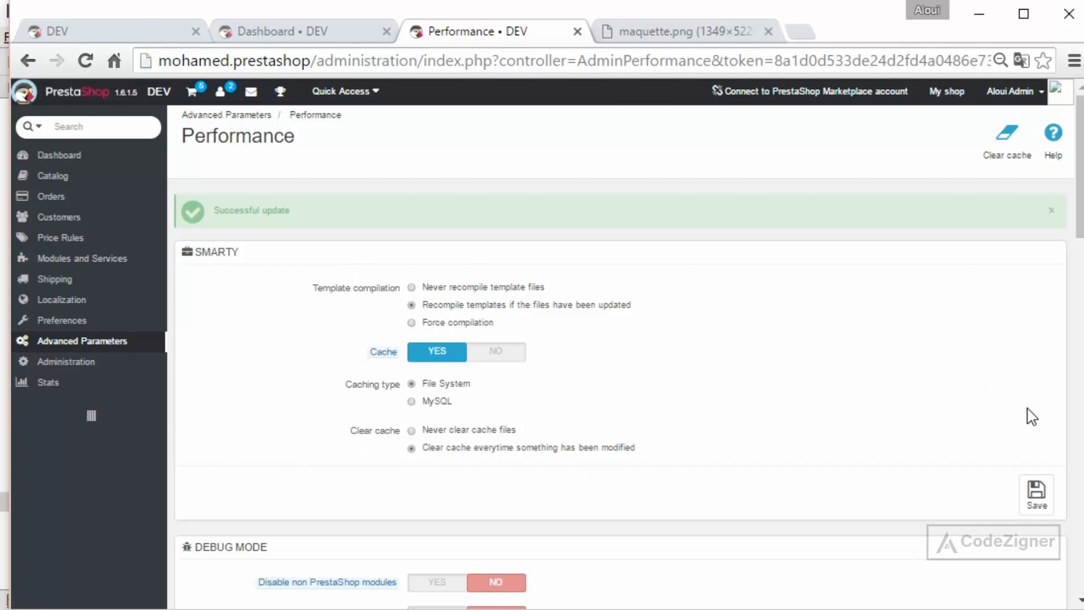
pyautogui.moveTo(1035, 495)
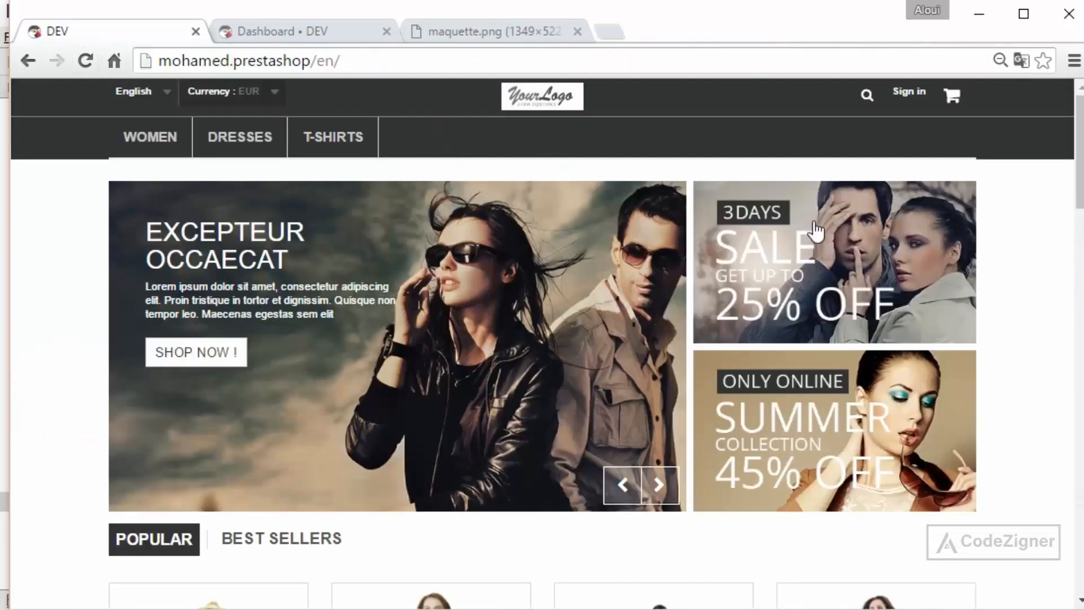
pyautogui.moveTo(150, 137)
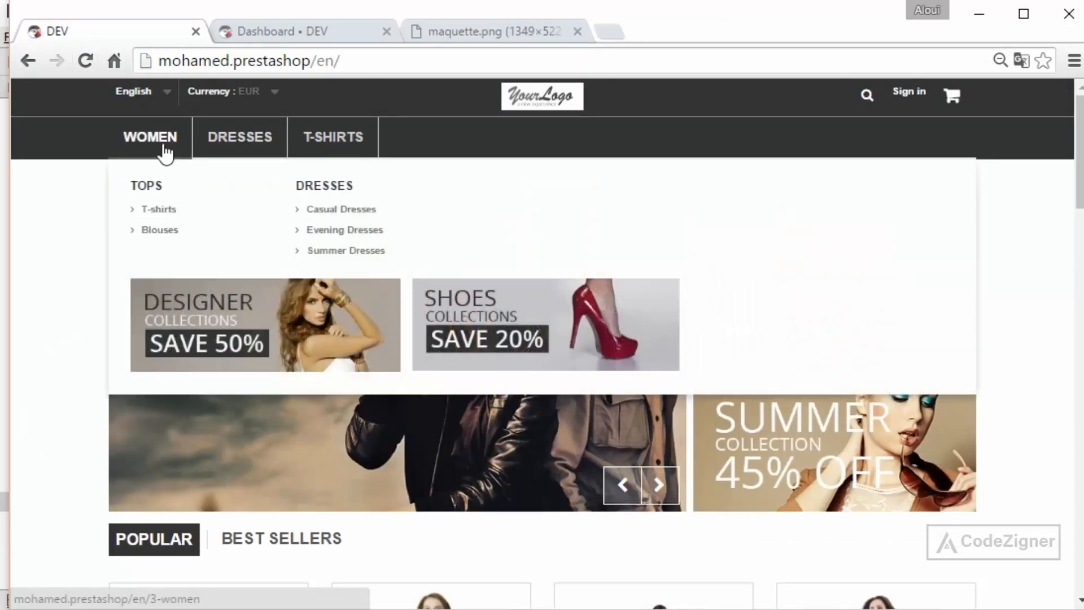
pyautogui.moveTo(162, 141)
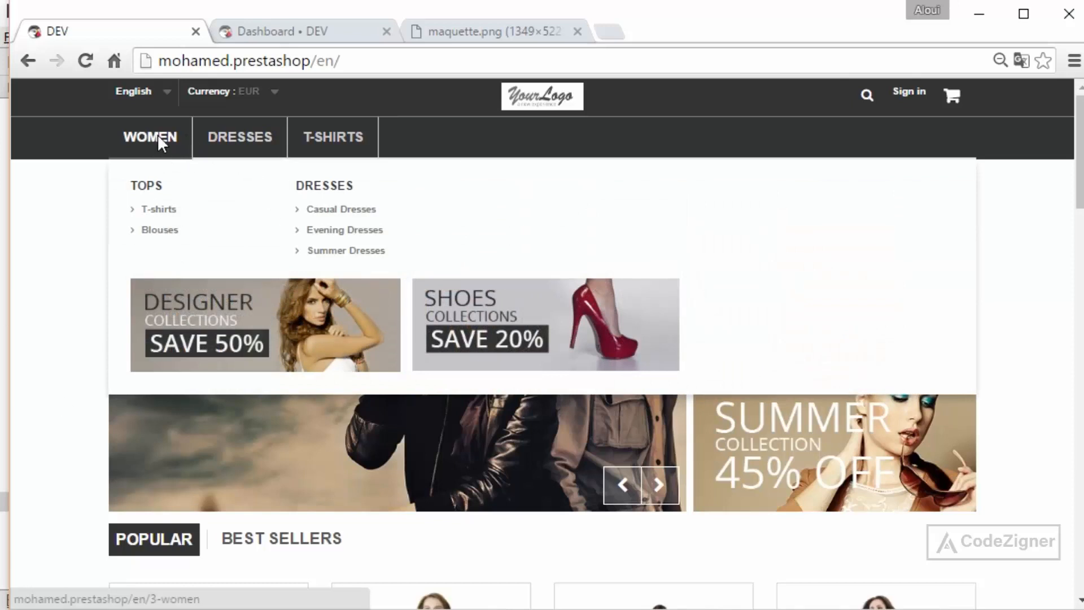
# Inspect the Women menu item and uncheck border-right in the .sf-menu > li rule.
pyautogui.press('F12')
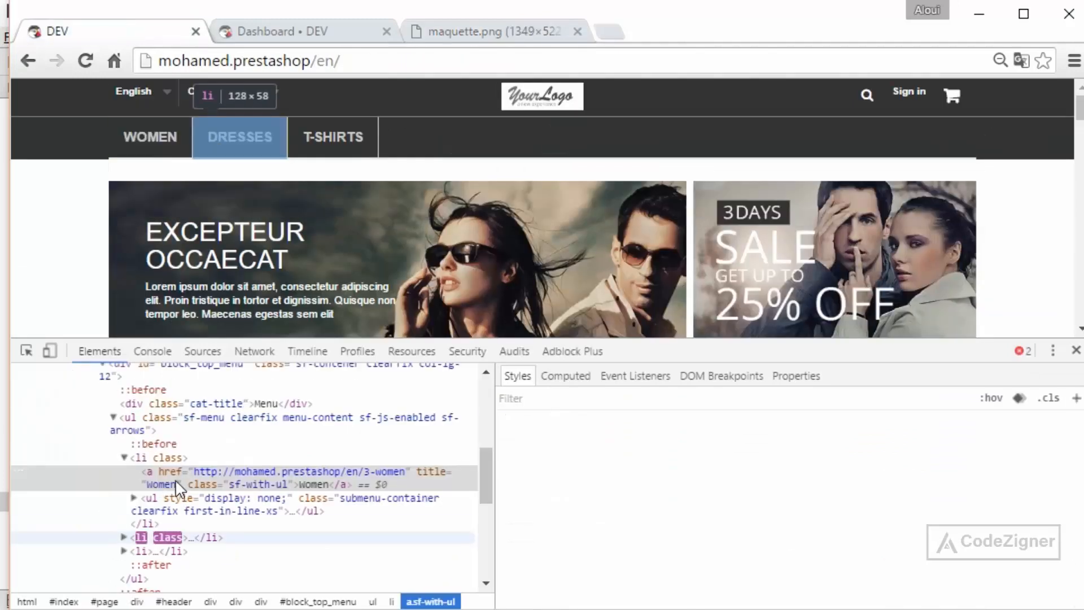
pyautogui.click(159, 457)
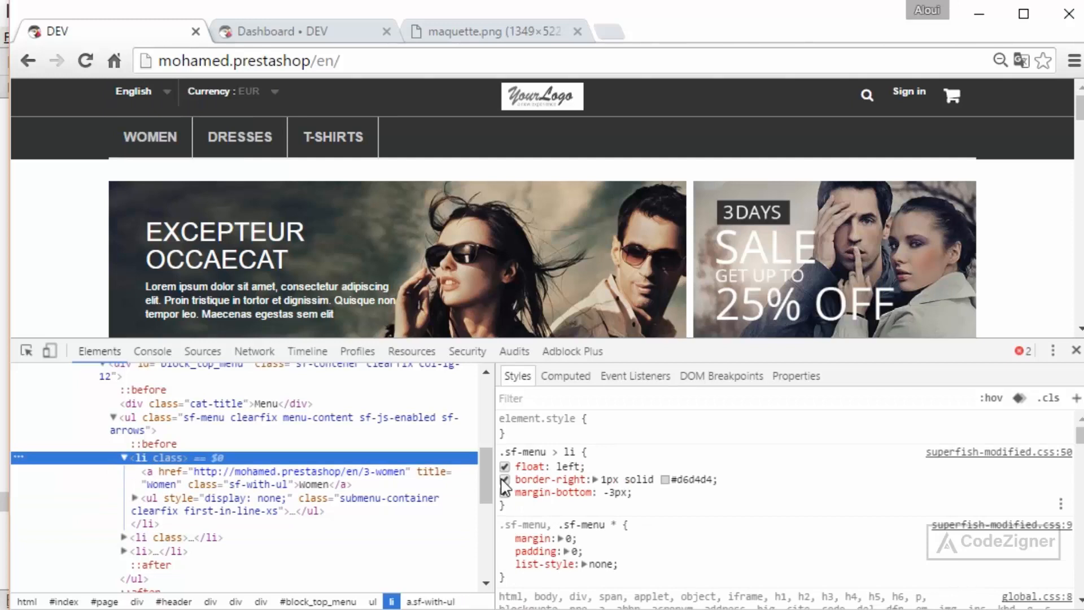
pyautogui.click(504, 479)
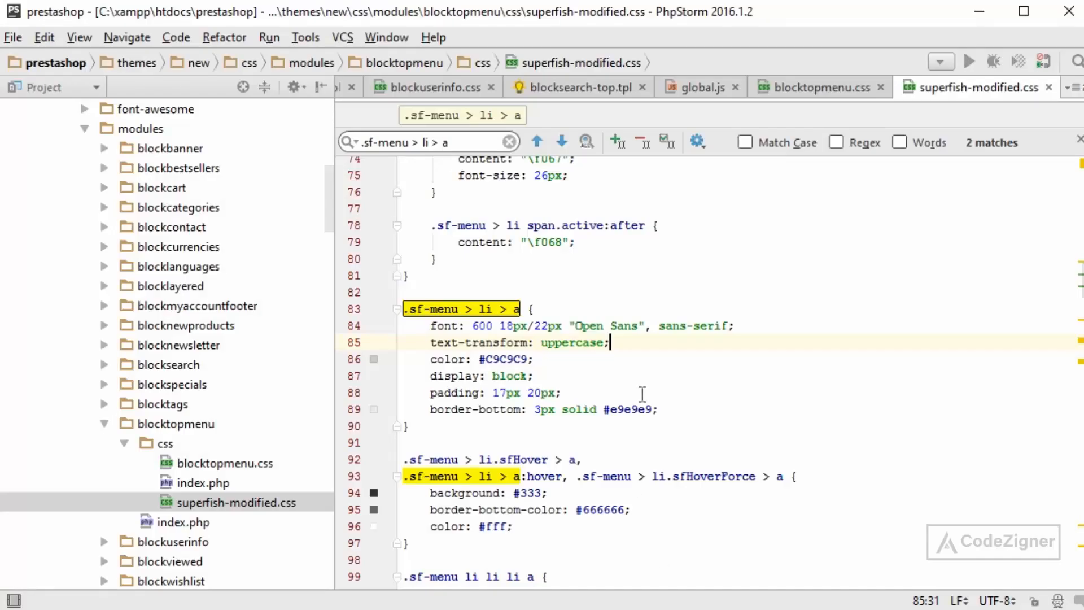
# Jump to line 50 of superfish-modified.css, the .sf-menu > li border-right declaration.
pyautogui.press('ctrl+g')
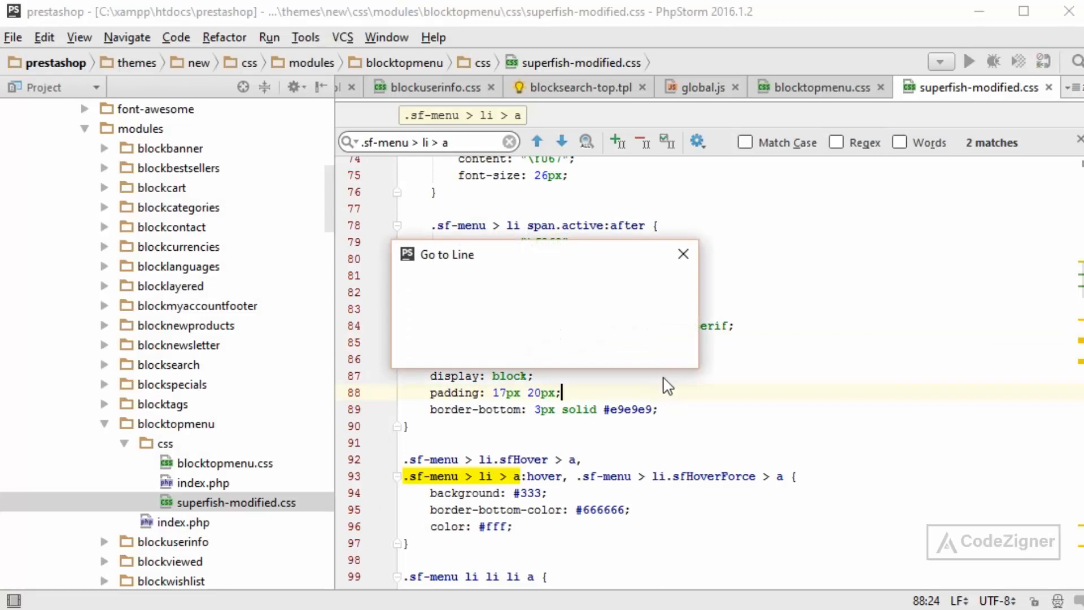
pyautogui.moveTo(611, 266)
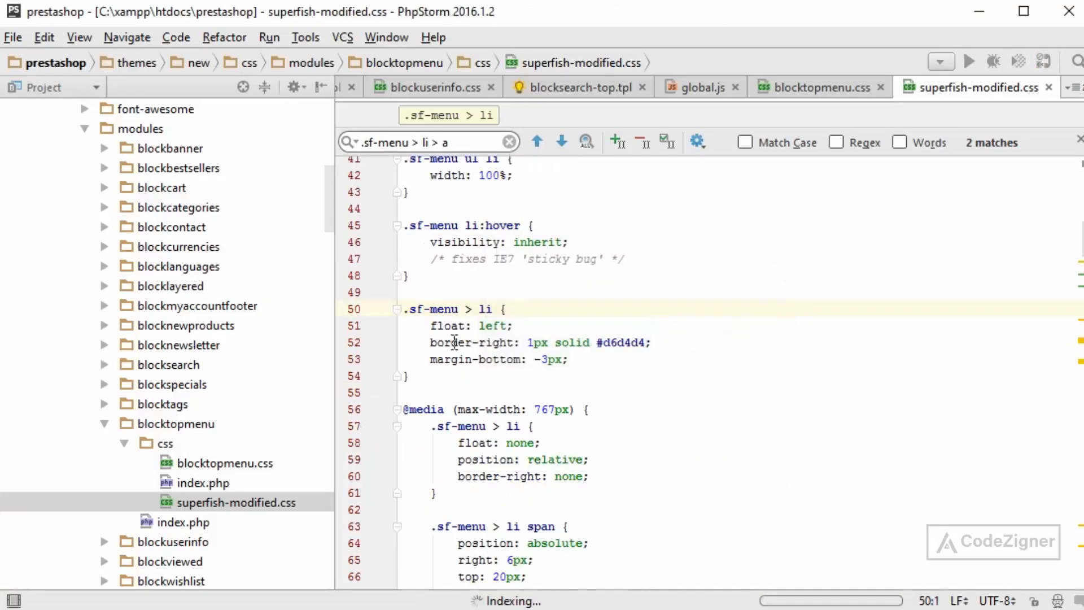
pyautogui.click(678, 342)
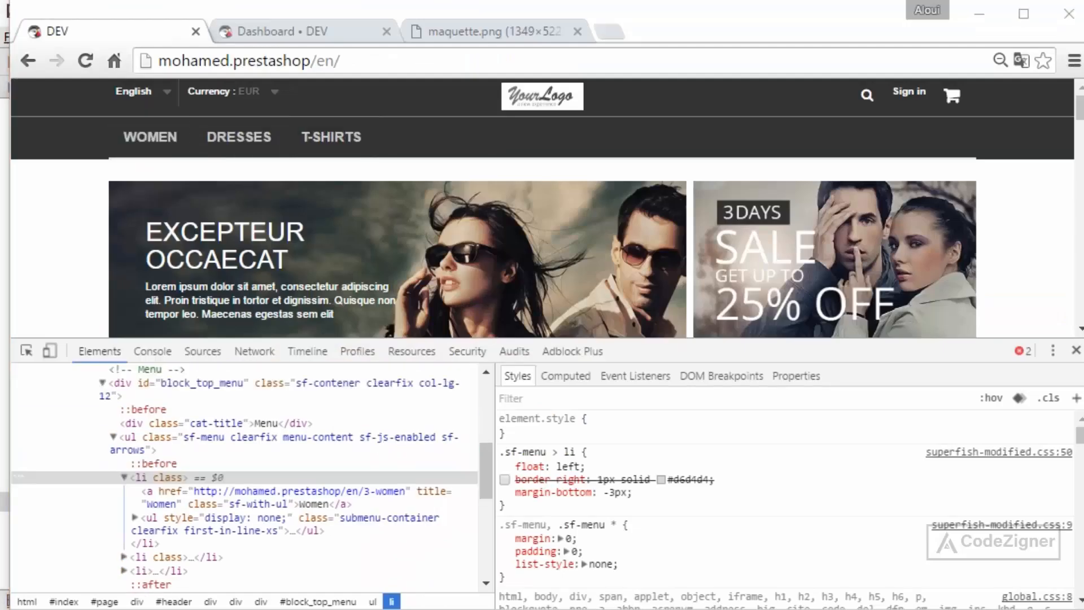
pyautogui.moveTo(102, 257)
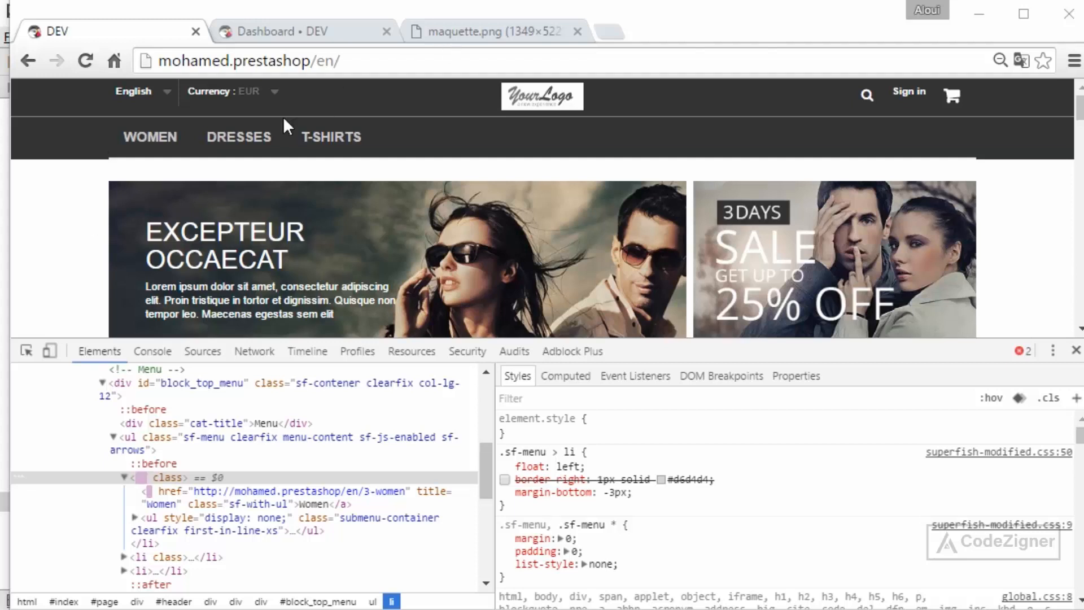
# Add text-align: center to ul.sf-menu, disable float: left and add display: inline-block to items.
pyautogui.click(27, 351)
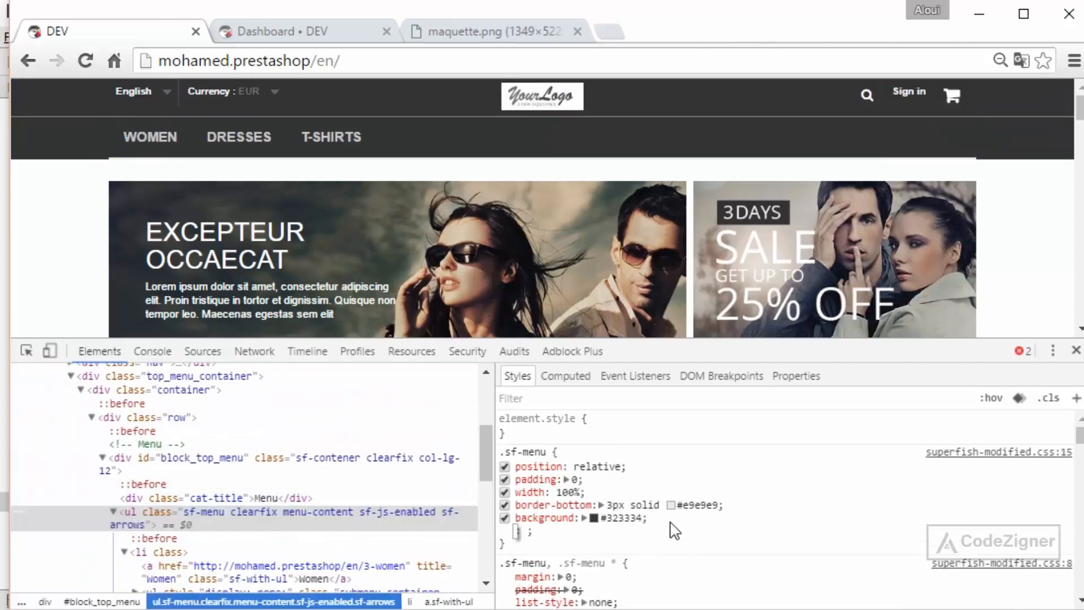
pyautogui.write('text-align')
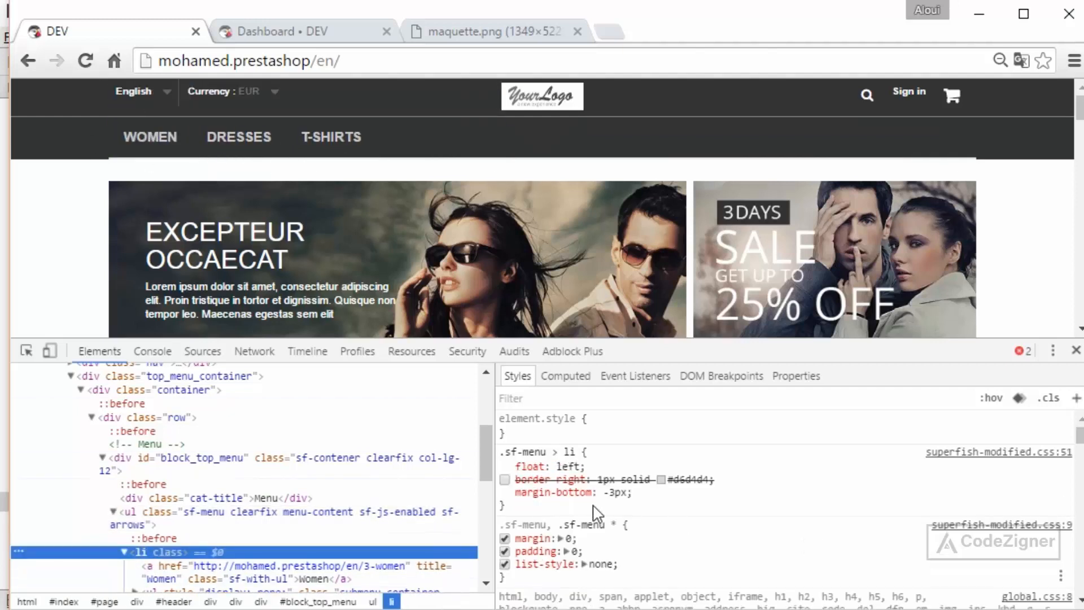
pyautogui.click(504, 466)
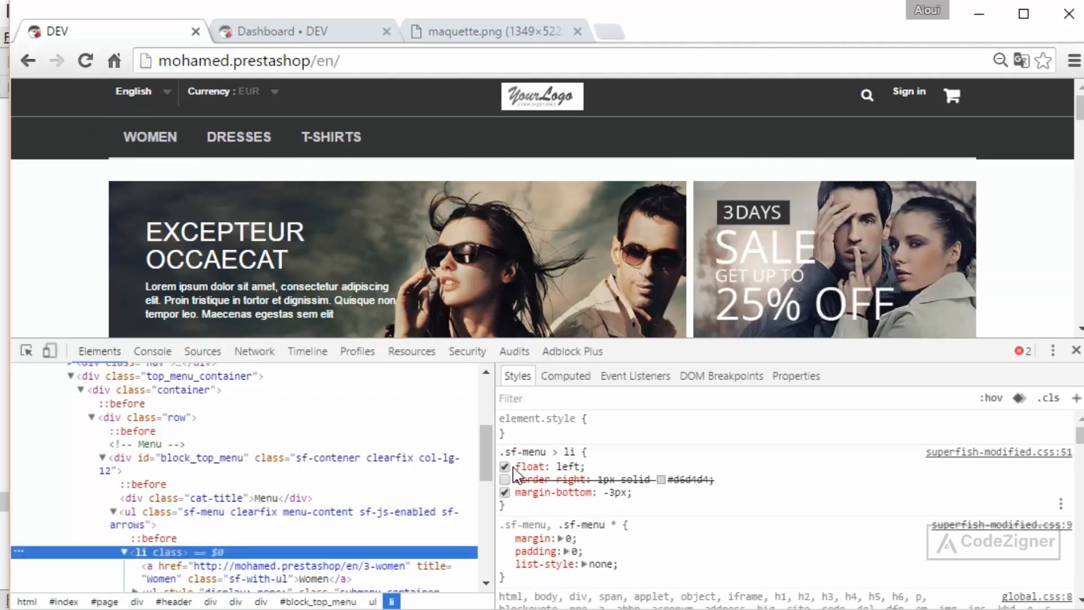
pyautogui.click(505, 466)
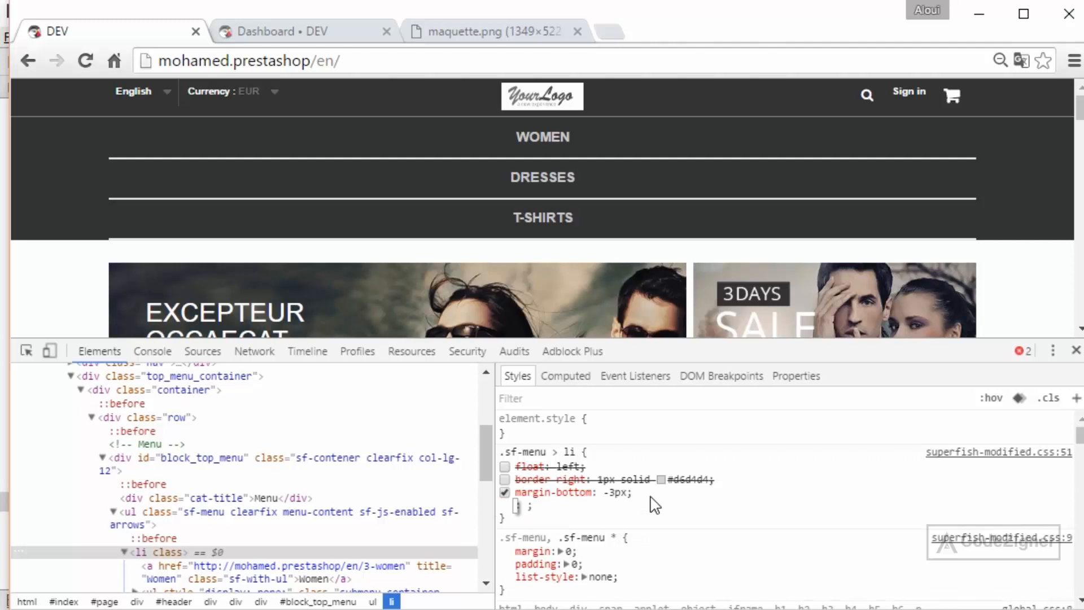
pyautogui.write('display')
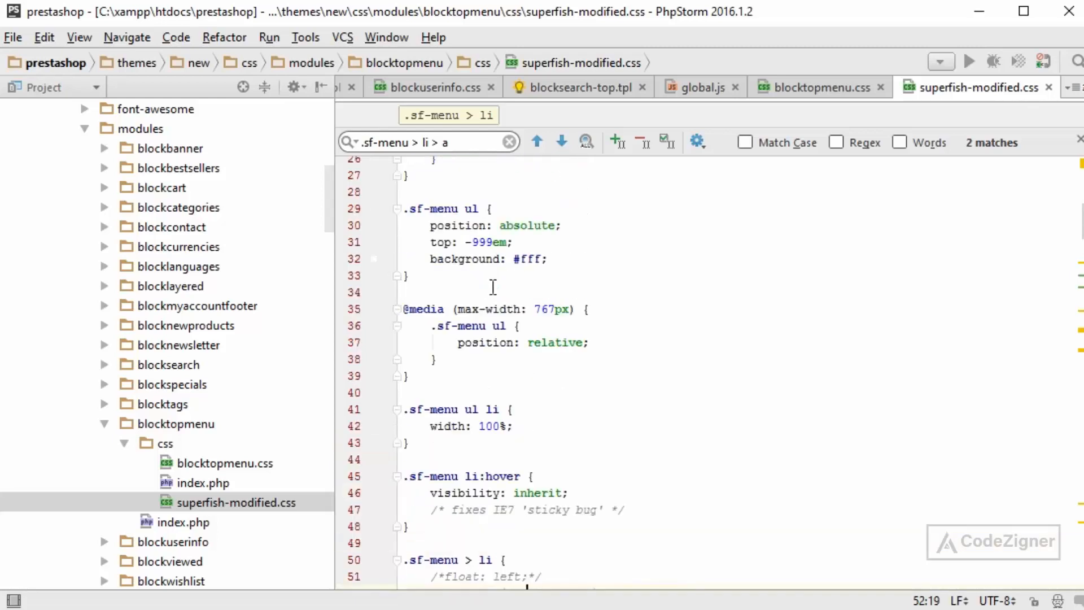
# Comment out float: left, add display: inline-block to .sf-menu > li, and text-align: center to .sf-menu.
pyautogui.click(554, 309)
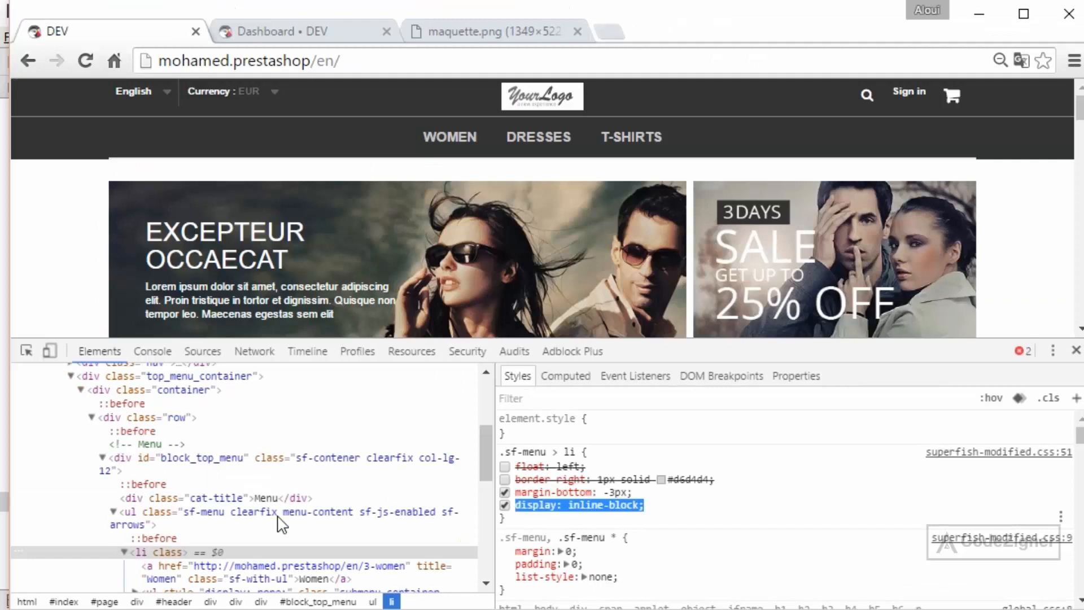
pyautogui.click(215, 497)
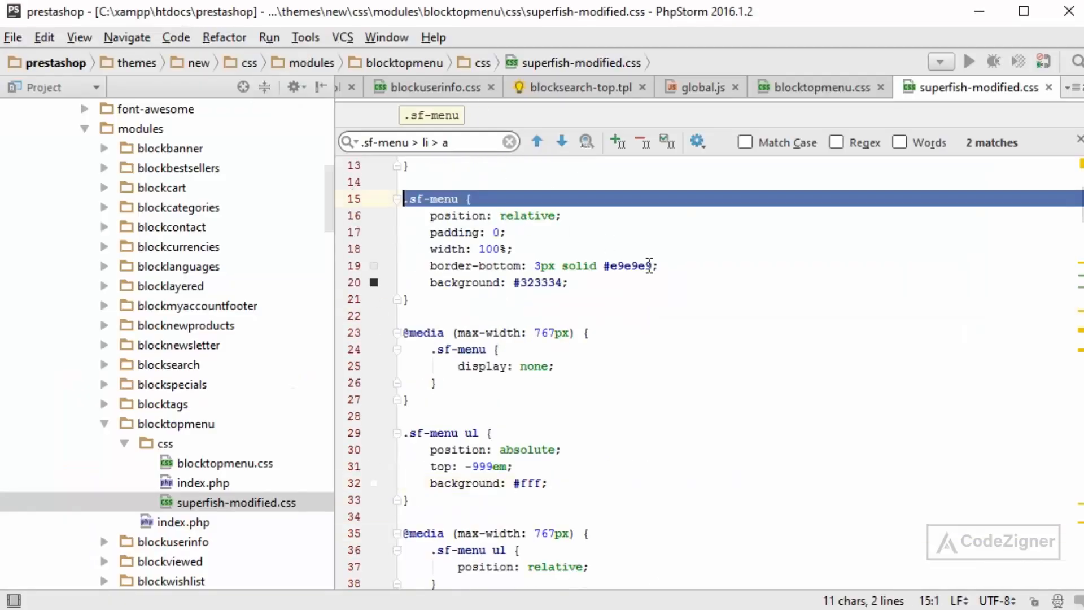
pyautogui.write('tad')
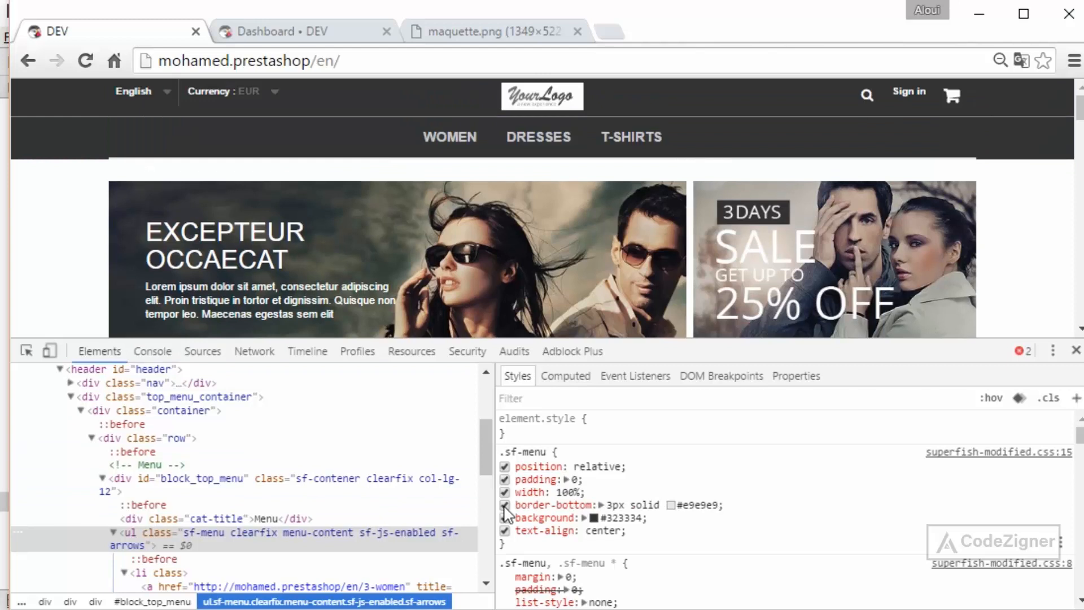
# Uncheck the .sf-menu border-bottom: 3px solid #e9e9e9 declaration in DevTools Styles.
pyautogui.click(505, 505)
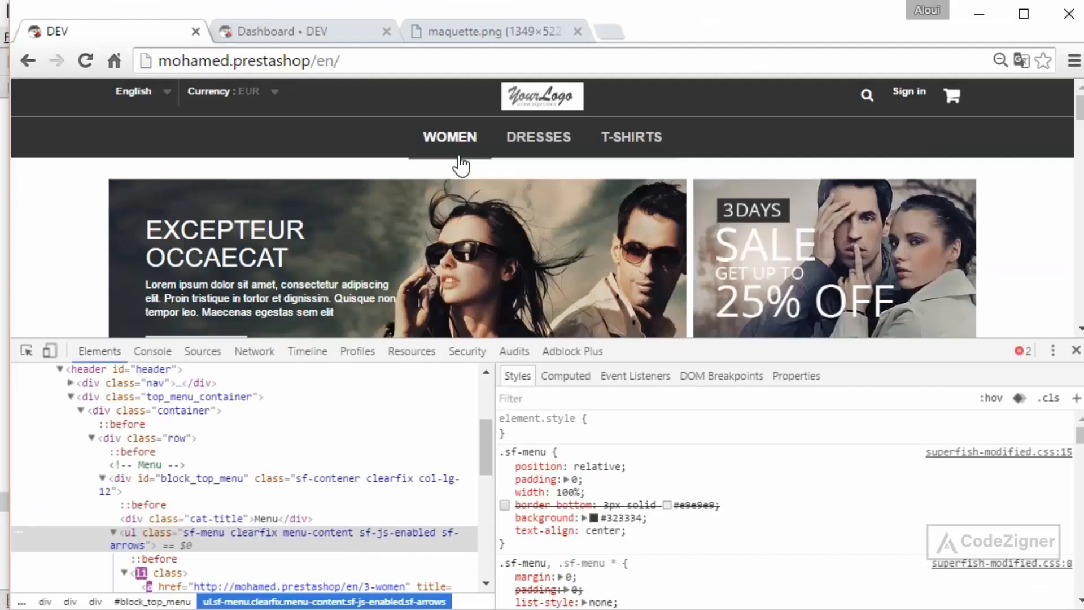
pyautogui.moveTo(449, 136)
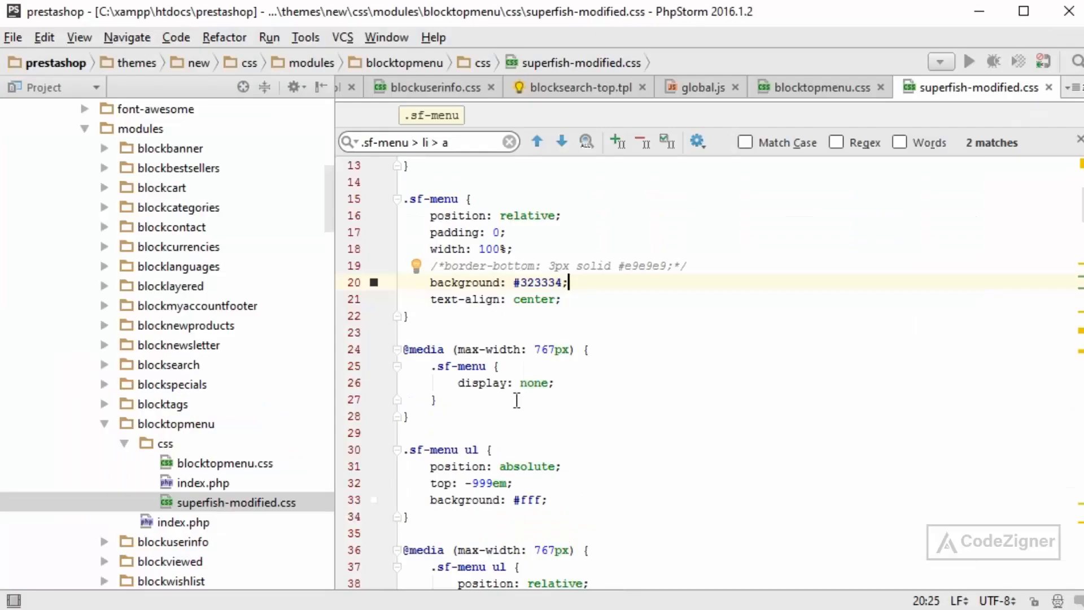
# Comment out .sf-menu border-bottom and the hover border-bottom-color in superfish-modified.css.
pyautogui.click(561, 142)
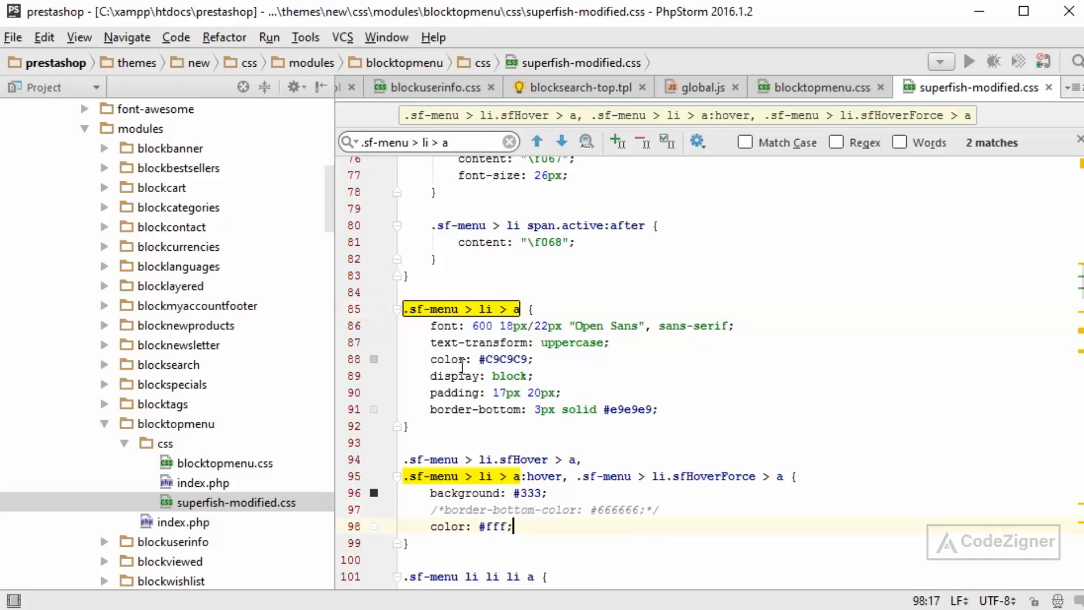
pyautogui.scroll(-3)
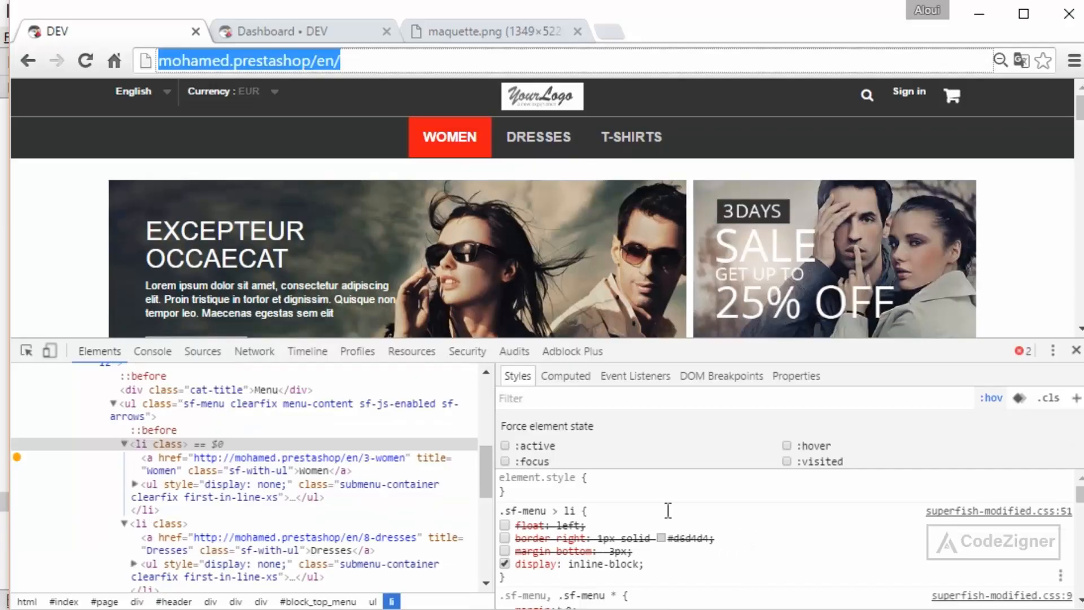
pyautogui.moveTo(546, 556)
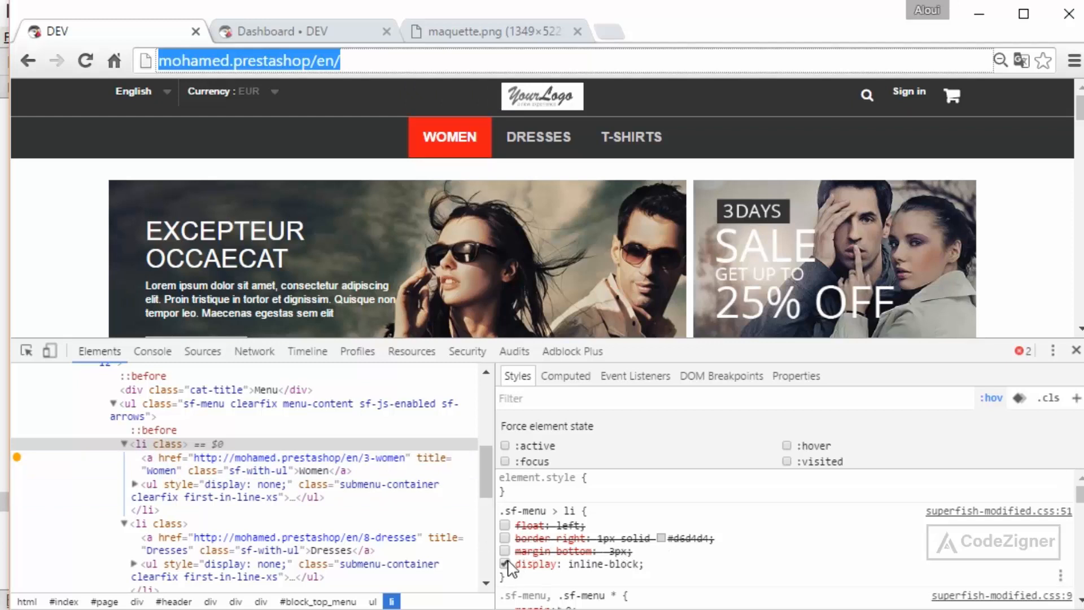
# Re-check margin-bottom: -3px in the .sf-menu > li rule of DevTools Styles.
pyautogui.click(504, 551)
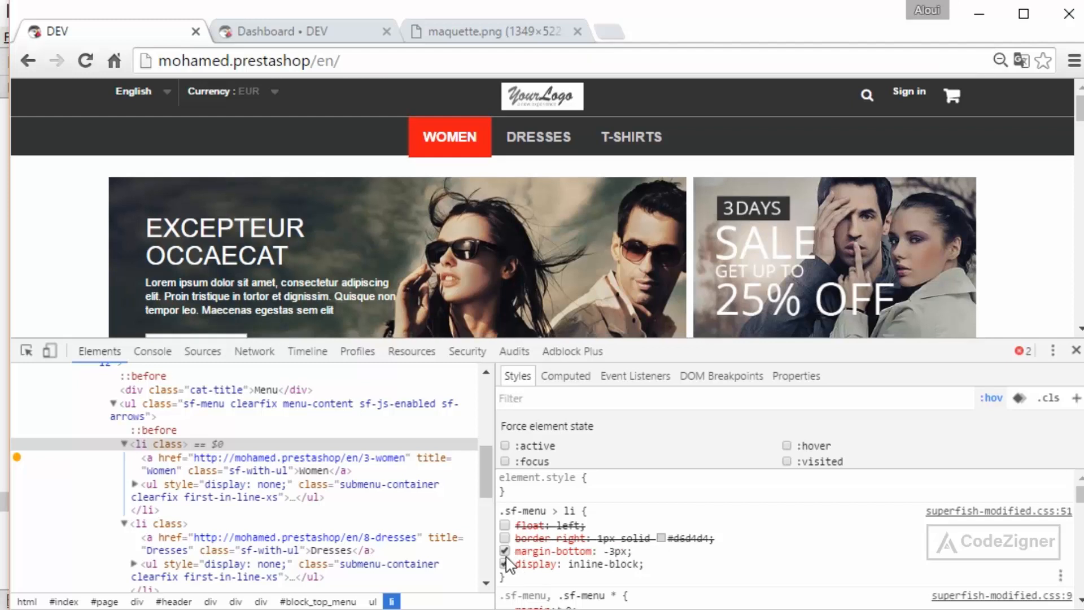